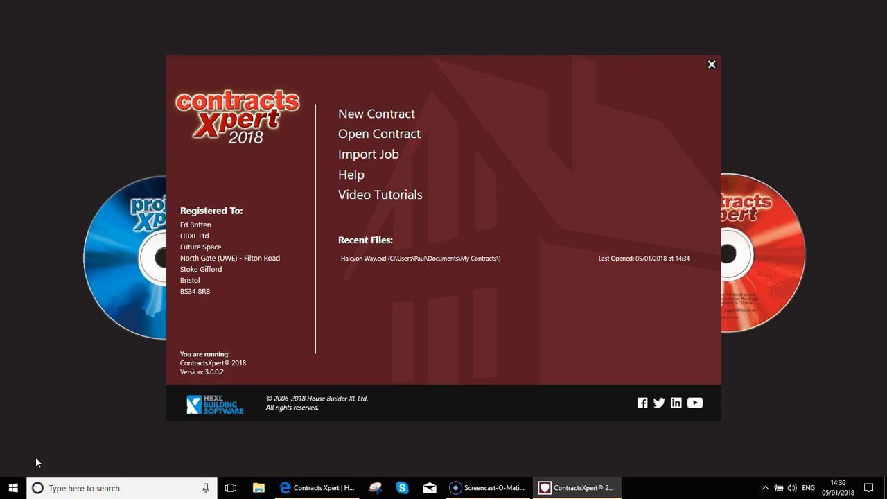
pyautogui.moveTo(39, 442)
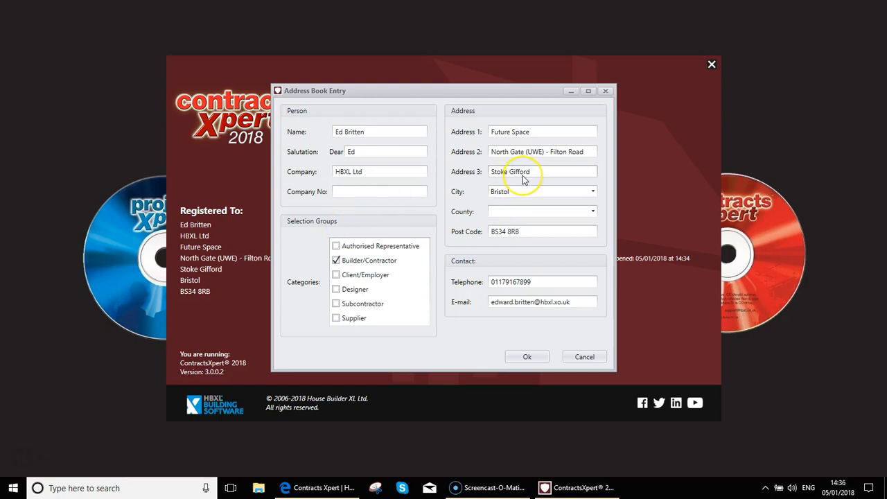
pyautogui.moveTo(368, 194)
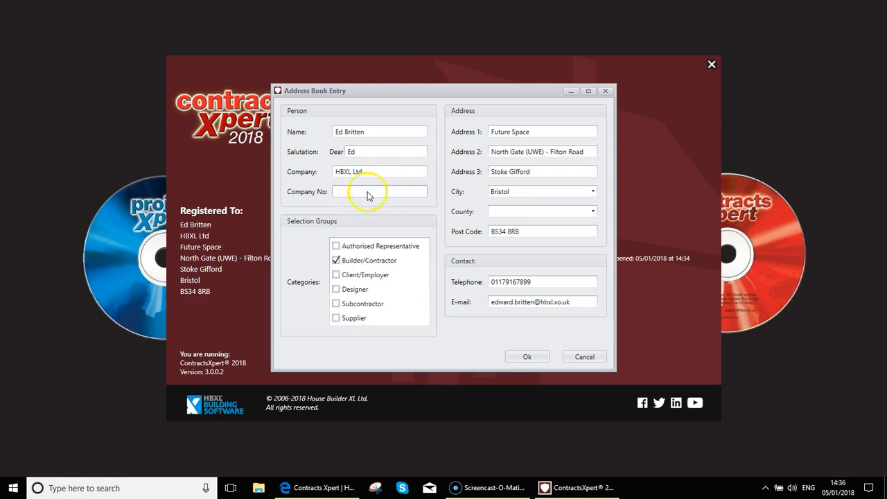
pyautogui.moveTo(311, 225)
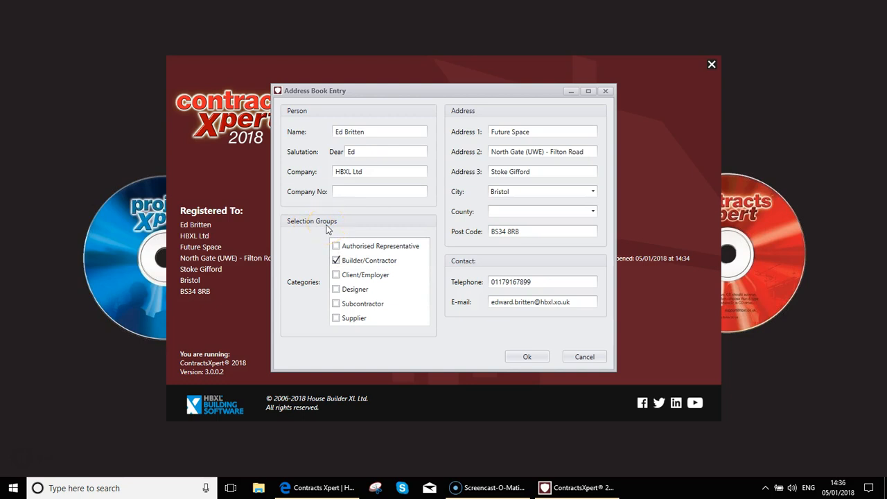
# - Close the Address Book Entry dialog and return to the start screen
pyautogui.click(370, 260)
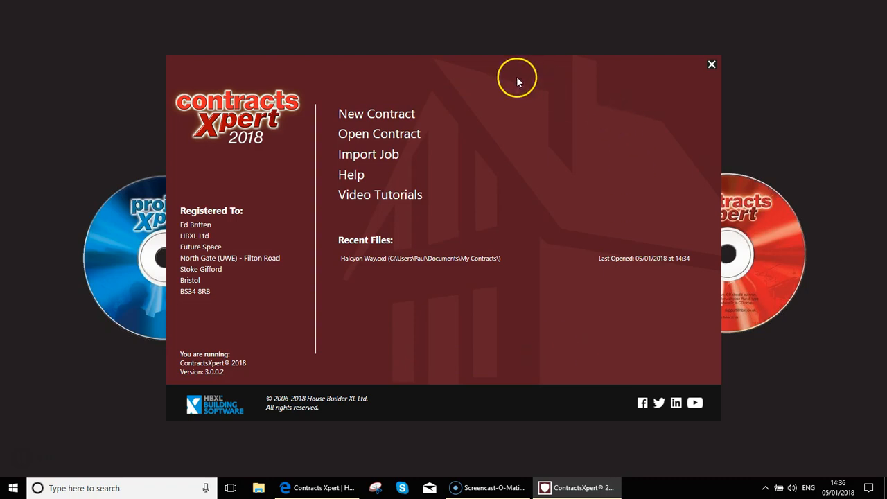
pyautogui.moveTo(372, 117)
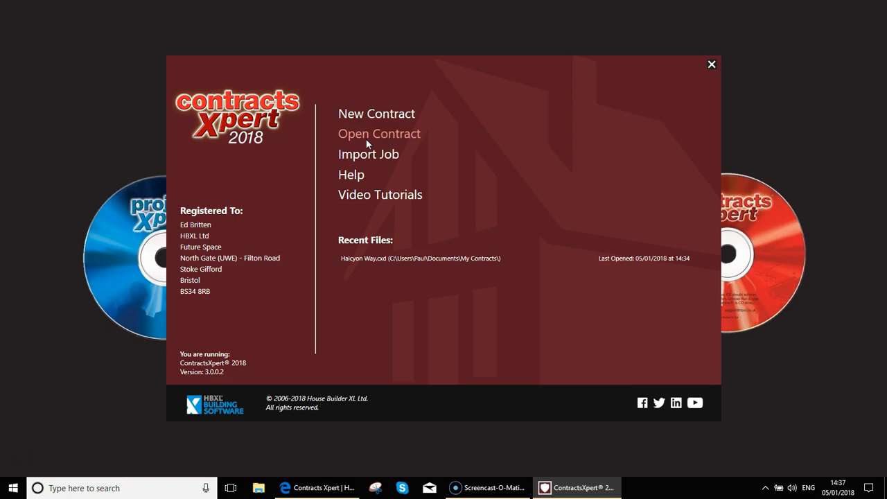
pyautogui.moveTo(360, 158)
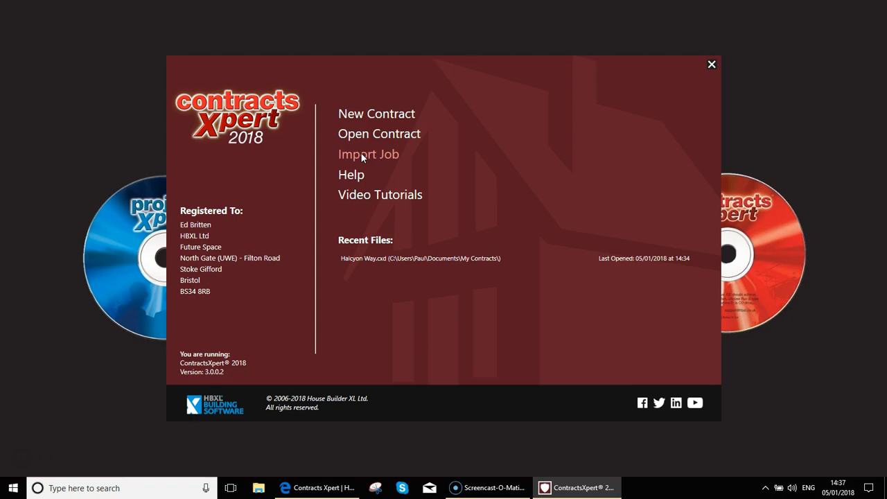
pyautogui.moveTo(359, 175)
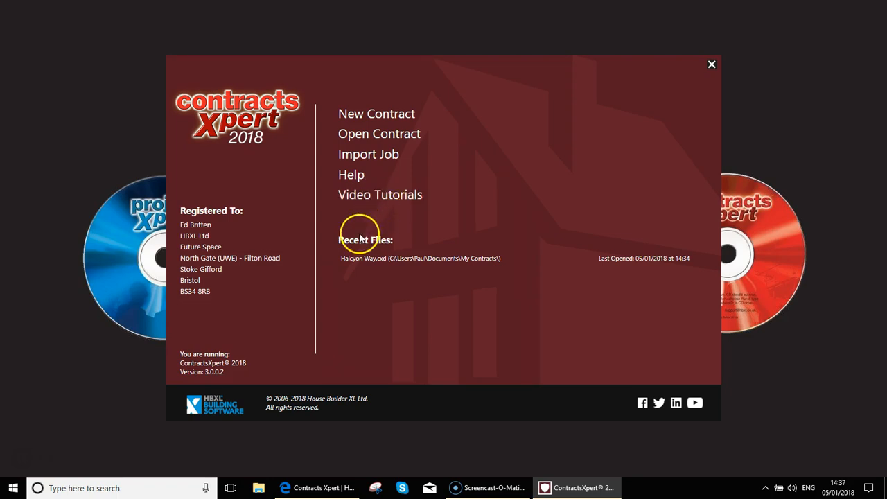
pyautogui.moveTo(357, 261)
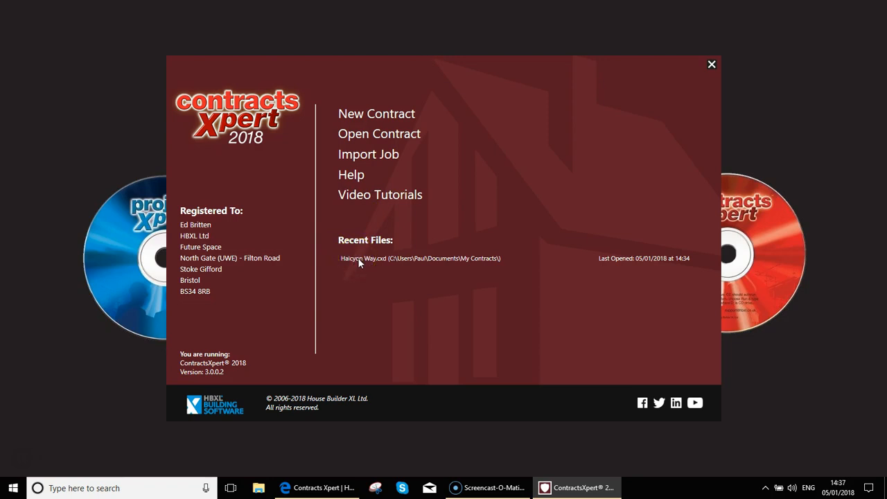
pyautogui.moveTo(369, 266)
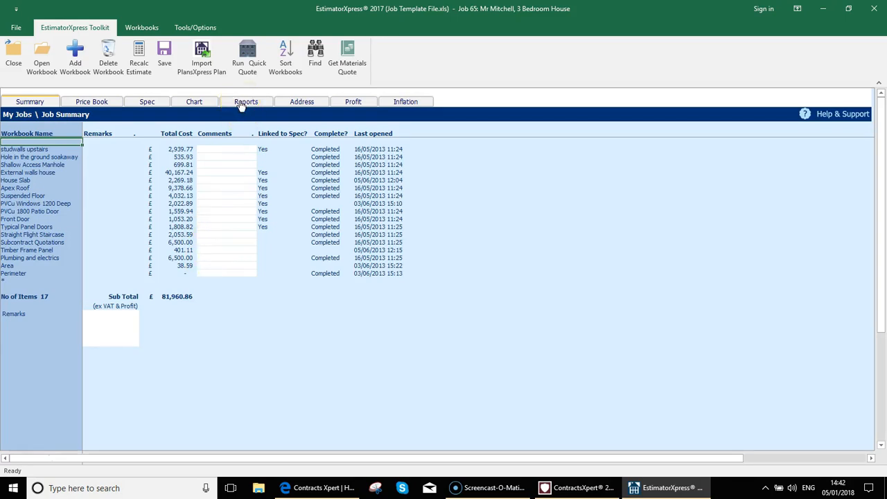
# - Show the Reports list for Job 65, the 3 Bedroom House estimate
pyautogui.click(246, 101)
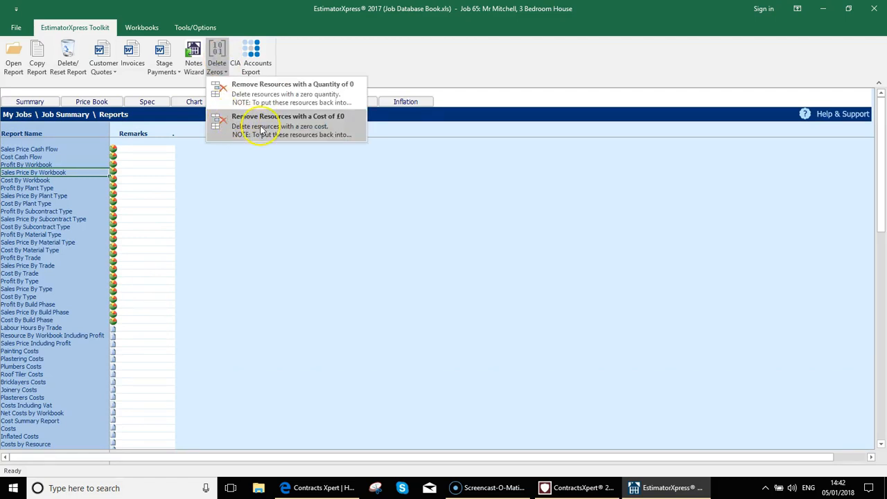
pyautogui.moveTo(288, 125)
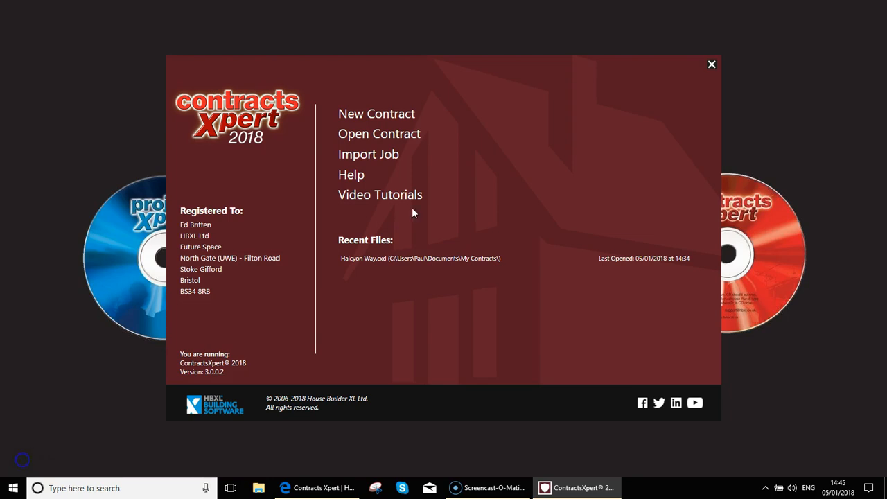
pyautogui.moveTo(369, 154)
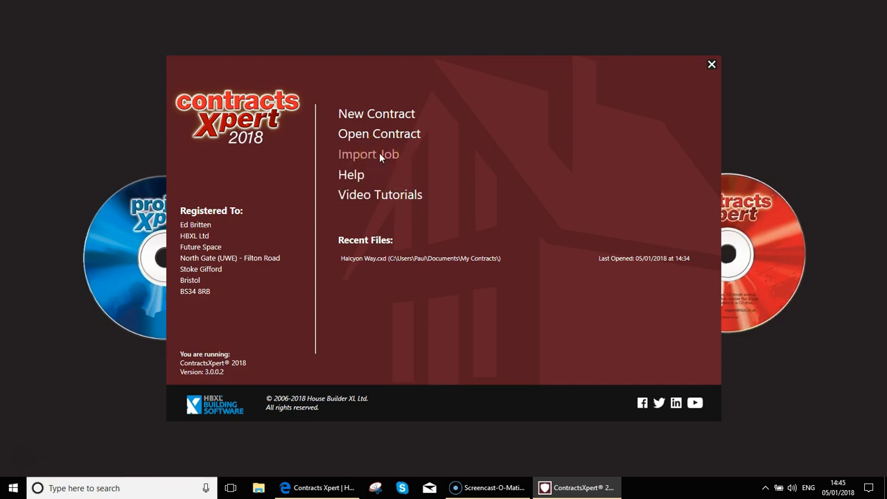
# - Start Import Job to launch the New Contract Wizard listing EstimatorXpress jobs
pyautogui.click(369, 154)
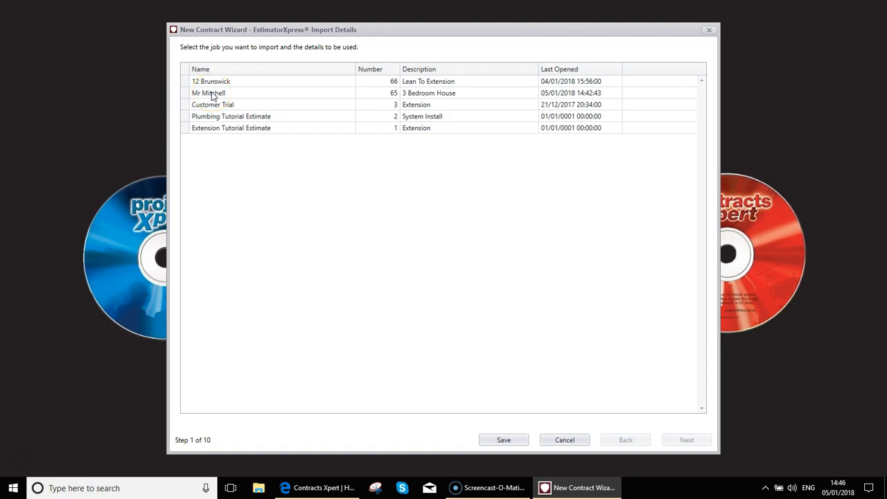
# - Choose job 65, the 3 Bedroom House, and include site address and price breakdown
pyautogui.click(208, 93)
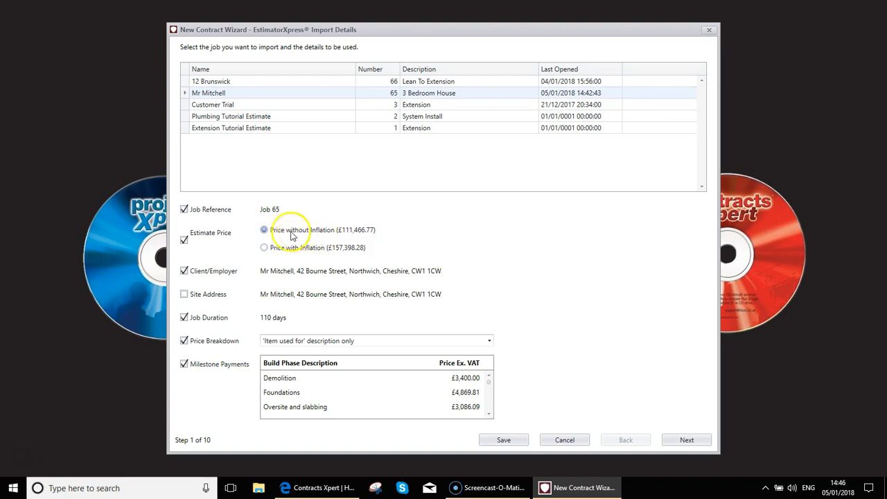
pyautogui.moveTo(371, 235)
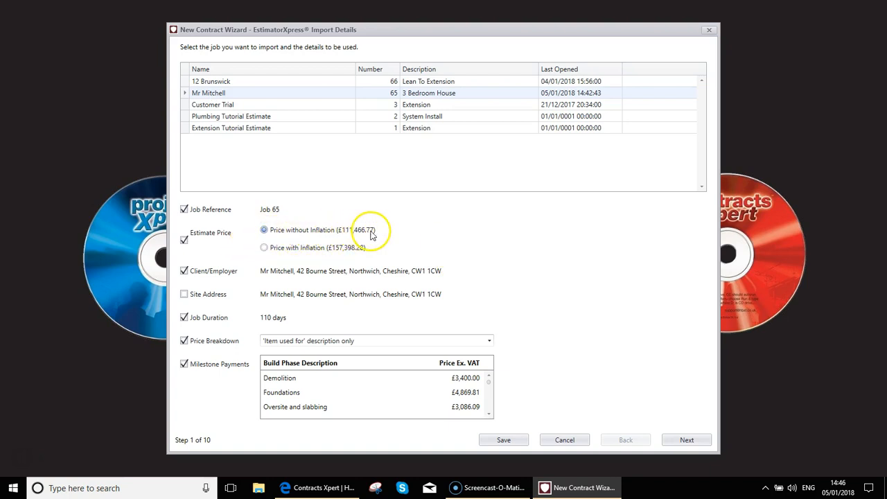
pyautogui.moveTo(327, 252)
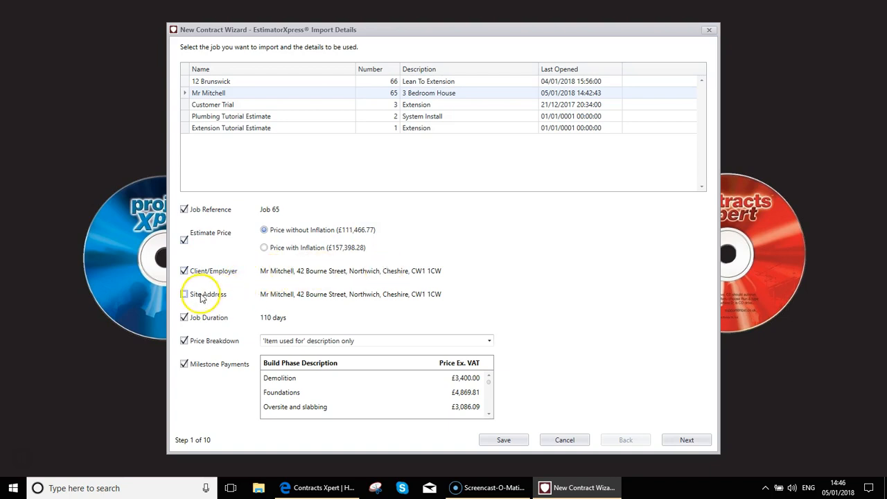
pyautogui.click(184, 294)
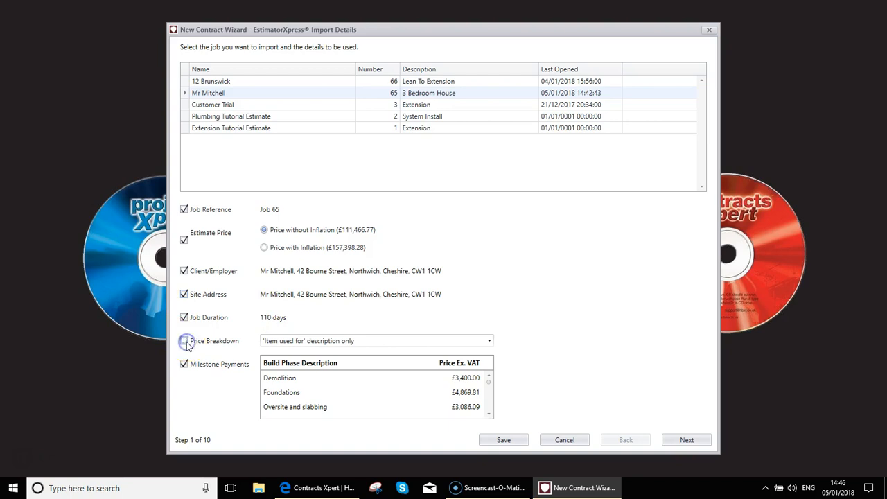
pyautogui.click(185, 341)
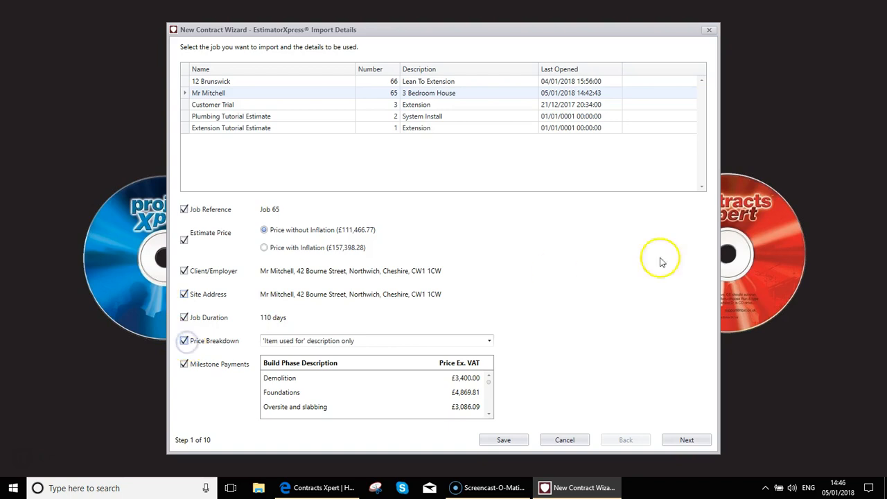
pyautogui.click(489, 341)
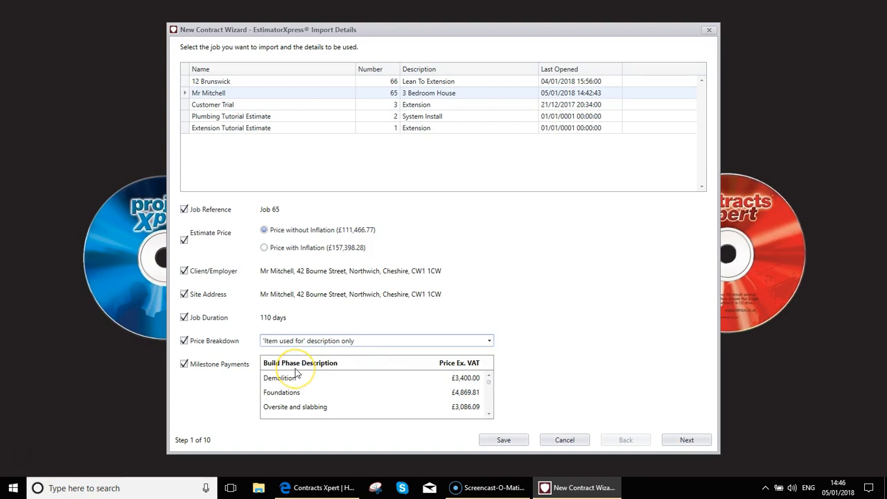
pyautogui.moveTo(248, 381)
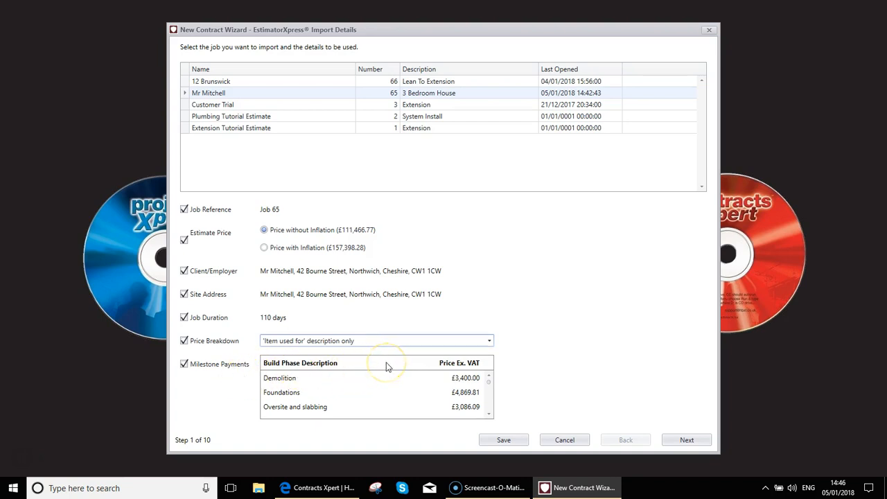
pyautogui.moveTo(294, 413)
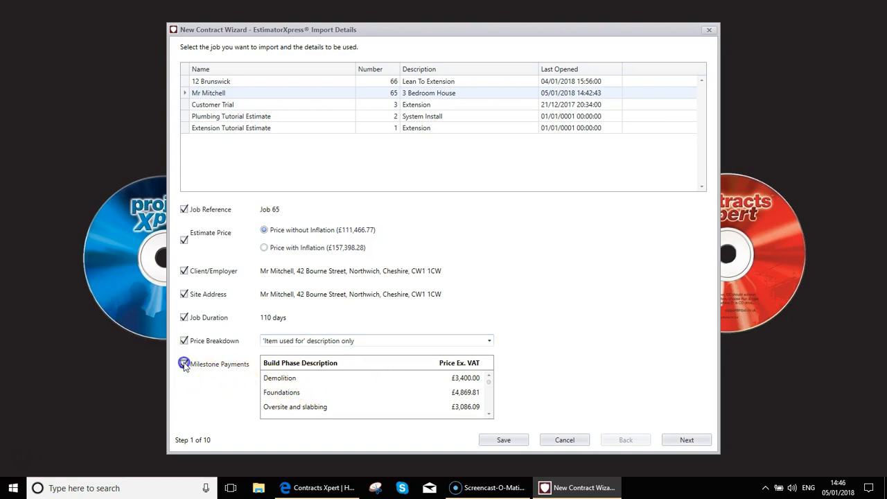
# - Keep milestone payments included in the import and move to the next wizard step
pyautogui.click(183, 363)
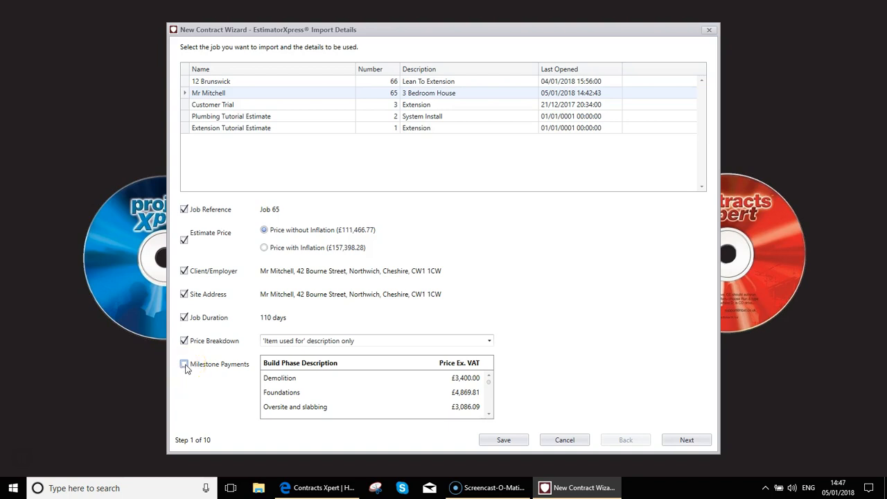
pyautogui.click(184, 363)
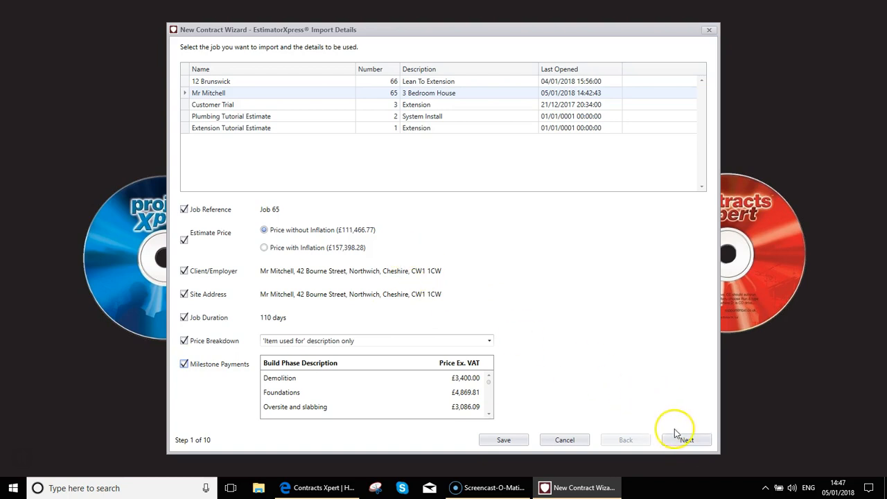
pyautogui.click(685, 439)
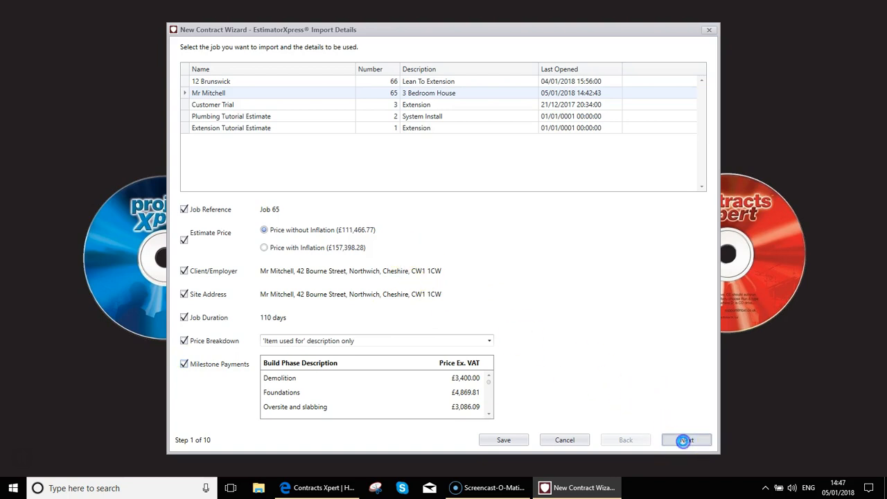
# - Specify the contract date as 8 January 2018 on the Project Details step
pyautogui.click(685, 440)
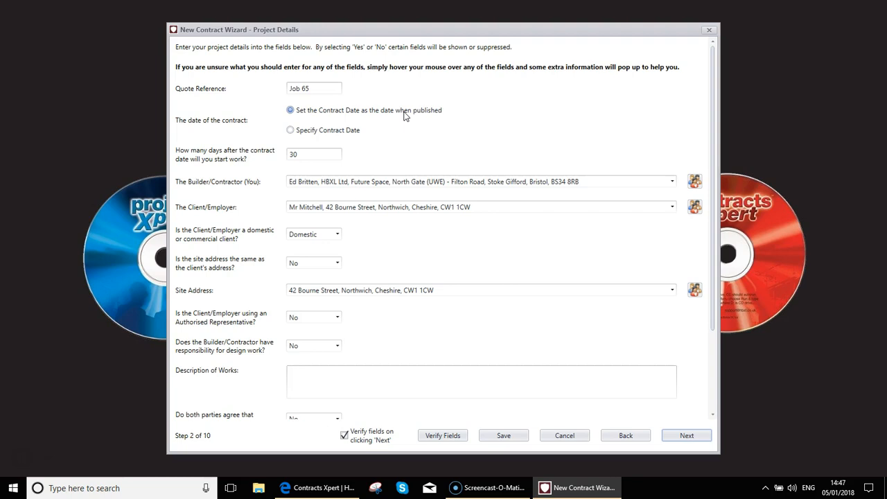
pyautogui.click(289, 130)
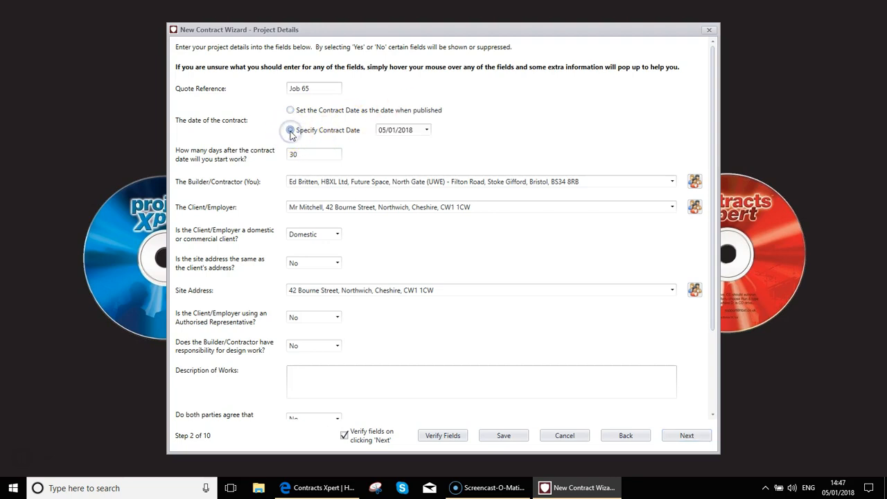
pyautogui.click(291, 130)
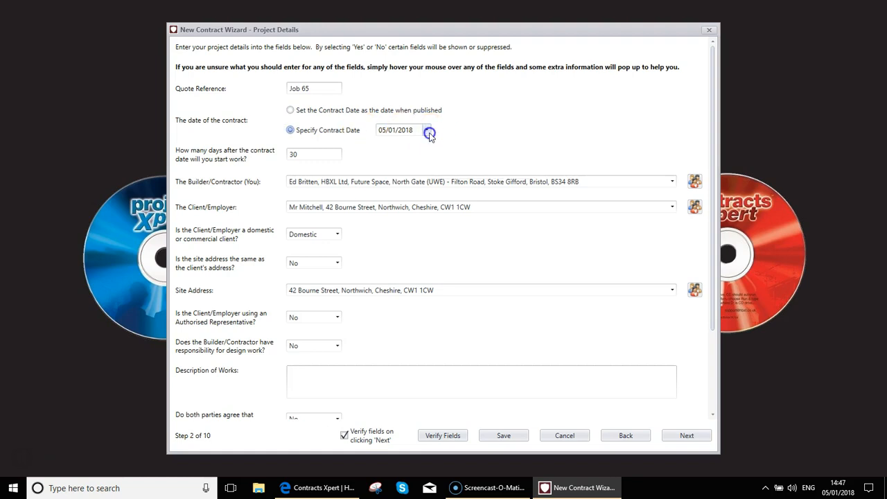
pyautogui.click(427, 130)
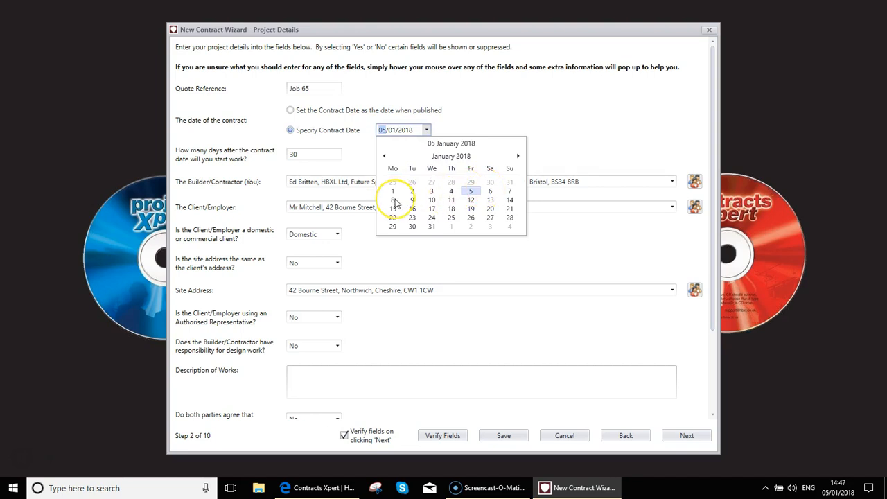
pyautogui.click(392, 199)
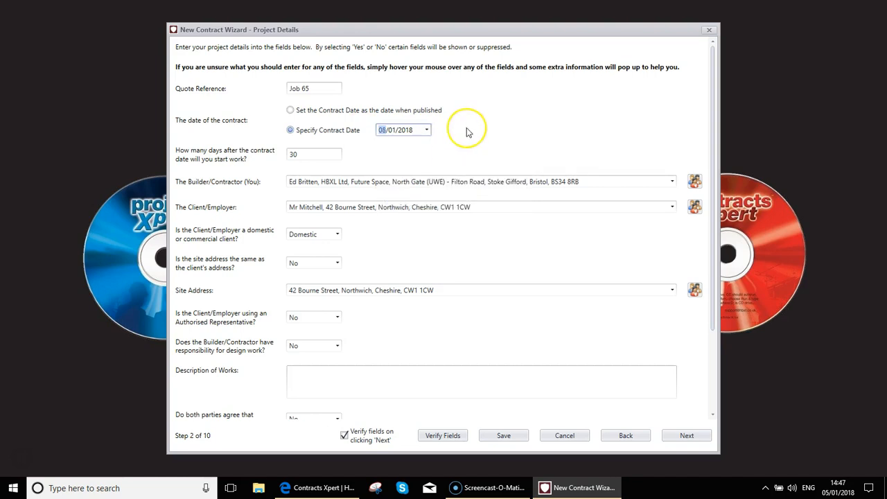
pyautogui.moveTo(205, 156)
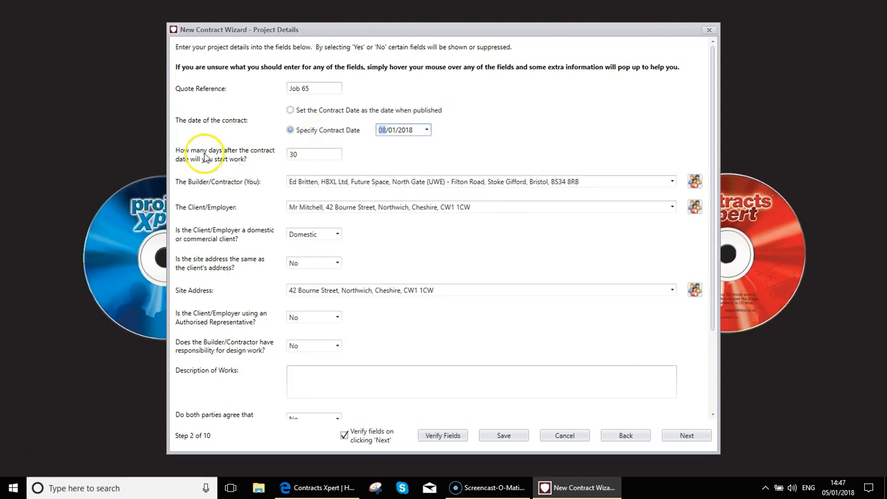
pyautogui.moveTo(302, 154)
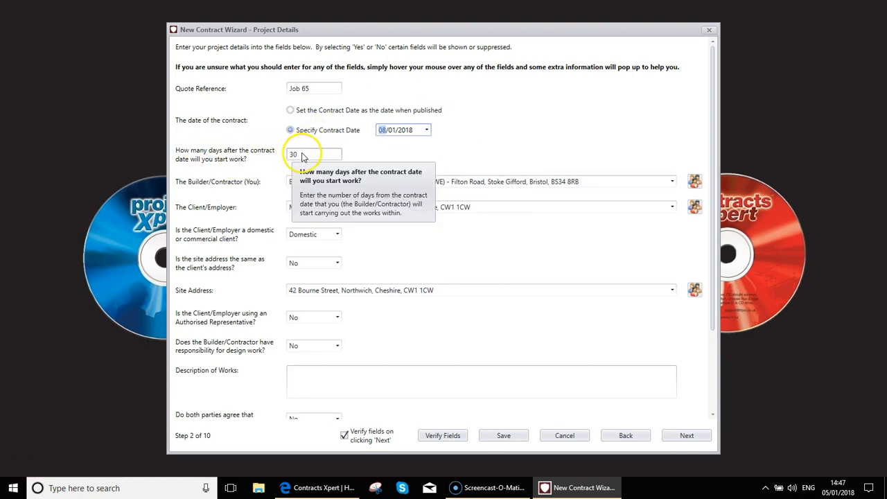
# - Change the works start delay from 30 to 7 days after the contract date
pyautogui.click(313, 154)
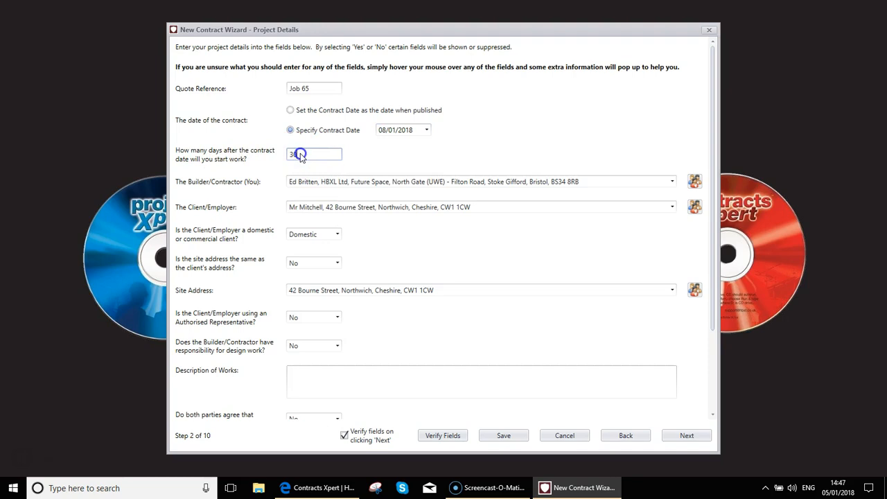
pyautogui.moveTo(412, 207)
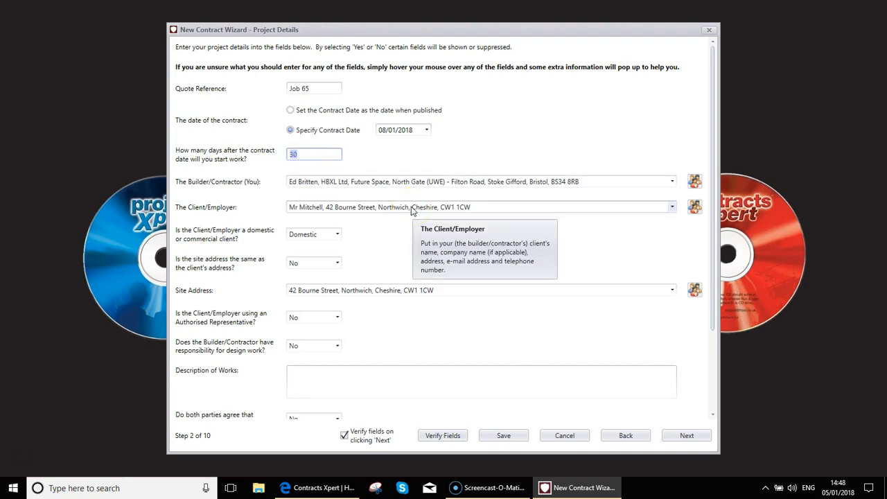
pyautogui.write('7')
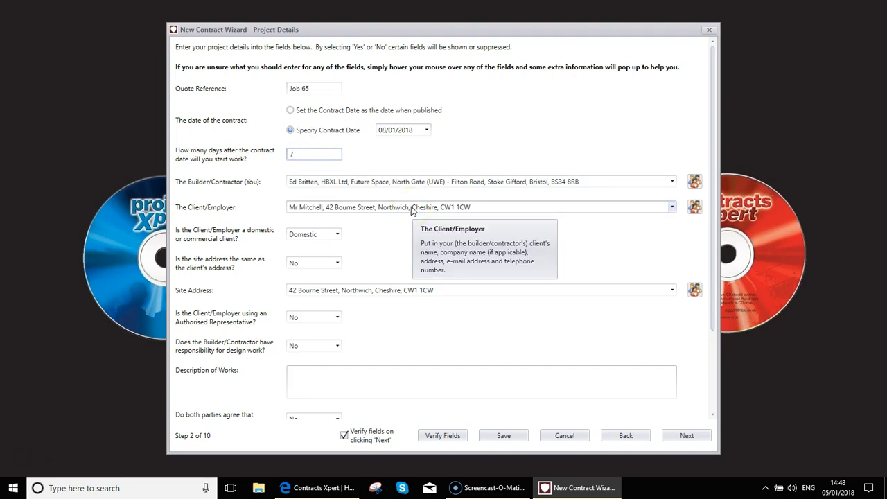
pyautogui.click(313, 154)
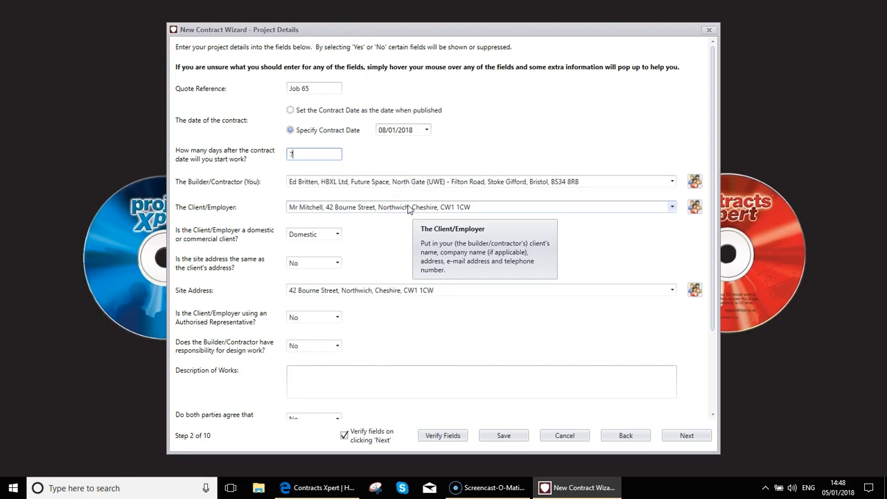
pyautogui.write('7')
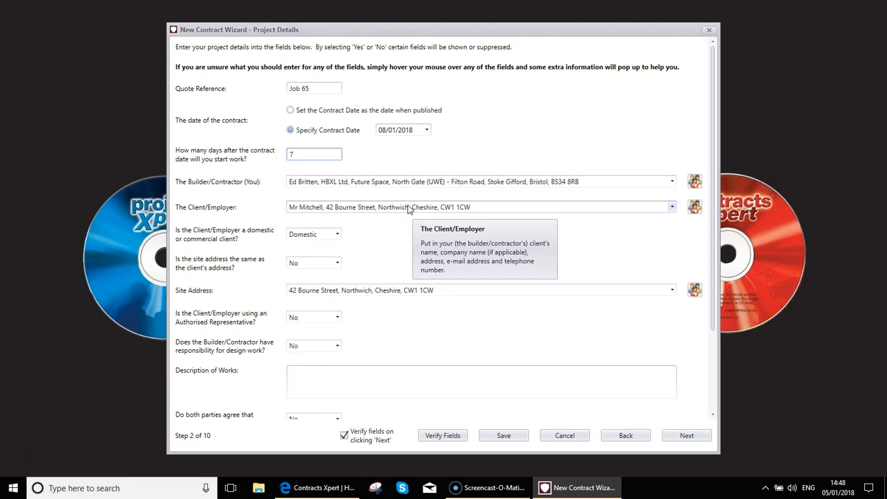
pyautogui.click(313, 153)
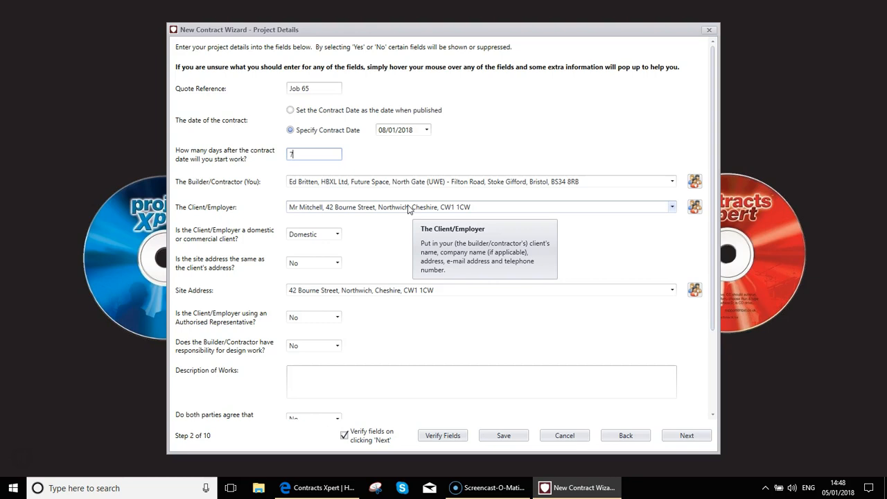
pyautogui.write('7')
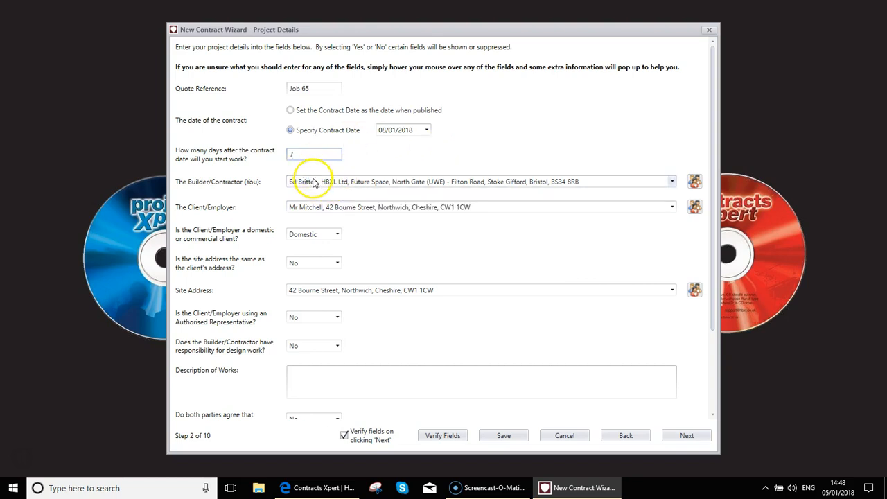
pyautogui.moveTo(327, 242)
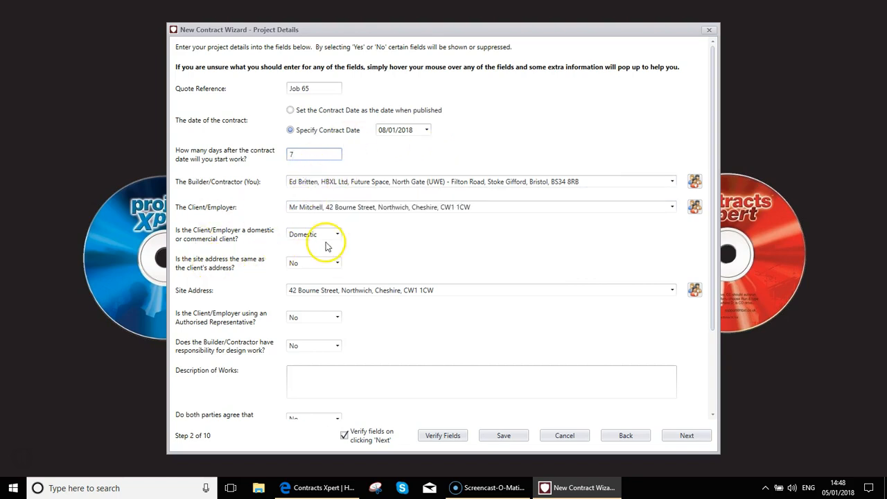
# - Try Commercial and keep the client marked as Domestic
pyautogui.click(336, 233)
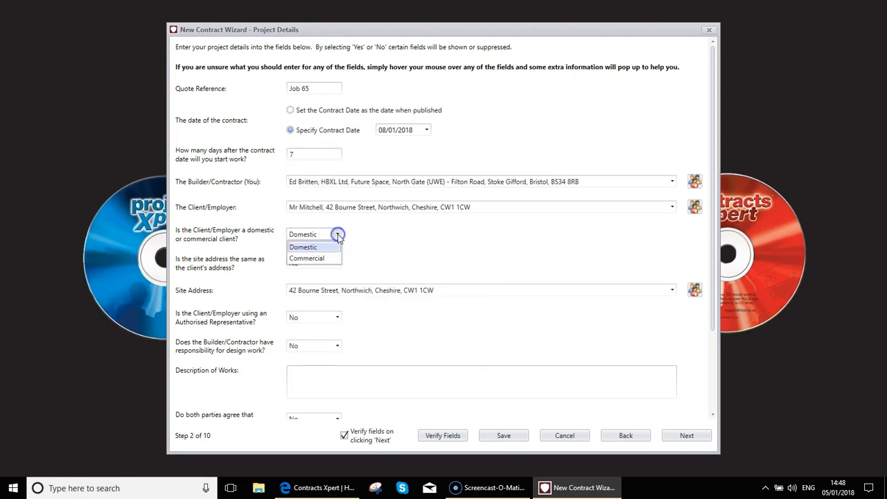
pyautogui.click(305, 258)
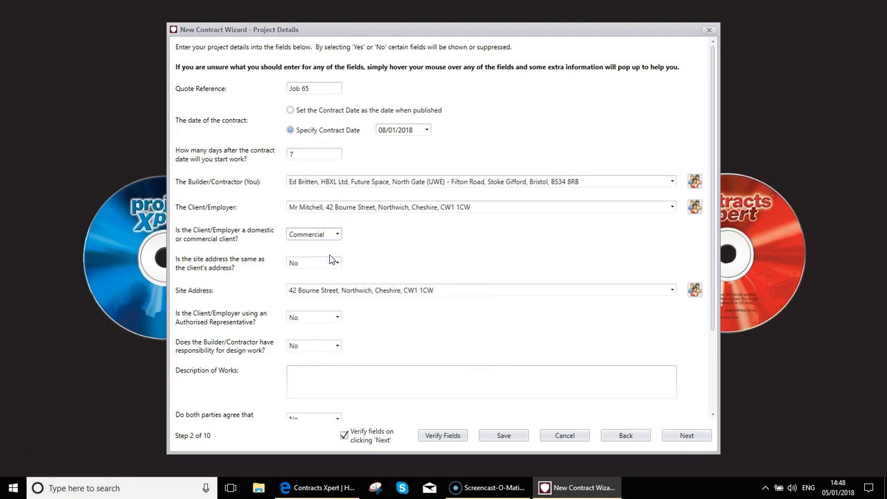
pyautogui.click(336, 234)
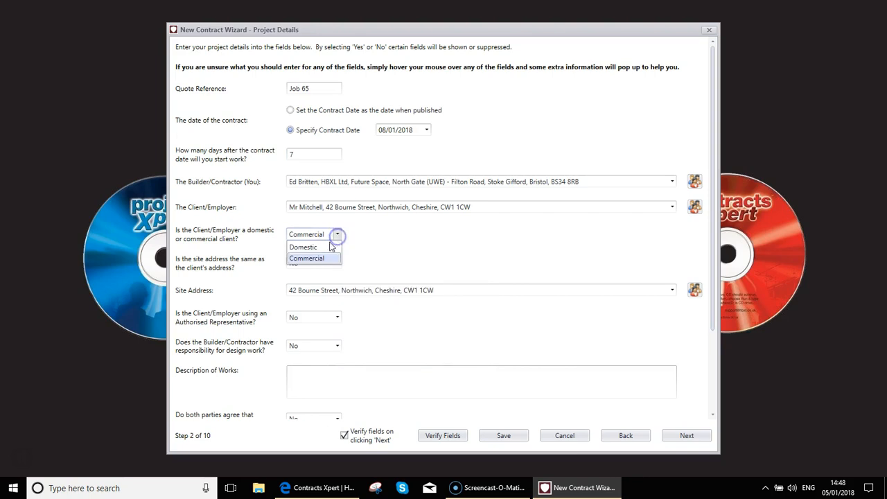
pyautogui.click(302, 247)
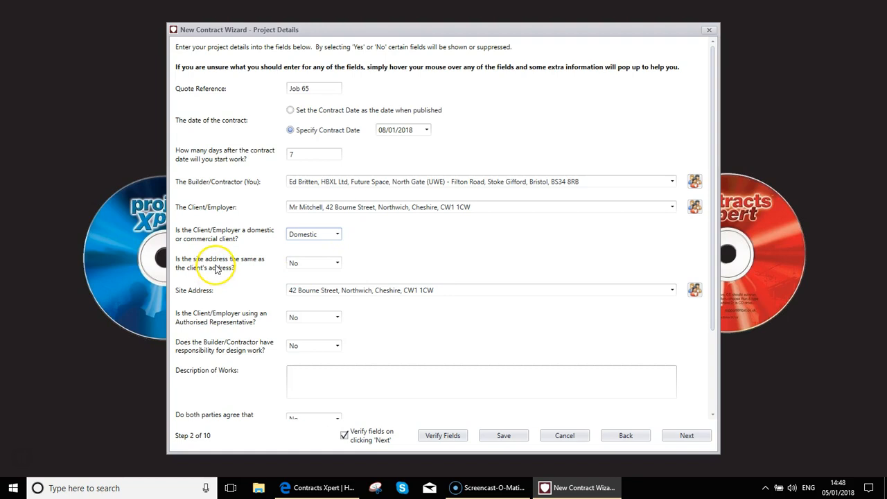
# - Answer Yes to the site address being the same as the client's address
pyautogui.click(338, 263)
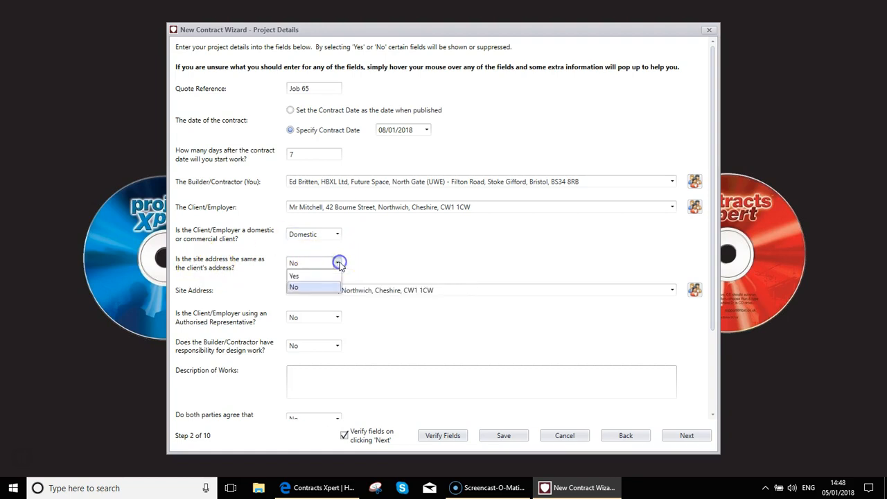
pyautogui.click(293, 275)
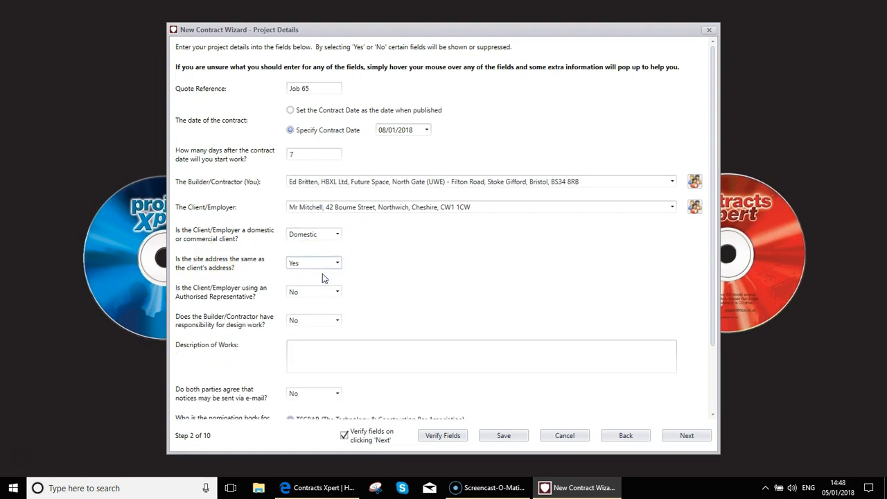
pyautogui.click(337, 263)
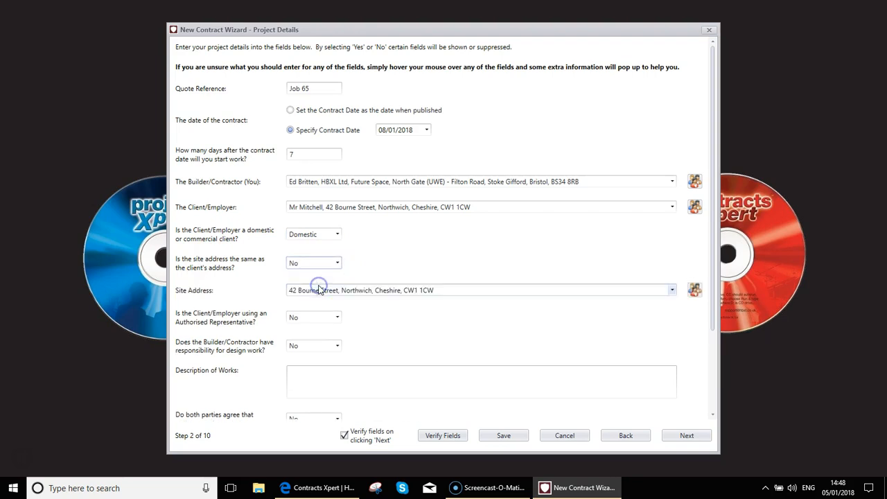
pyautogui.moveTo(443, 290)
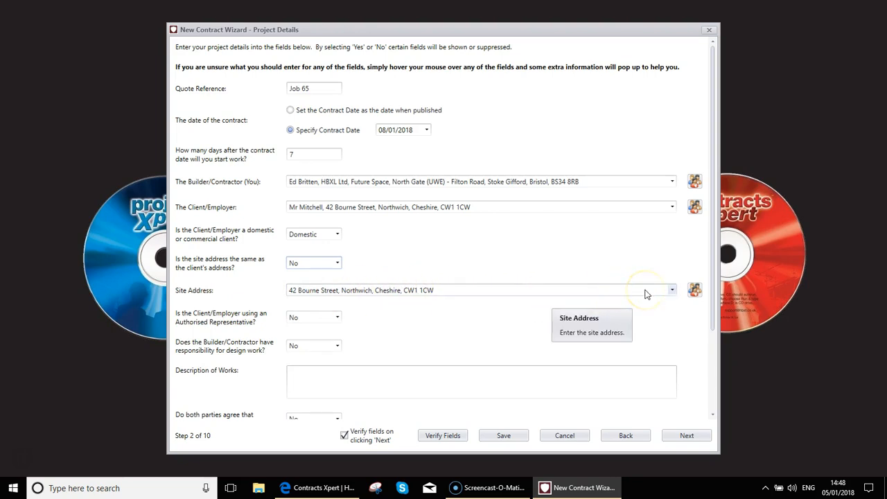
pyautogui.moveTo(443, 248)
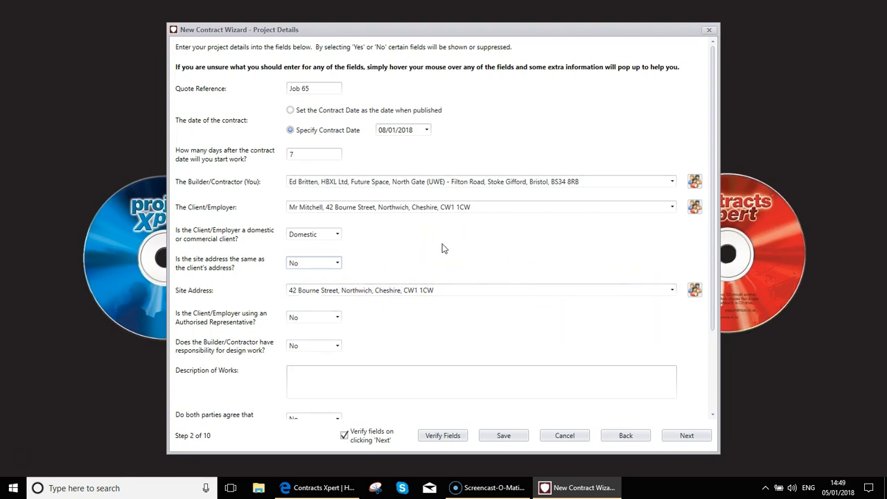
pyautogui.click(338, 263)
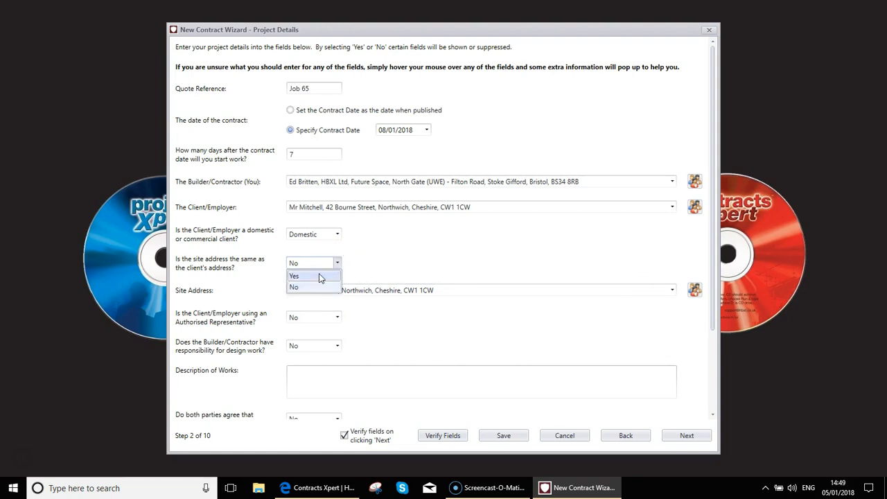
pyautogui.click(294, 275)
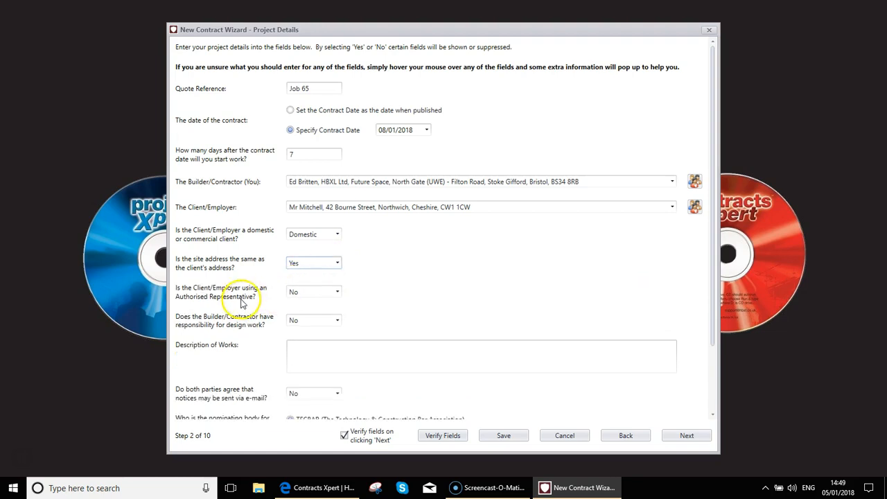
pyautogui.moveTo(241, 302)
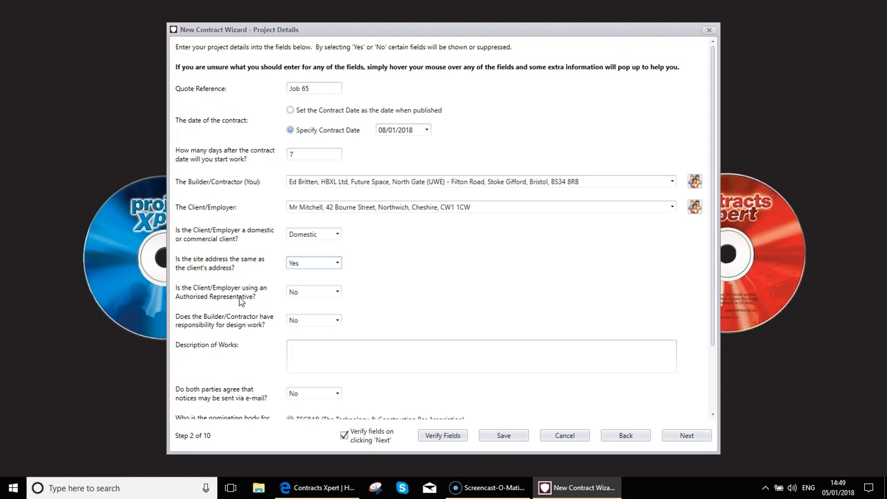
# - Keep no authorised representative and no contractor design responsibility
pyautogui.click(337, 291)
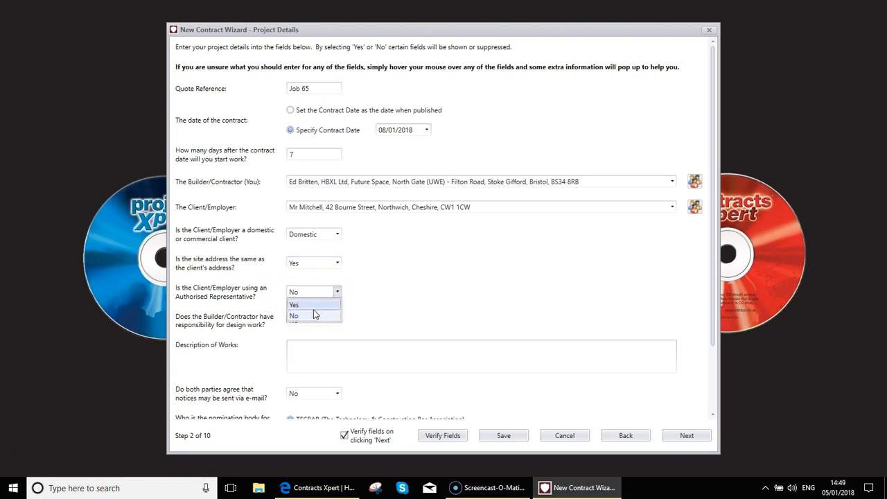
pyautogui.click(293, 305)
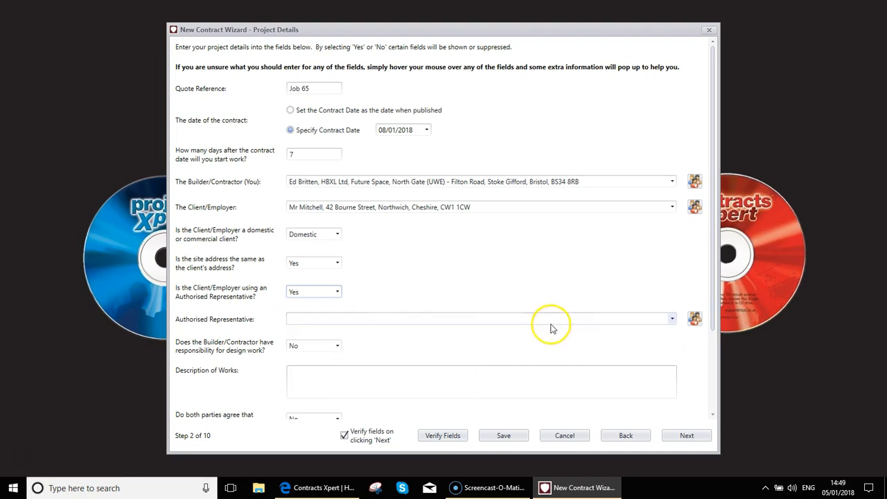
pyautogui.click(336, 291)
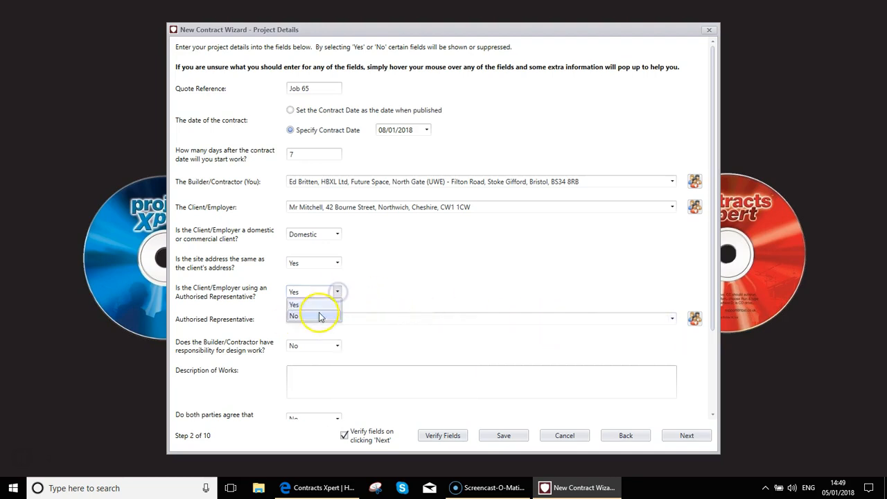
pyautogui.click(294, 316)
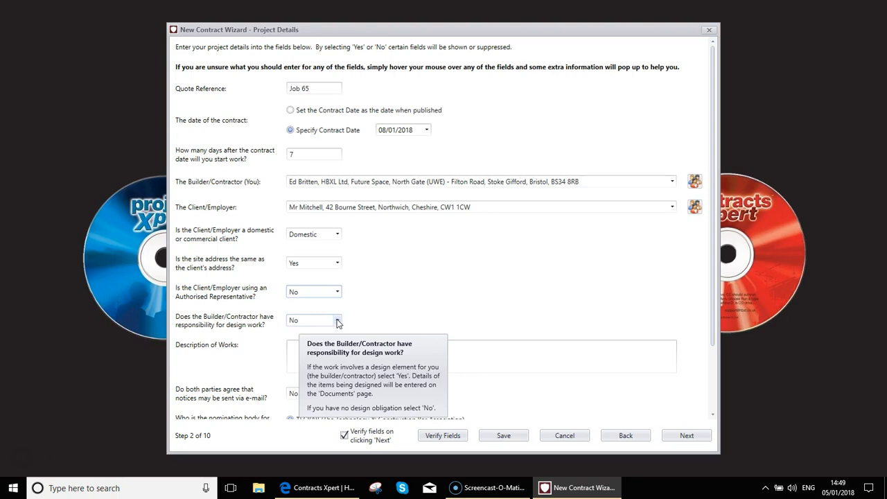
pyautogui.click(314, 320)
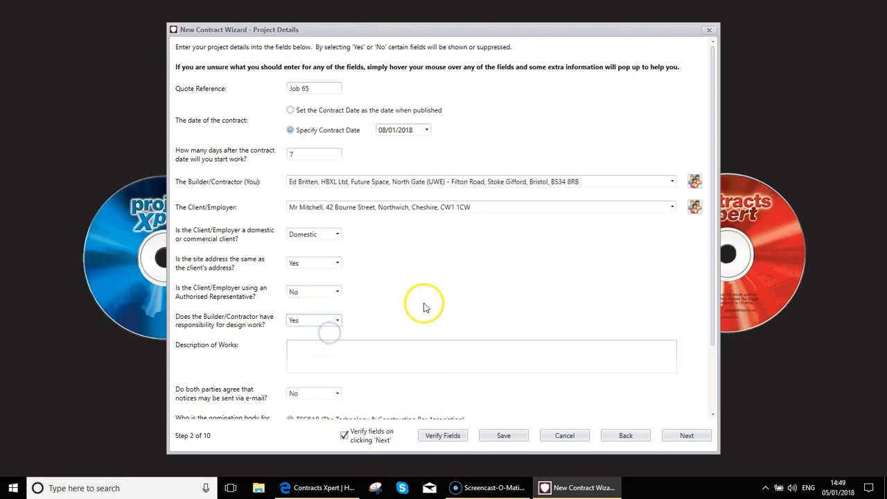
pyautogui.click(313, 318)
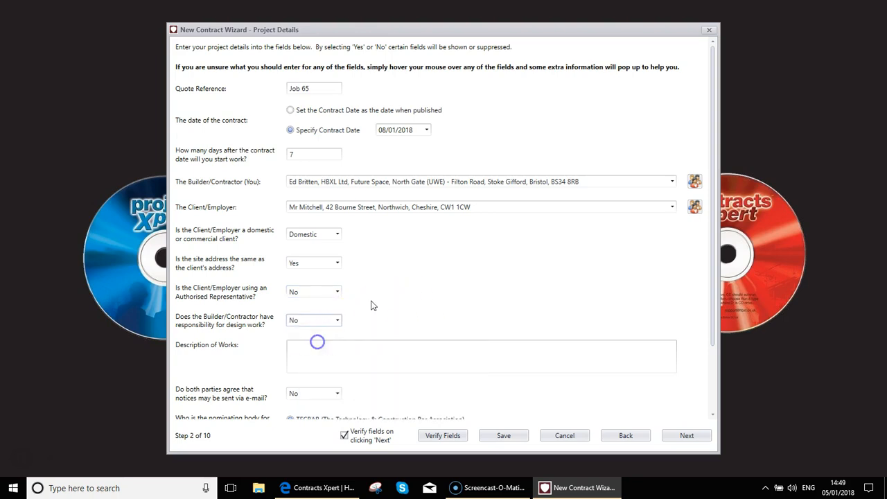
# - Enter 'Domestic Extension' as the Description of Works
pyautogui.click(316, 341)
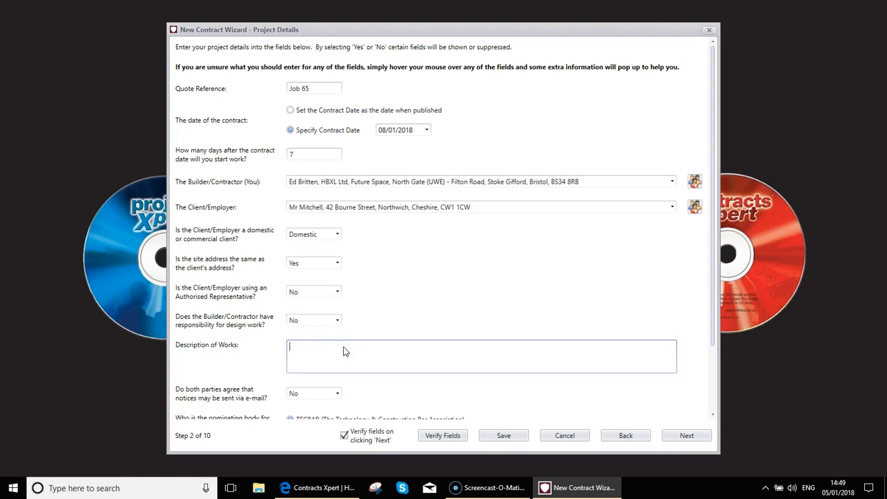
pyautogui.write('Domestic Ex')
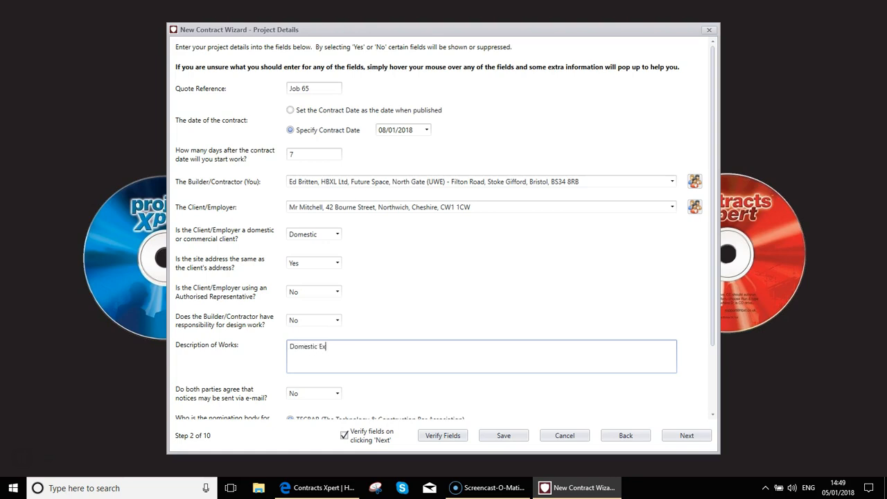
pyautogui.write('tension')
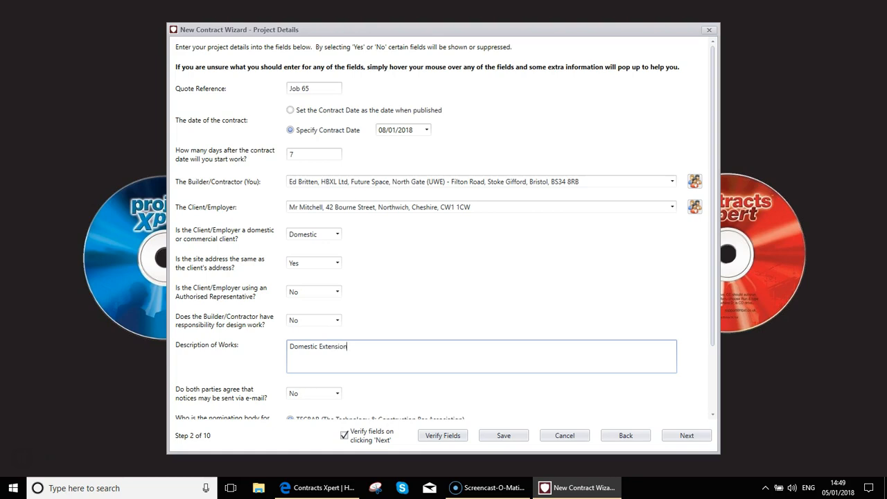
pyautogui.scroll(-3)
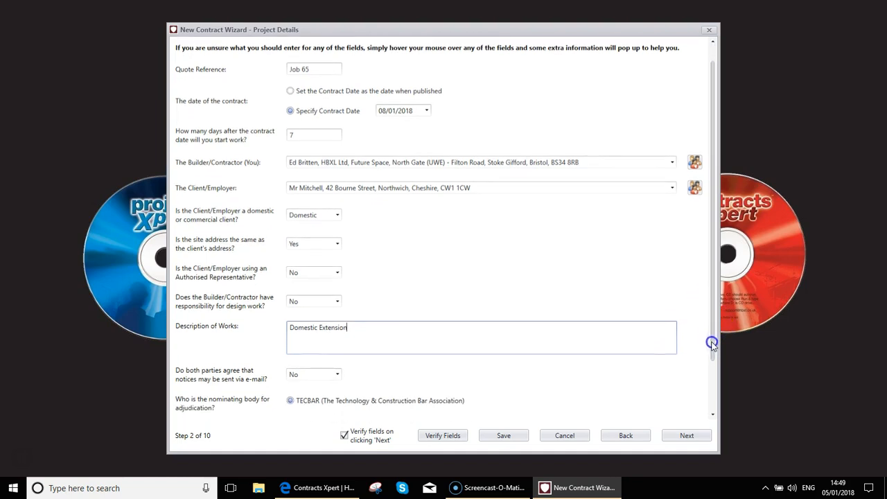
pyautogui.scroll(-3)
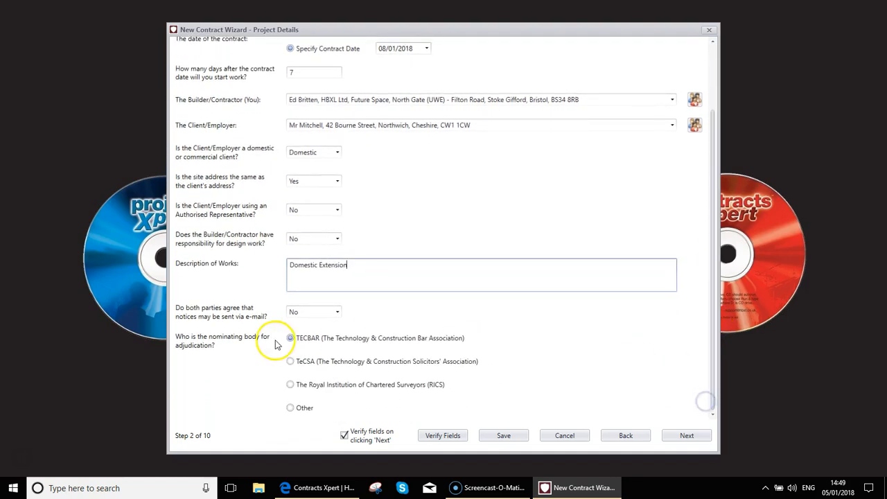
pyautogui.moveTo(338, 311)
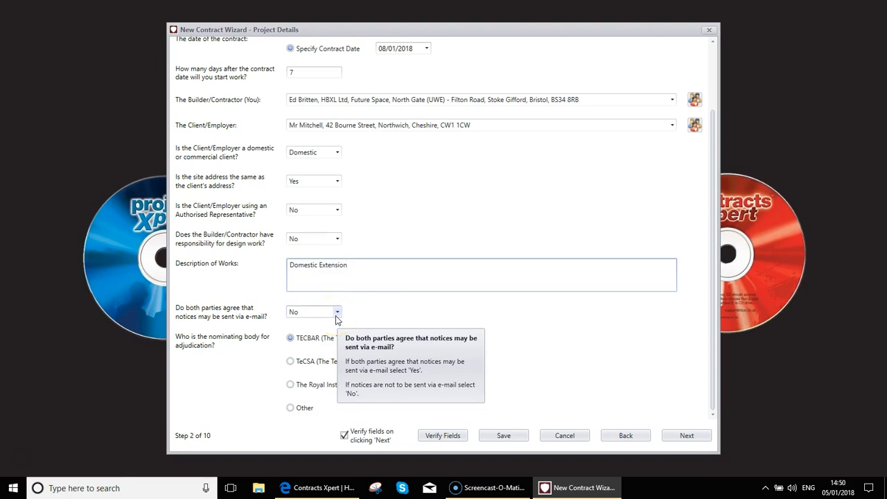
pyautogui.moveTo(288, 319)
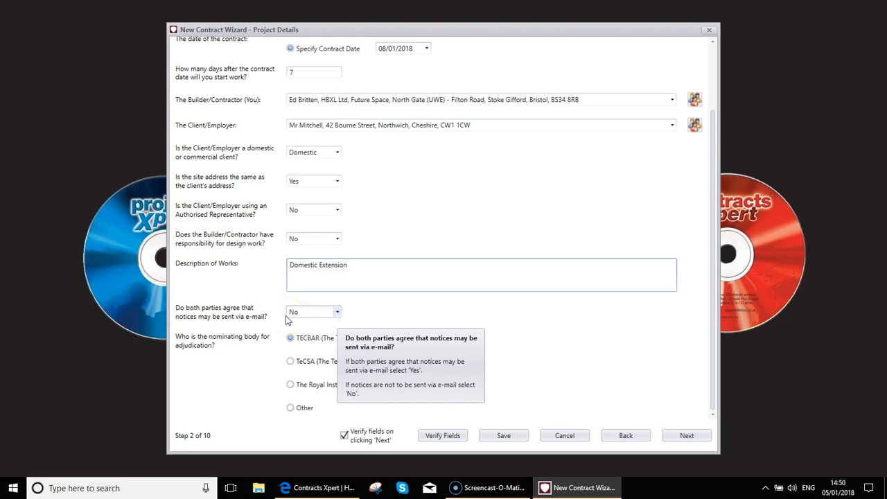
pyautogui.click(346, 265)
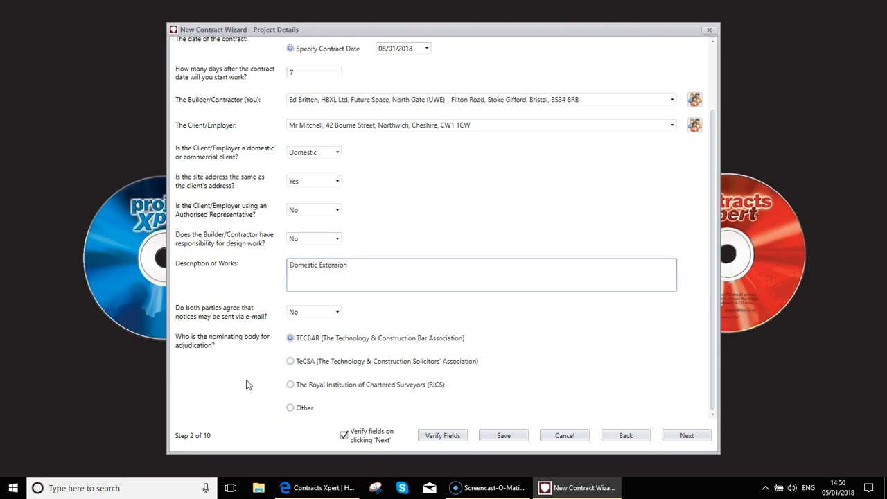
pyautogui.moveTo(250, 379)
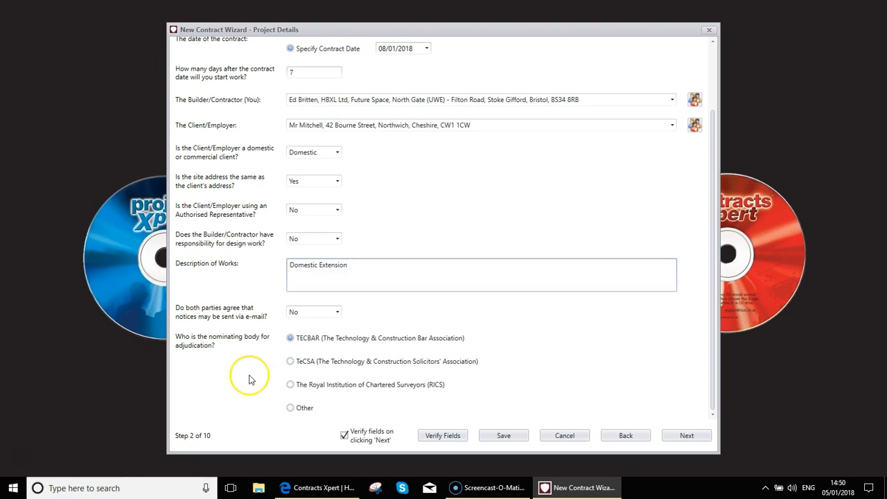
pyautogui.moveTo(251, 379)
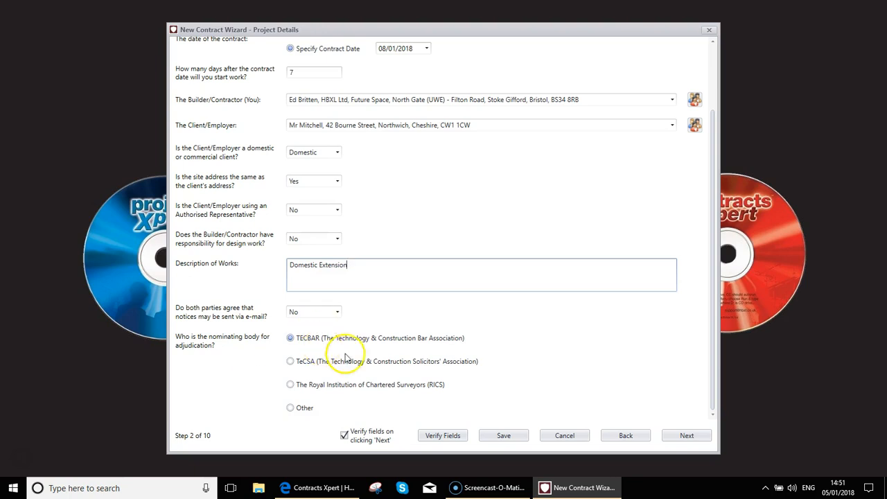
pyautogui.moveTo(302, 399)
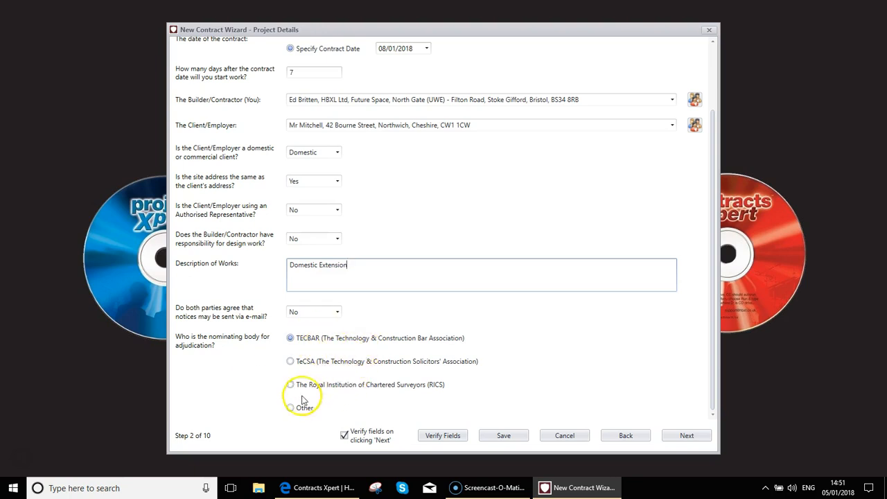
pyautogui.click(291, 408)
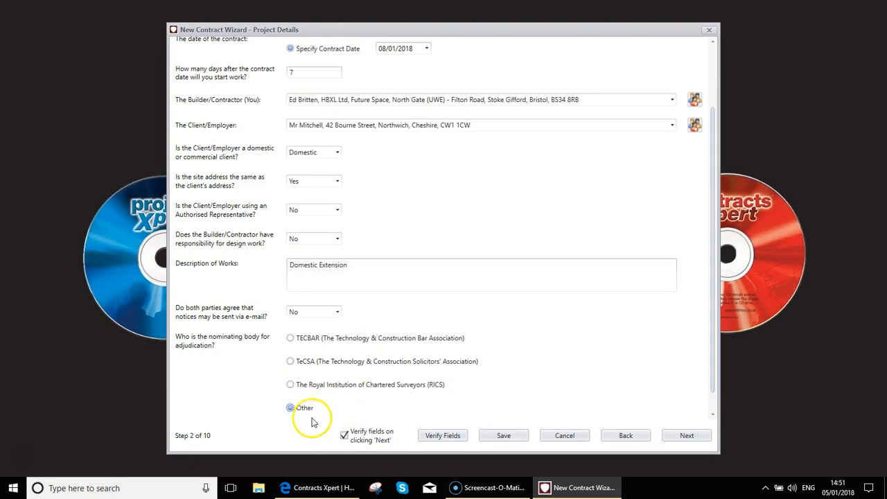
pyautogui.moveTo(317, 352)
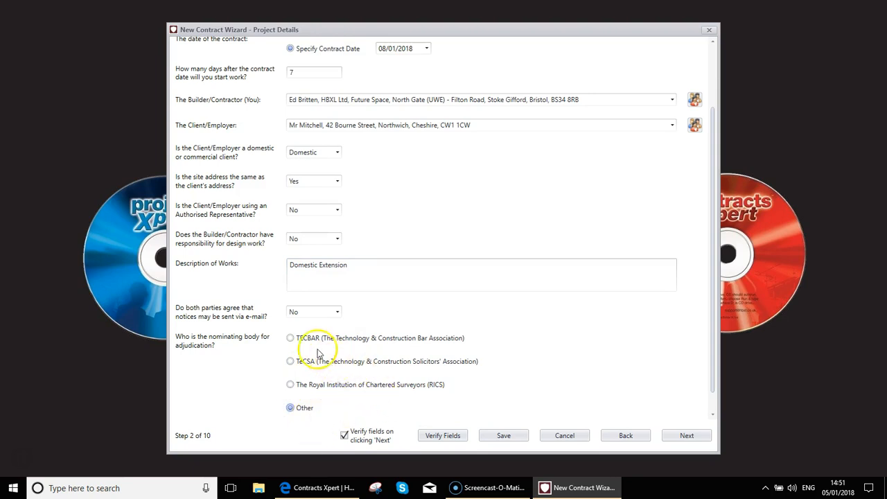
pyautogui.click(289, 338)
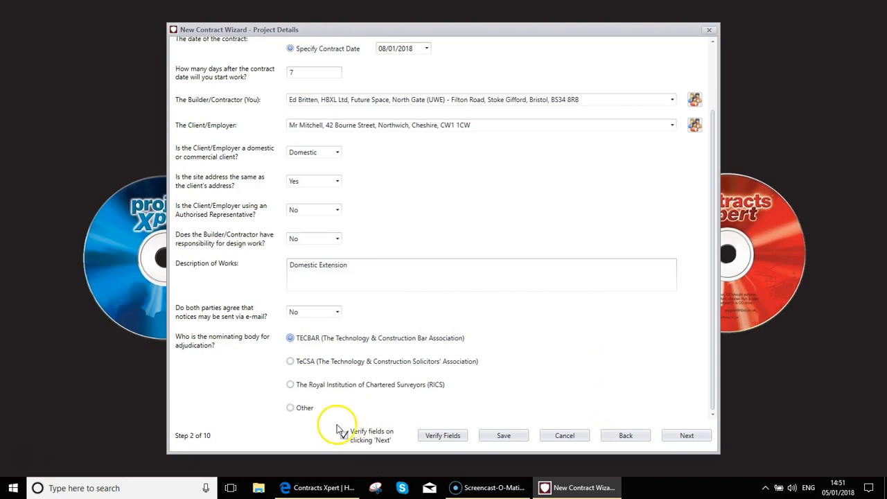
# - Toggle 'Verify fields on clicking Next' and leave it switched on
pyautogui.click(344, 435)
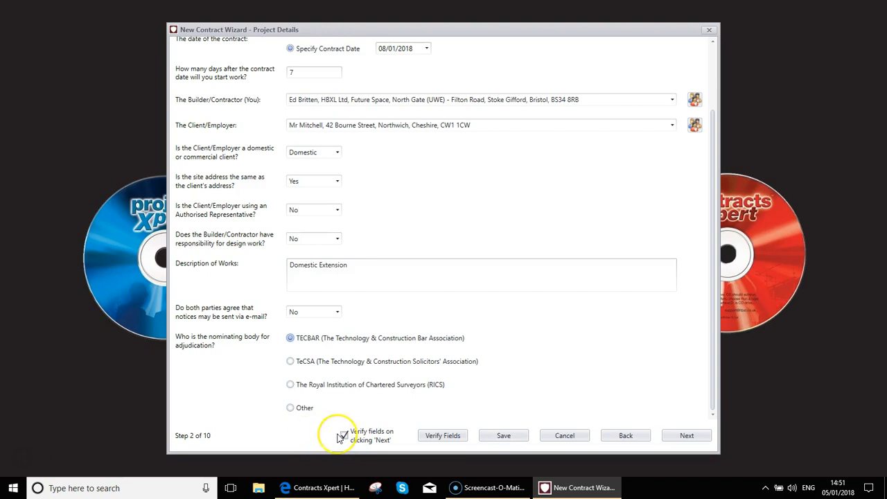
pyautogui.click(344, 435)
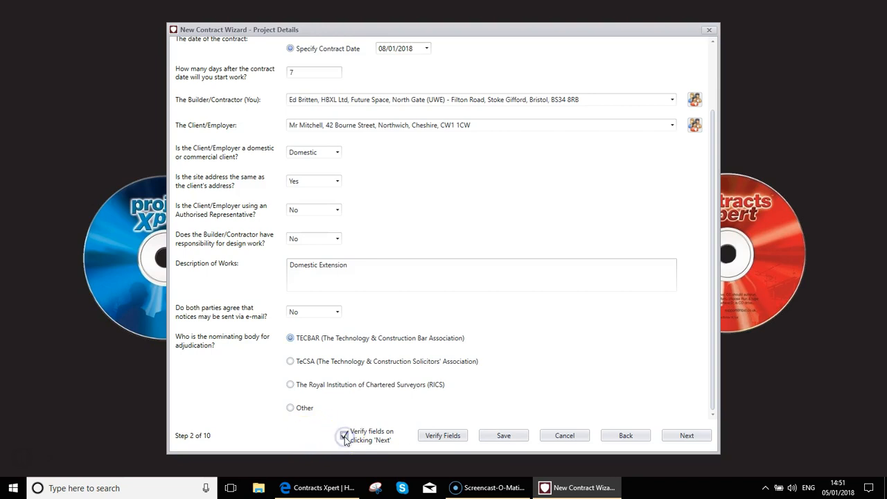
pyautogui.click(344, 435)
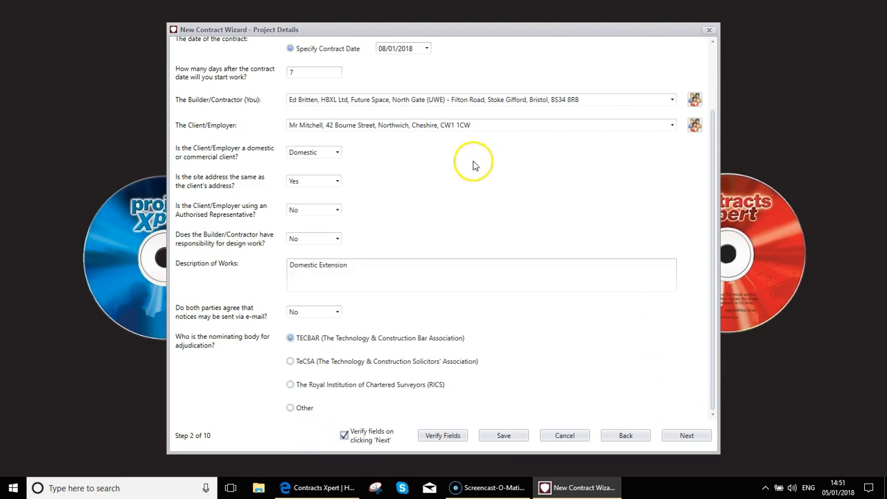
pyautogui.moveTo(397, 311)
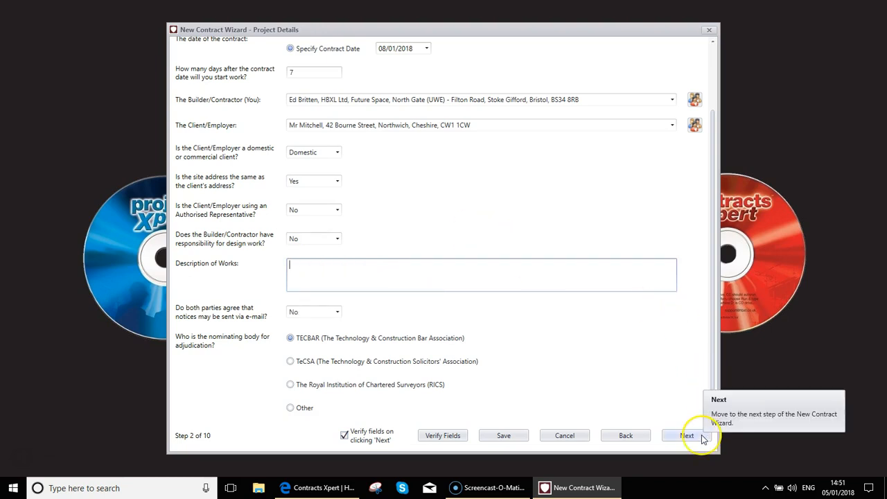
# - Run the missing-information check, review the four flagged gaps, and close the report
pyautogui.click(687, 435)
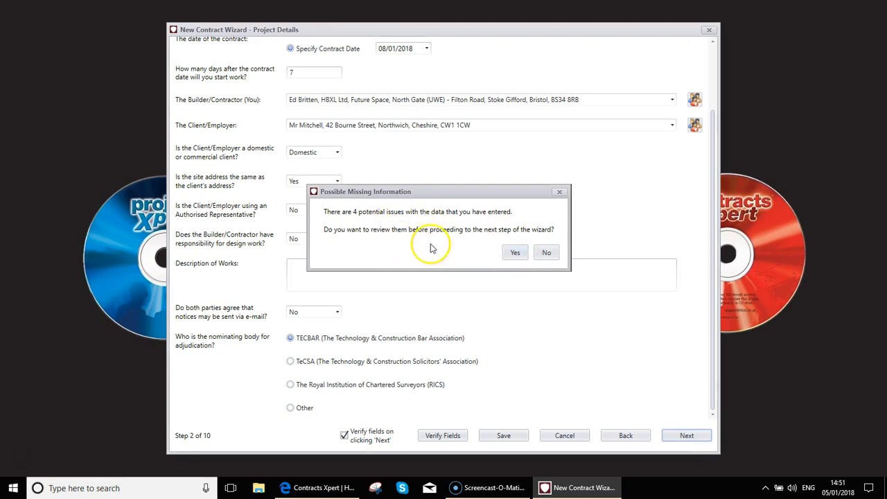
pyautogui.click(515, 252)
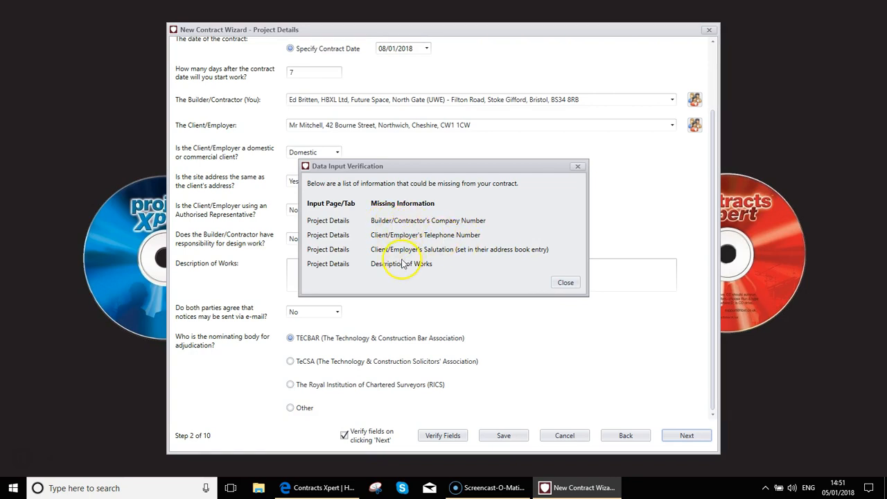
pyautogui.moveTo(455, 255)
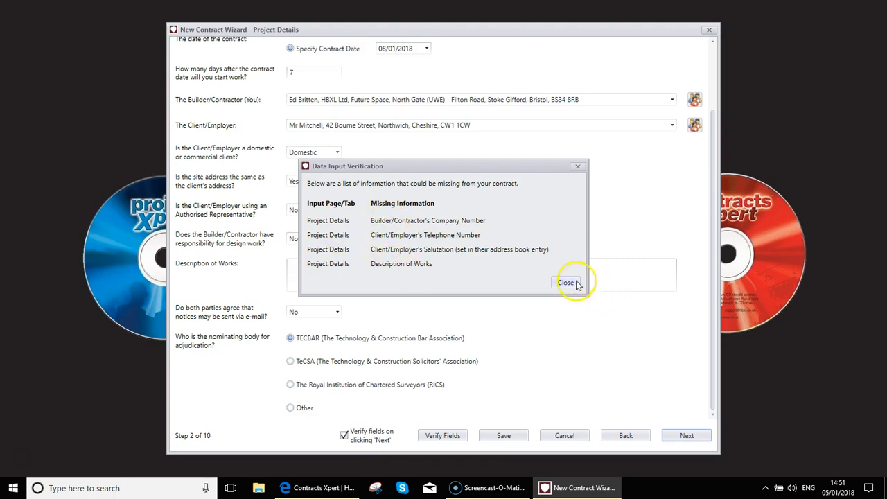
pyautogui.click(565, 282)
pyautogui.write('Domestic Extension')
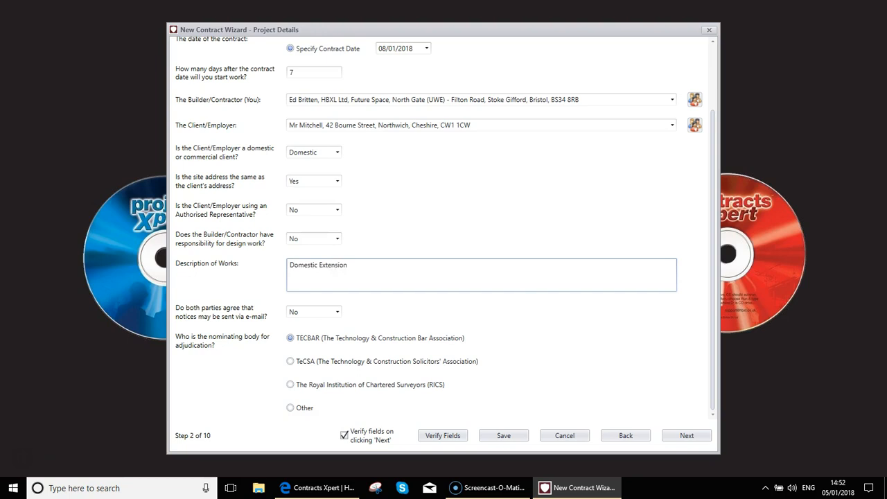
pyautogui.moveTo(521, 282)
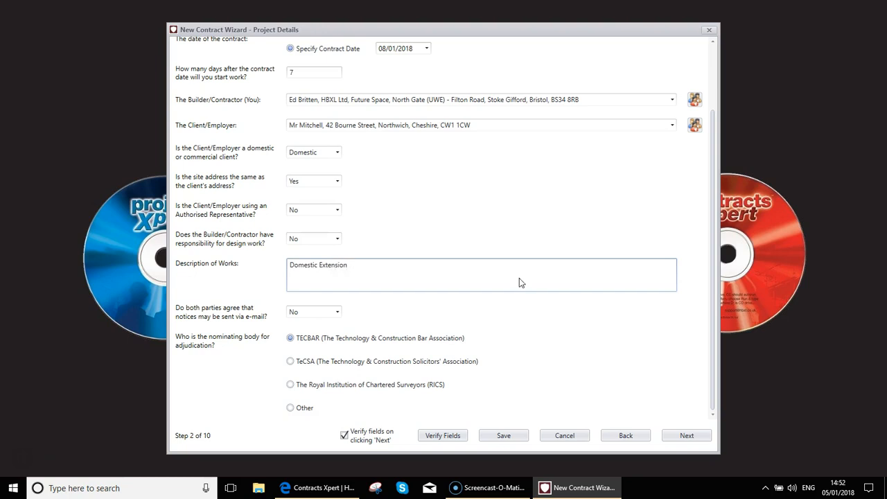
pyautogui.moveTo(345, 435)
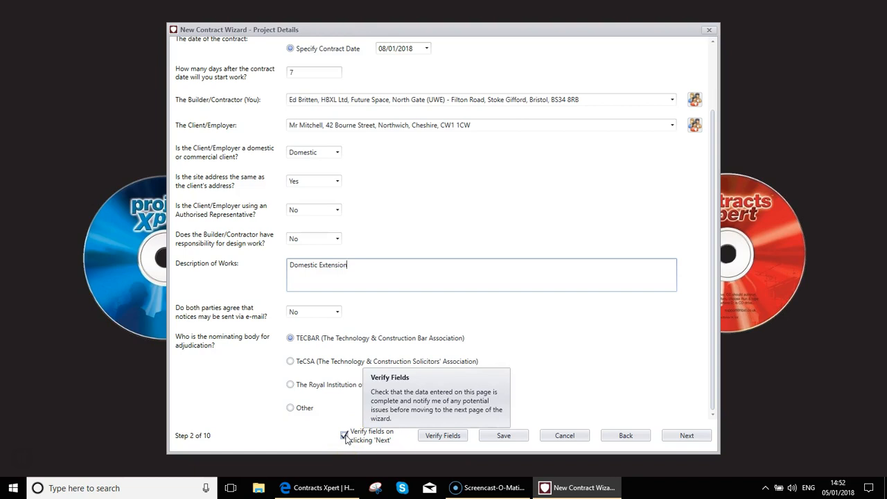
# - Untick field verification and advance to Site Details, step 3 of 10
pyautogui.click(344, 435)
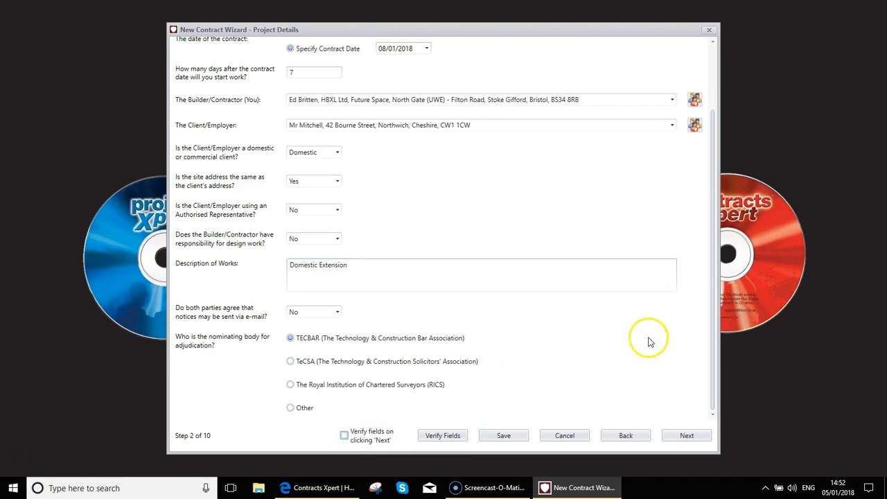
pyautogui.click(686, 435)
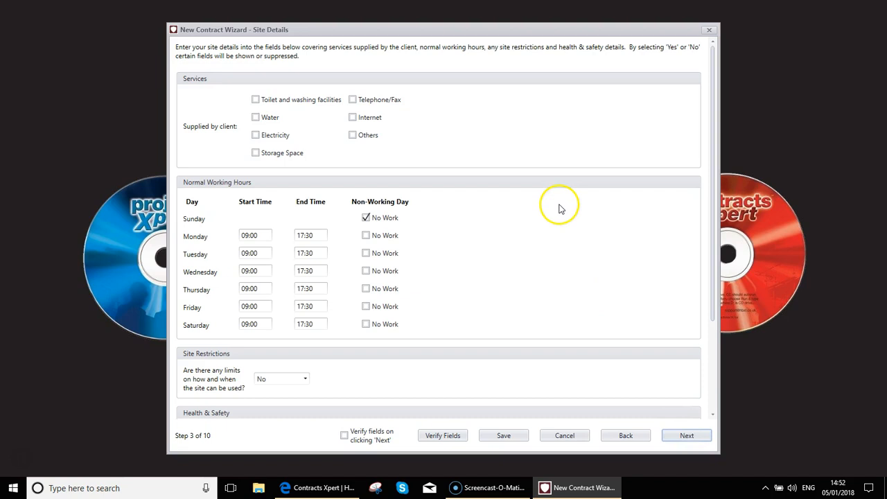
pyautogui.moveTo(201, 85)
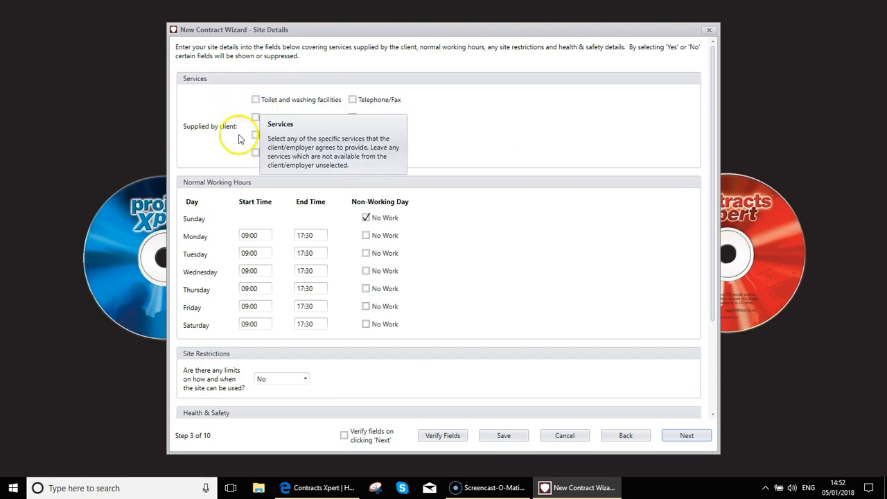
pyautogui.moveTo(294, 163)
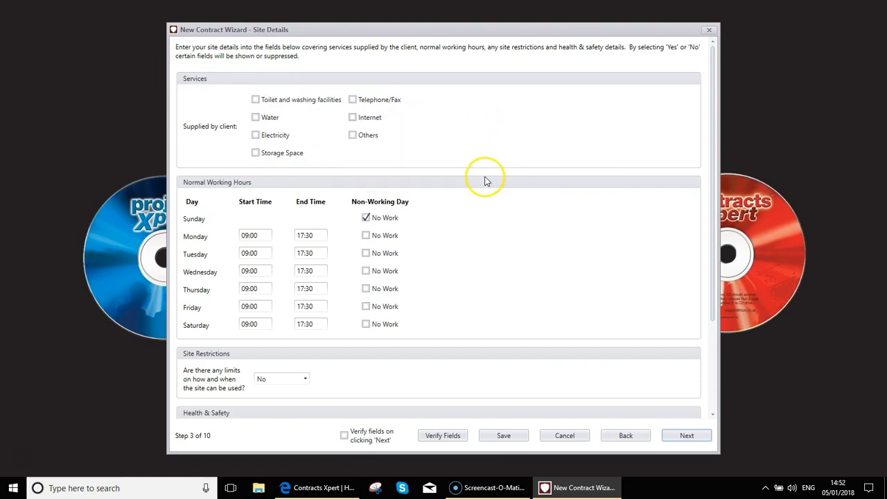
pyautogui.moveTo(166, 310)
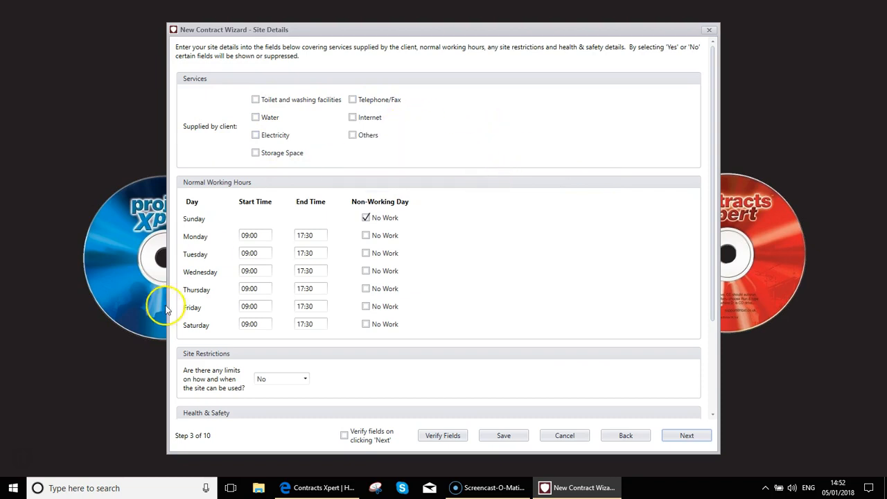
pyautogui.moveTo(270, 253)
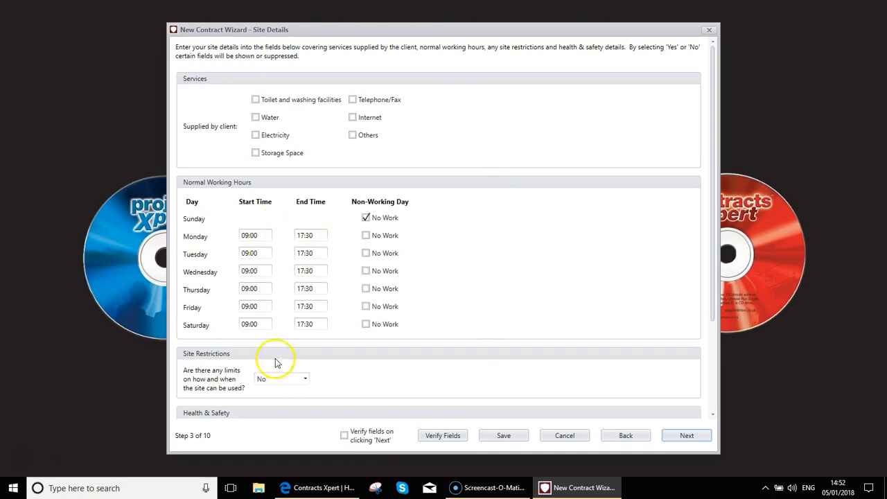
# - Mark Saturday as non-working and answer Yes to limits on site use
pyautogui.click(366, 218)
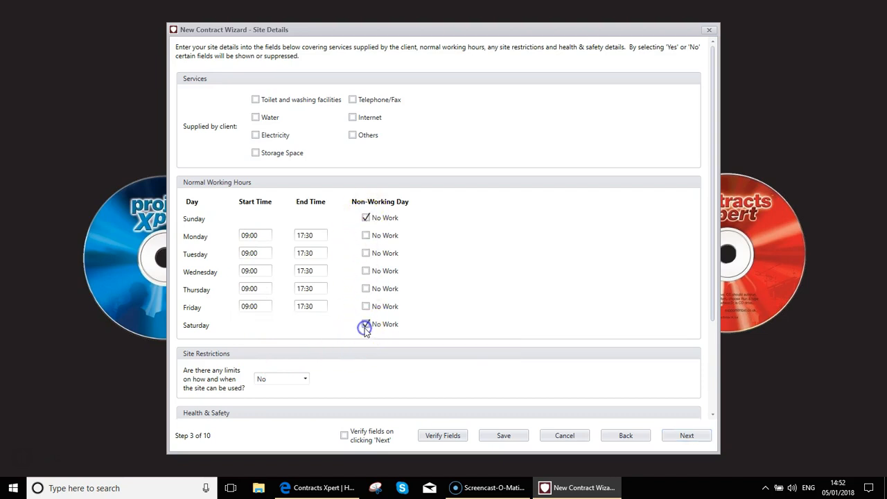
pyautogui.click(366, 324)
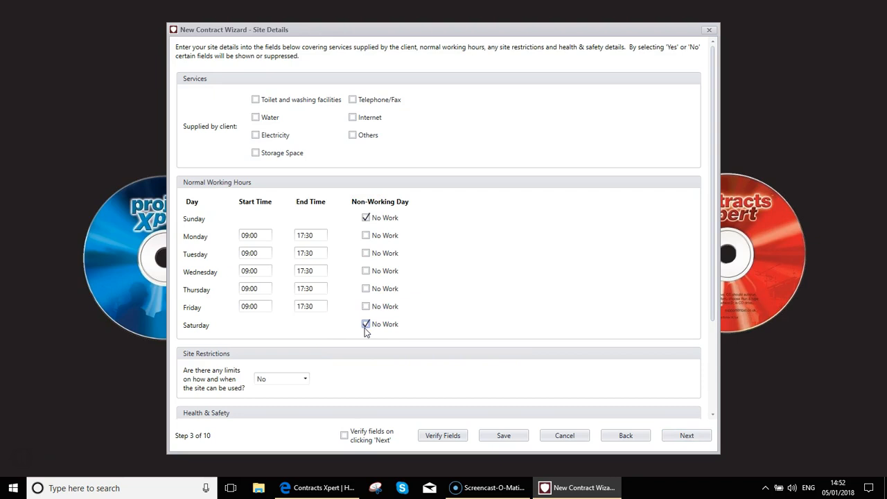
pyautogui.scroll(-3)
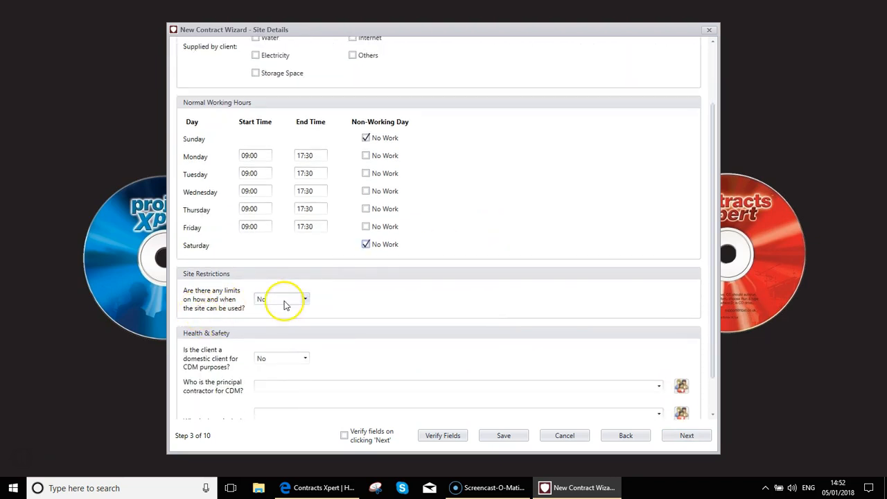
pyautogui.click(280, 299)
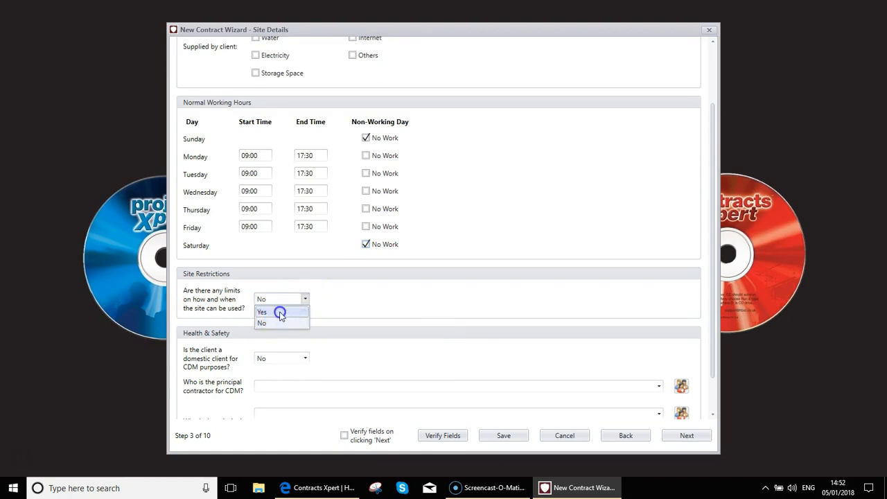
pyautogui.click(262, 312)
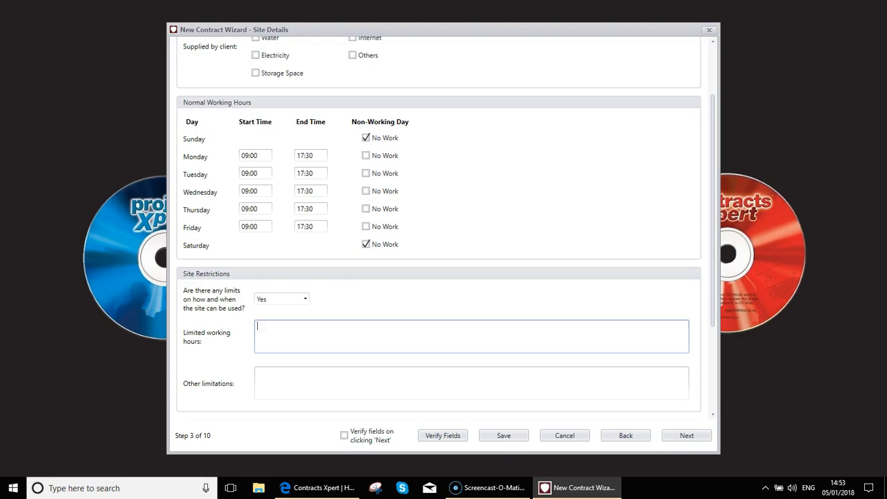
# - Enter limited working hours as 'No work before 8am or after 5pm' and move to other limitations
pyautogui.write('No work')
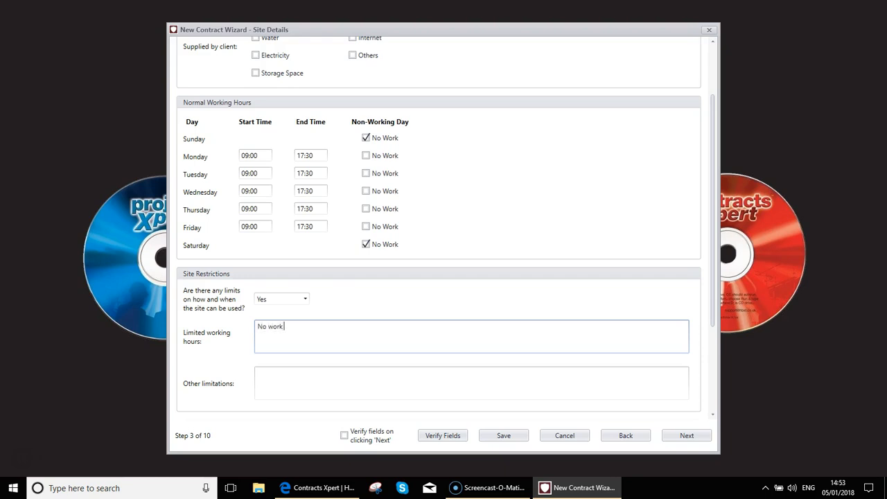
pyautogui.write('before 8am or afte')
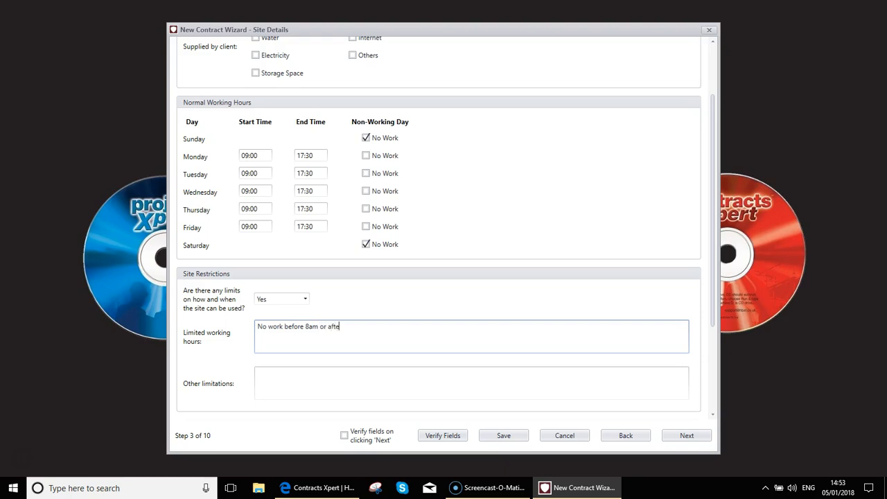
pyautogui.write('r 5pm')
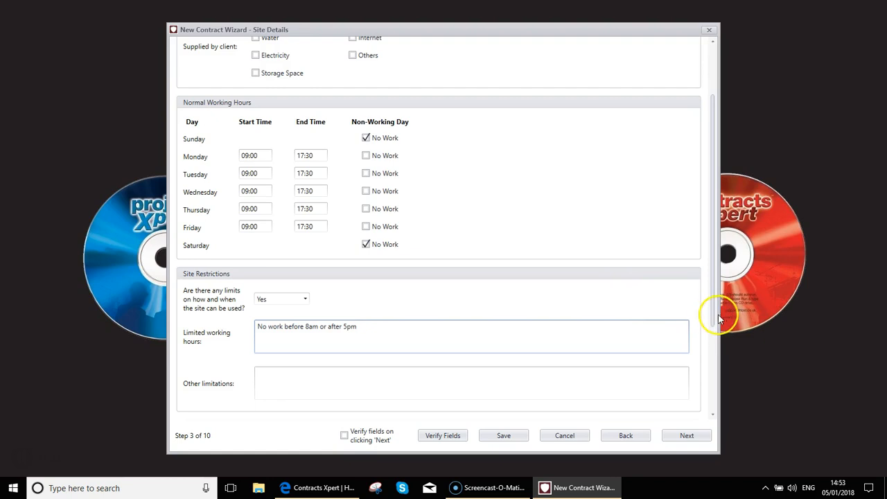
pyautogui.scroll(-3)
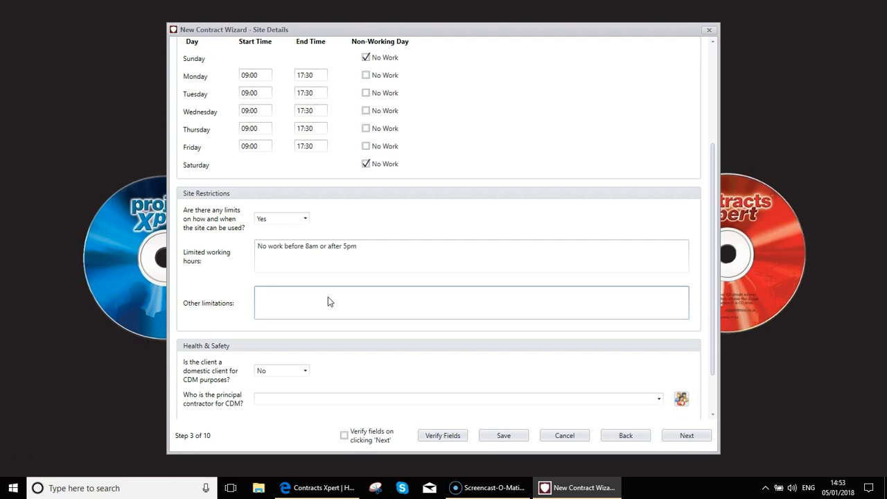
pyautogui.click(326, 302)
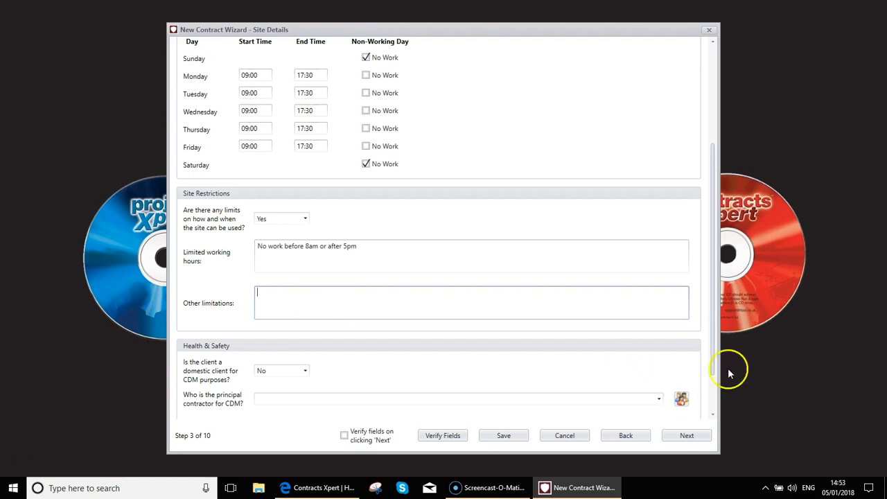
# - Mark the client as domestic for CDM and set HBXL Ltd as principal contractor
pyautogui.scroll(-3)
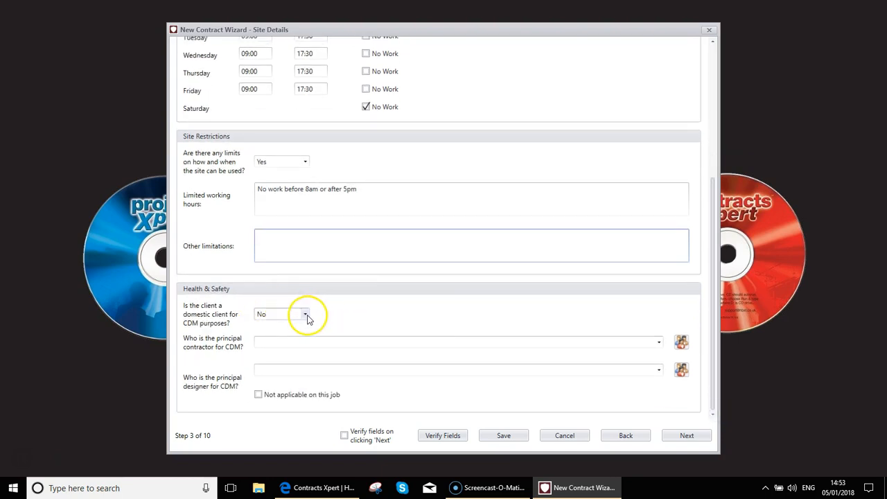
pyautogui.click(304, 313)
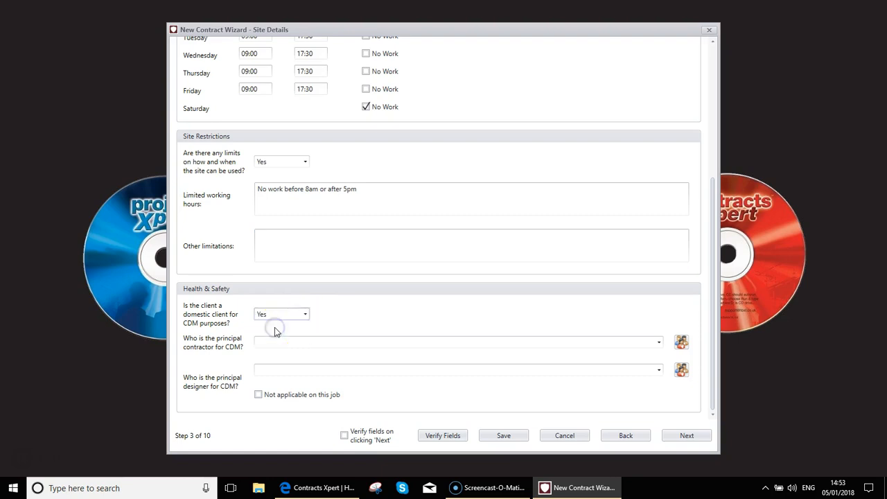
pyautogui.moveTo(336, 313)
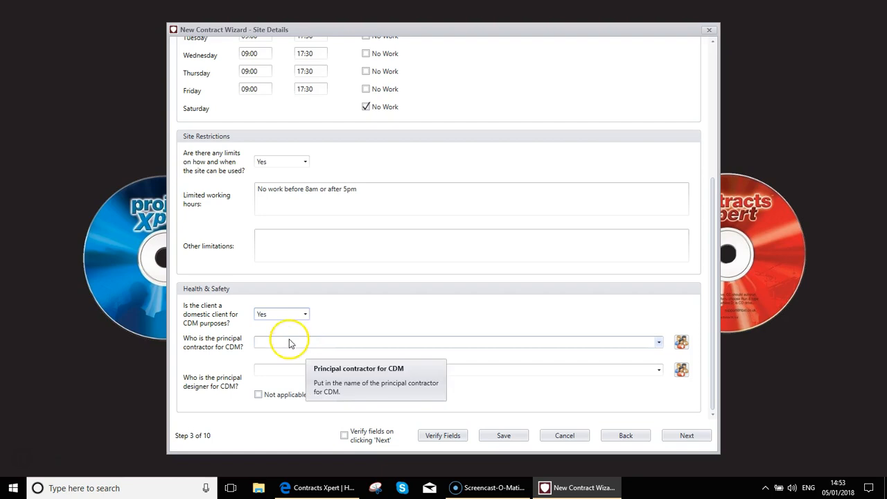
pyautogui.moveTo(682, 341)
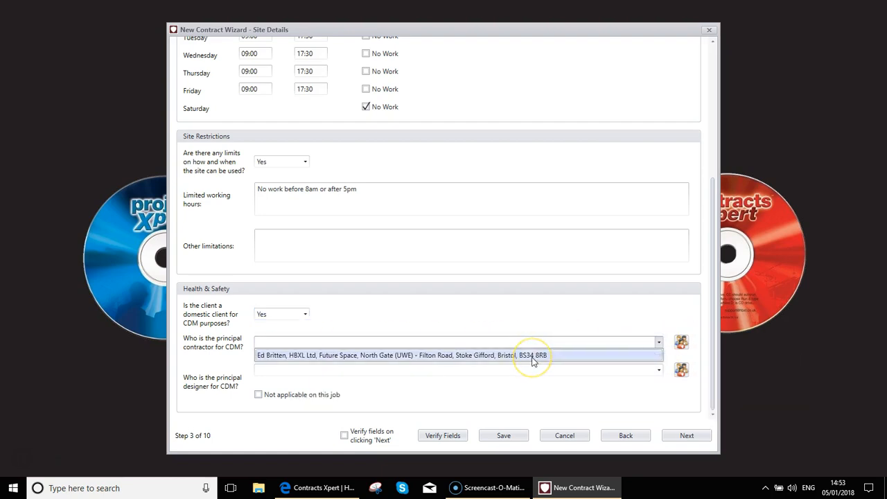
pyautogui.click(399, 355)
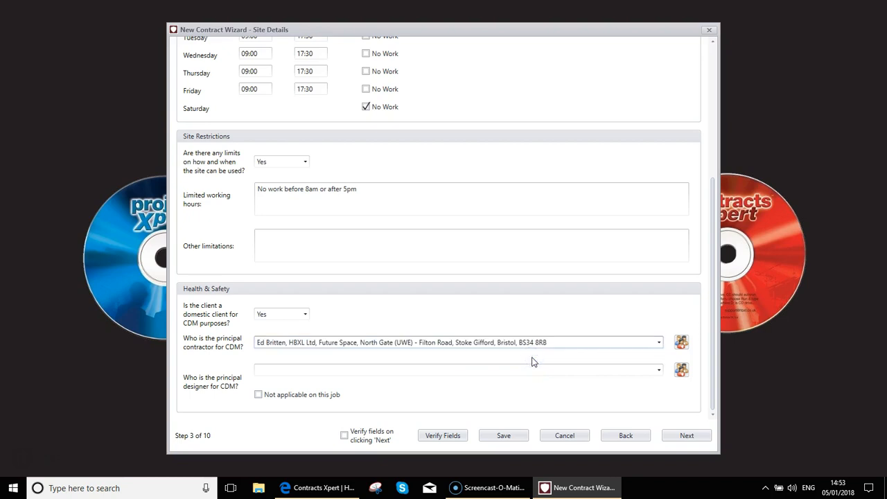
pyautogui.moveTo(682, 342)
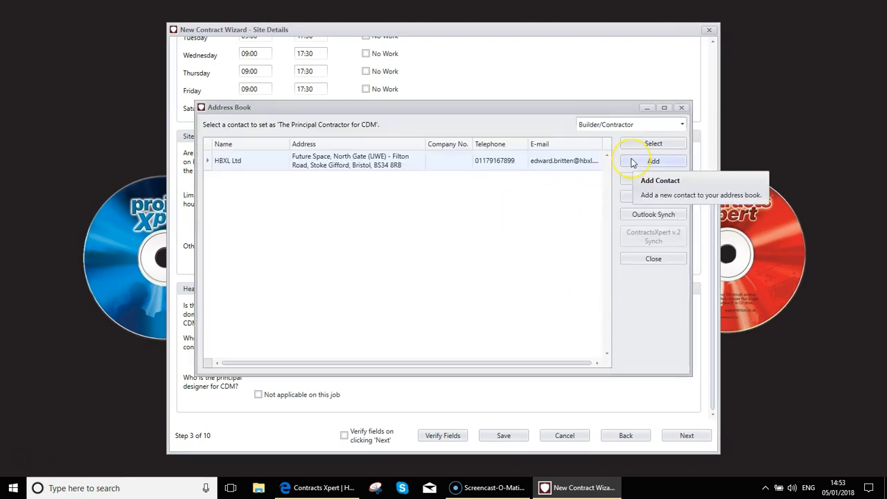
pyautogui.moveTo(654, 142)
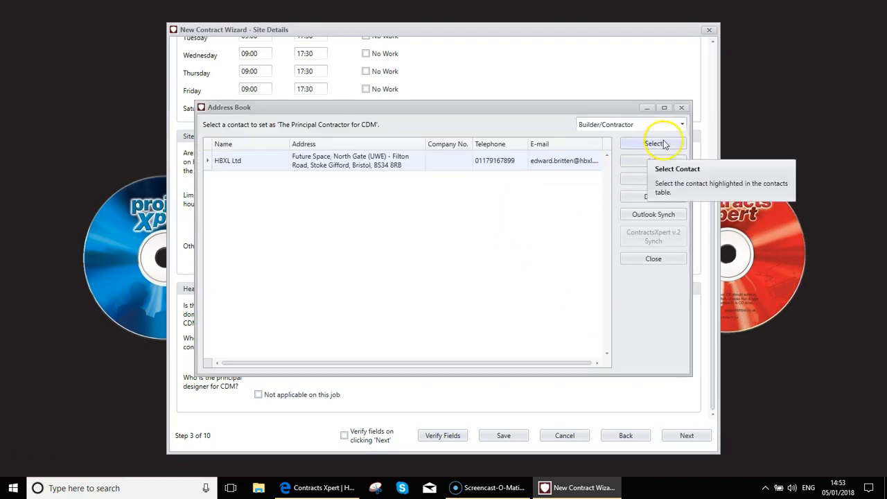
pyautogui.click(653, 143)
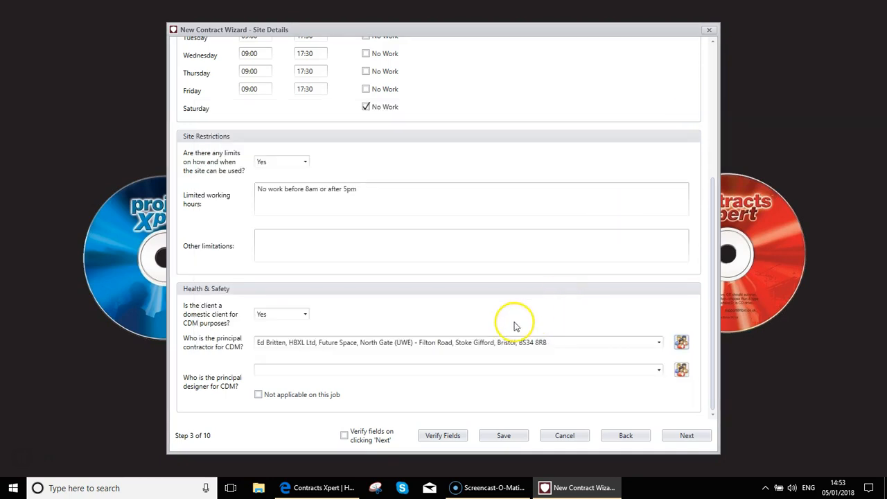
pyautogui.moveTo(230, 388)
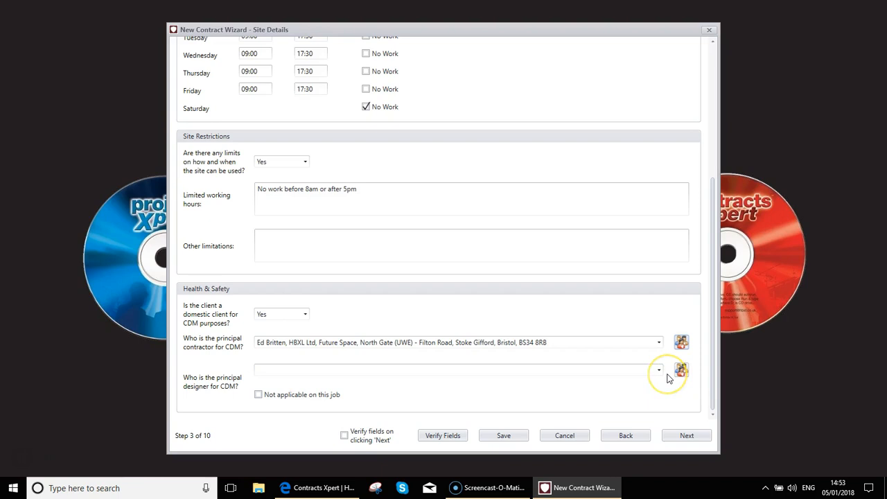
pyautogui.moveTo(682, 368)
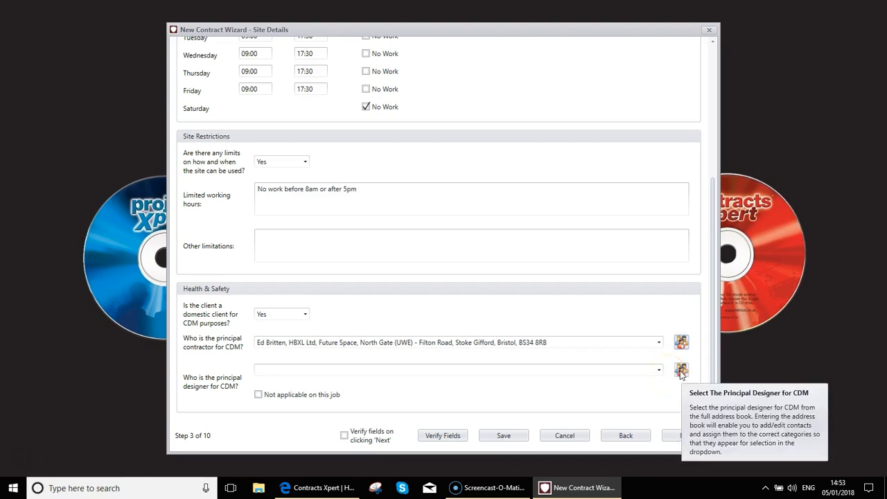
# - Dismiss the empty designer contact list and mark principal designer not applicable
pyautogui.click(682, 370)
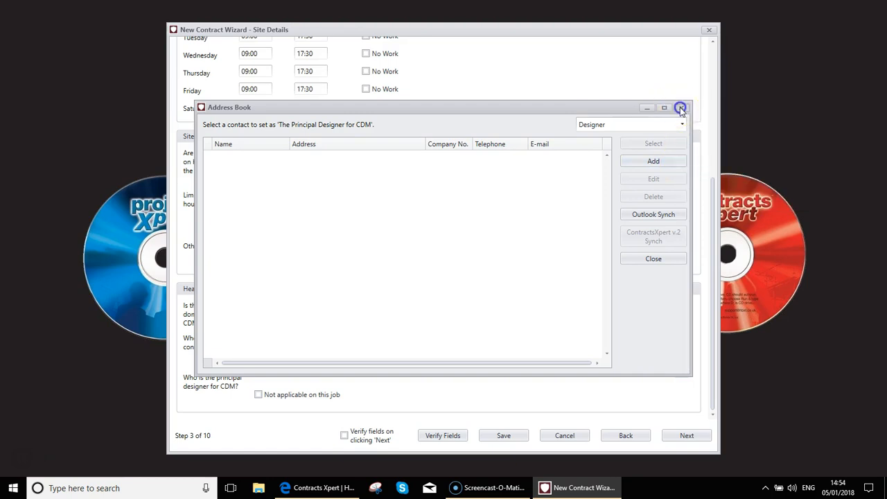
pyautogui.click(681, 108)
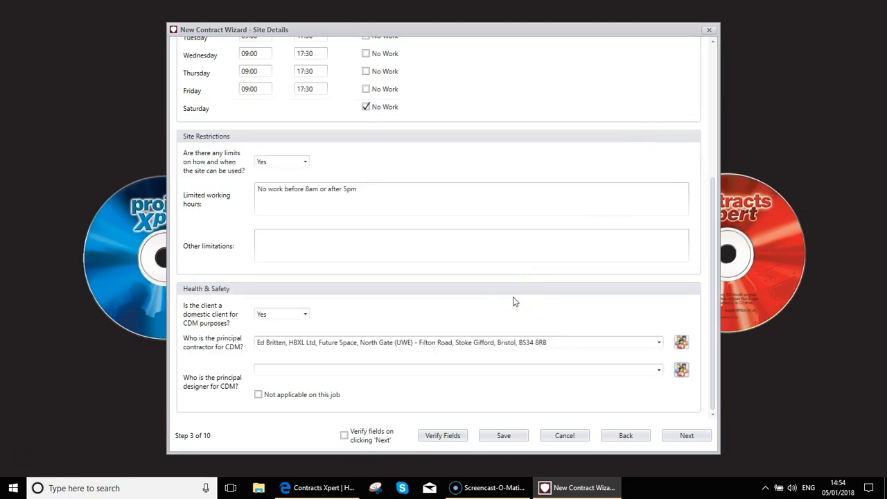
pyautogui.click(258, 393)
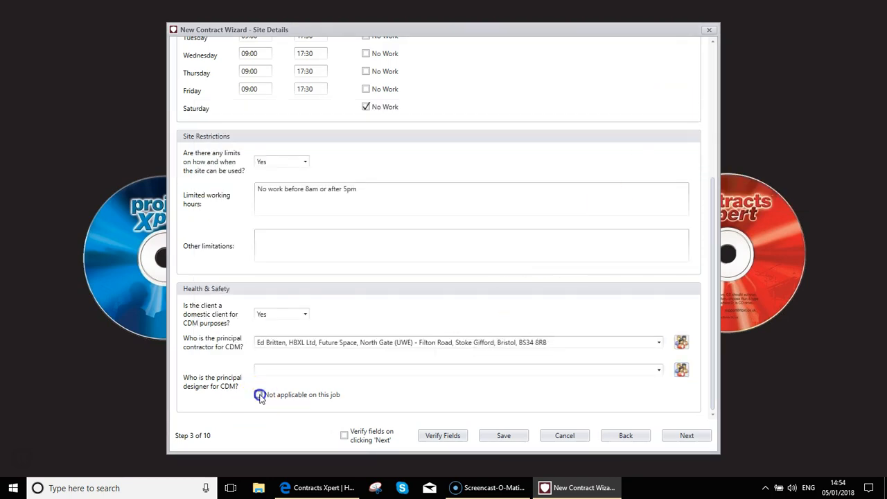
pyautogui.click(258, 394)
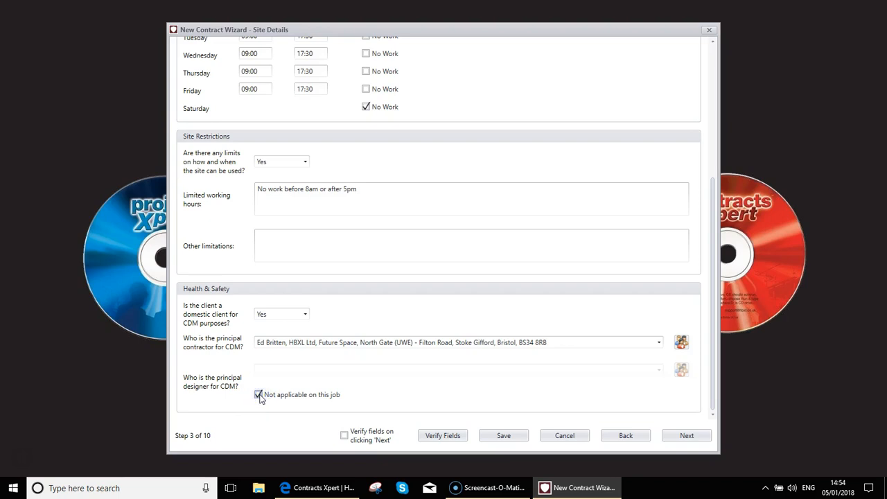
pyautogui.moveTo(686, 435)
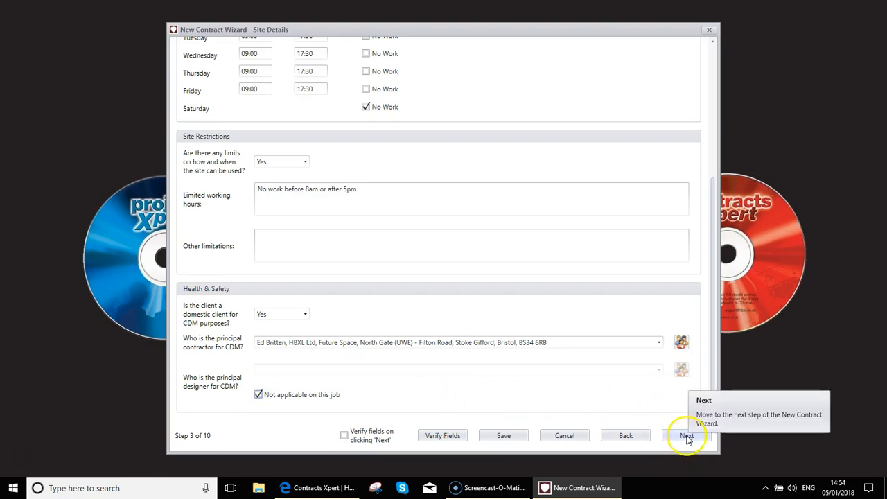
# - On the Money step keep VAT at a uniform rate on all payments and warranty at No
pyautogui.click(686, 435)
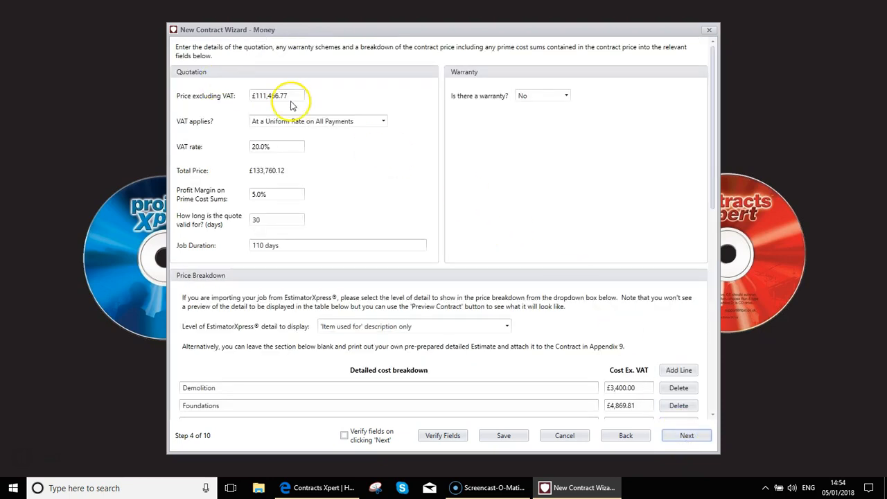
pyautogui.moveTo(316, 121)
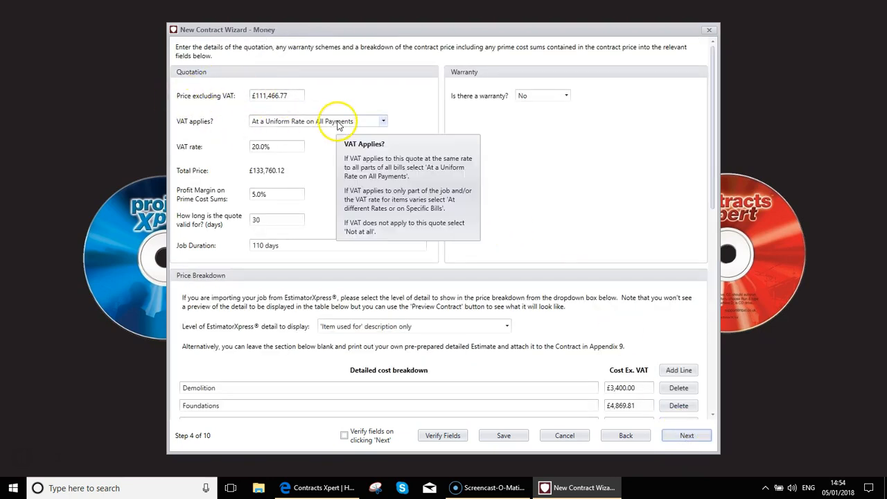
pyautogui.click(382, 120)
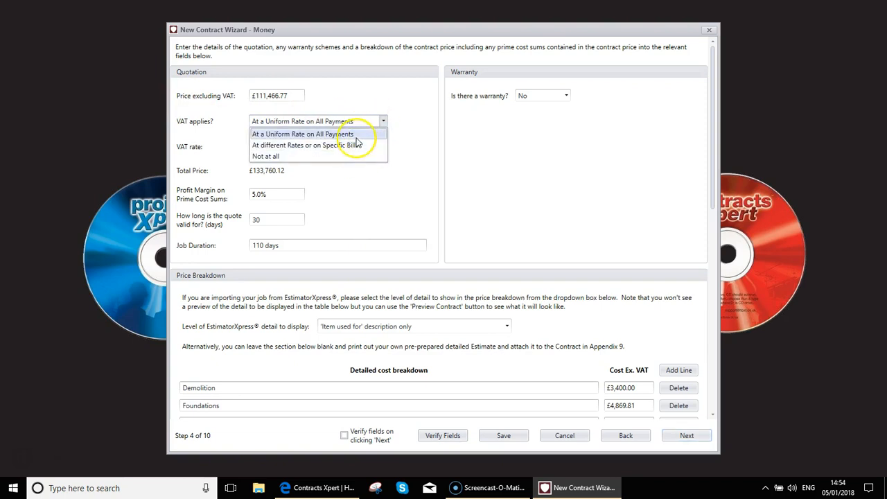
pyautogui.click(302, 133)
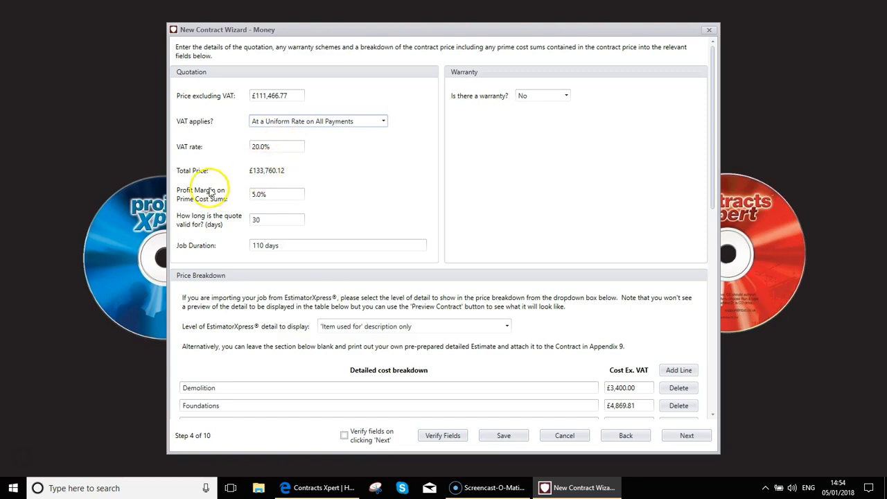
pyautogui.moveTo(266, 200)
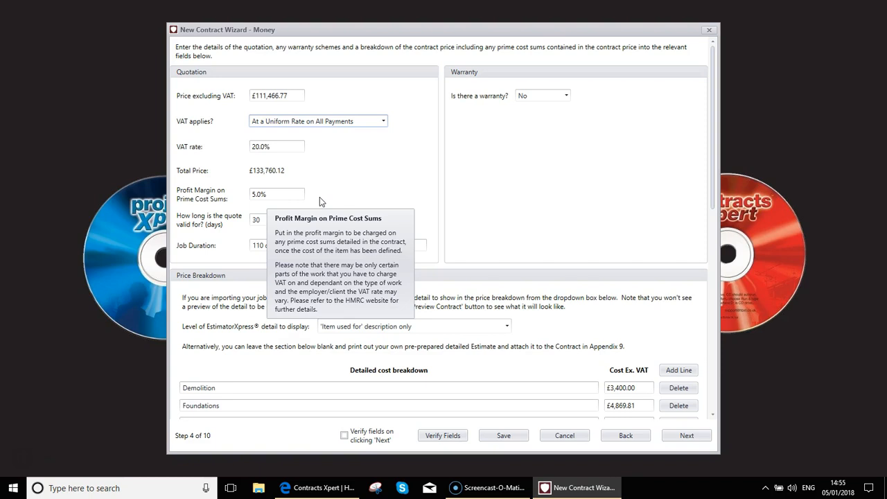
pyautogui.moveTo(579, 270)
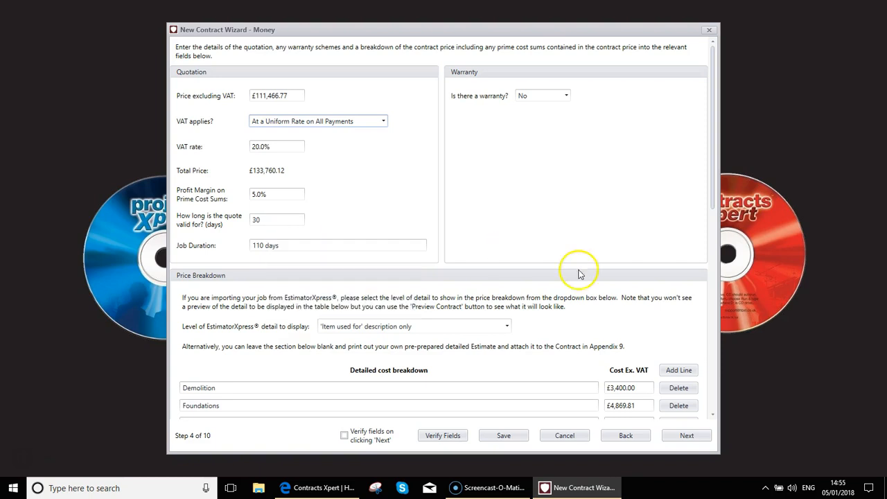
pyautogui.moveTo(368, 233)
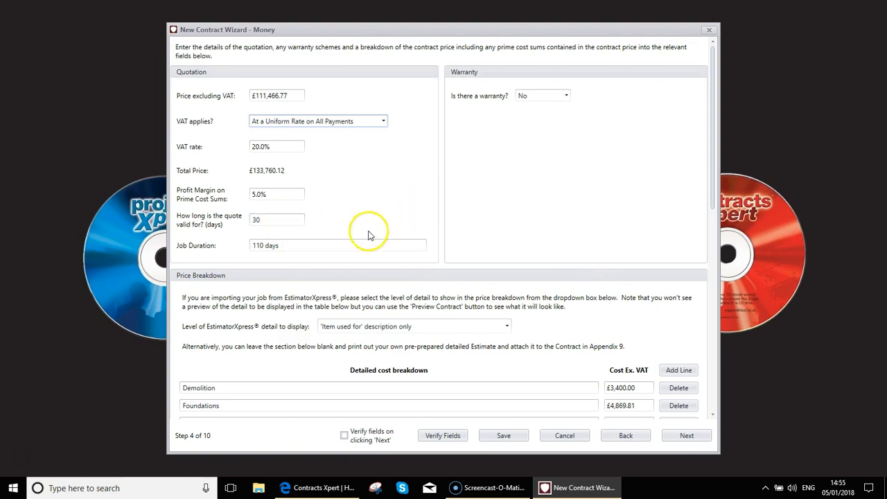
pyautogui.moveTo(560, 118)
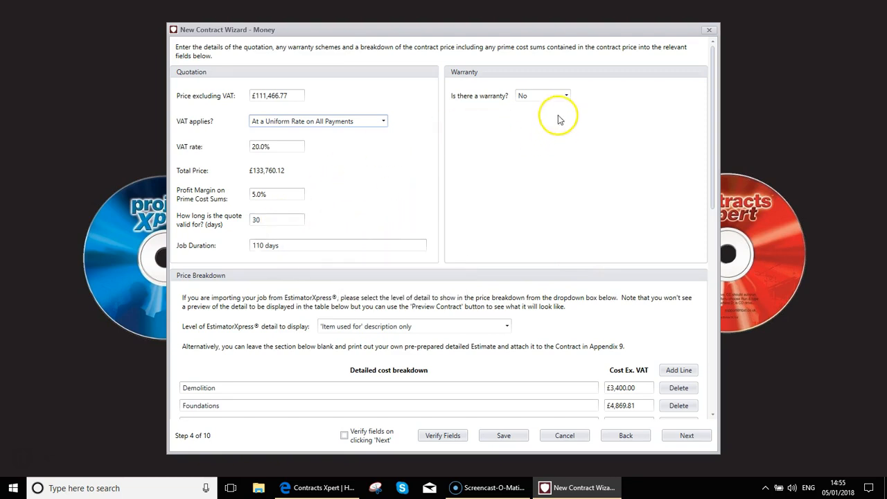
pyautogui.click(565, 96)
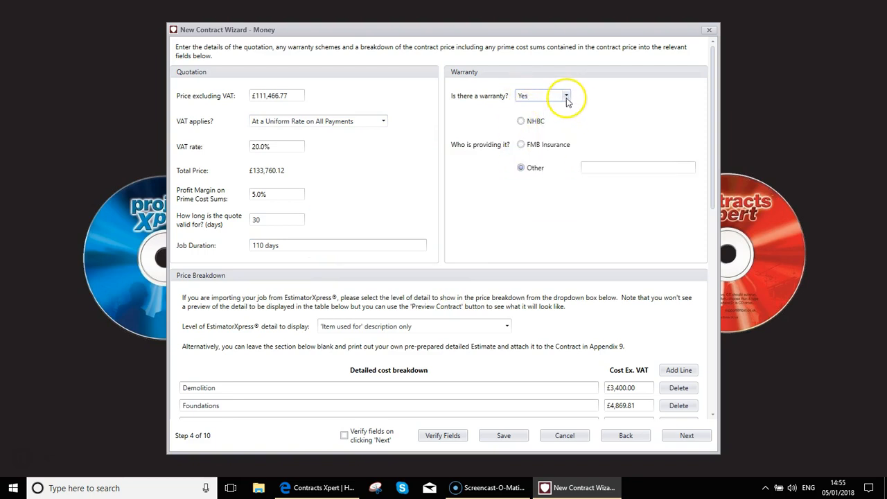
pyautogui.click(565, 96)
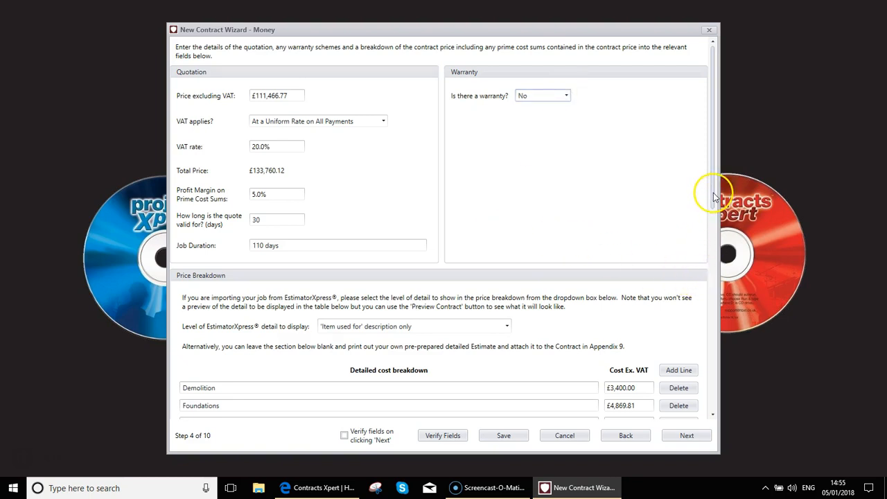
pyautogui.scroll(-3)
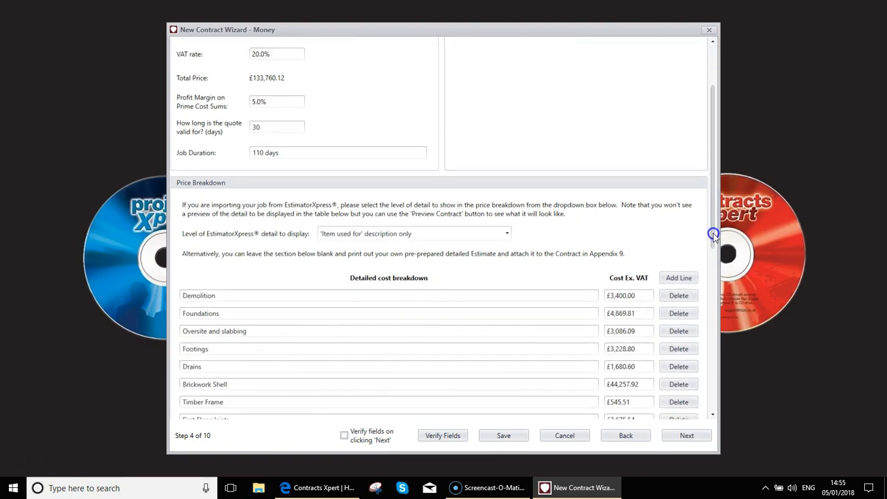
pyautogui.scroll(-3)
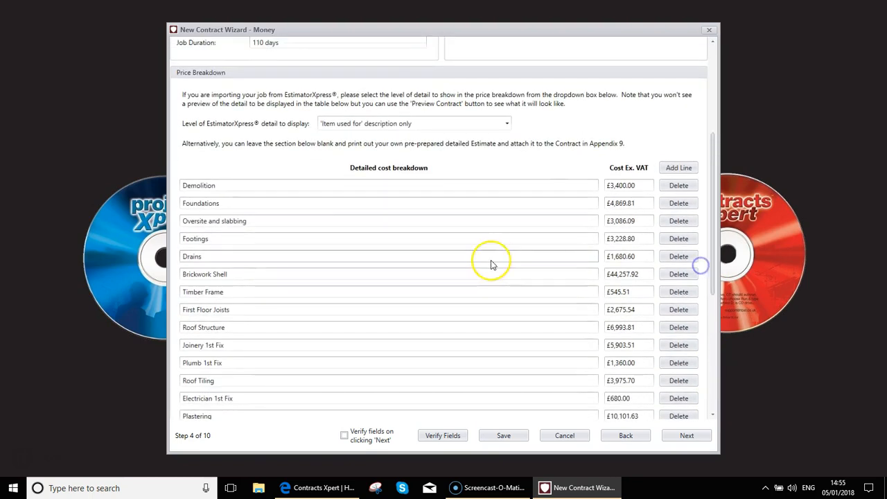
pyautogui.moveTo(492, 256)
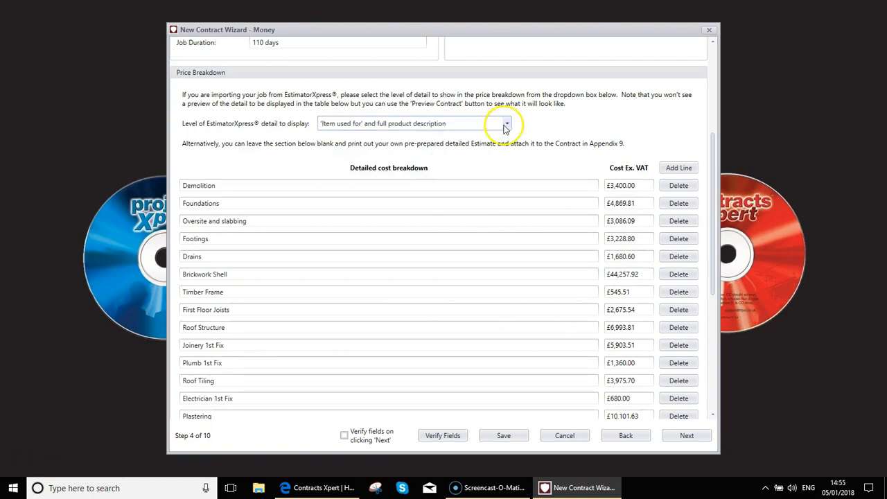
pyautogui.click(506, 123)
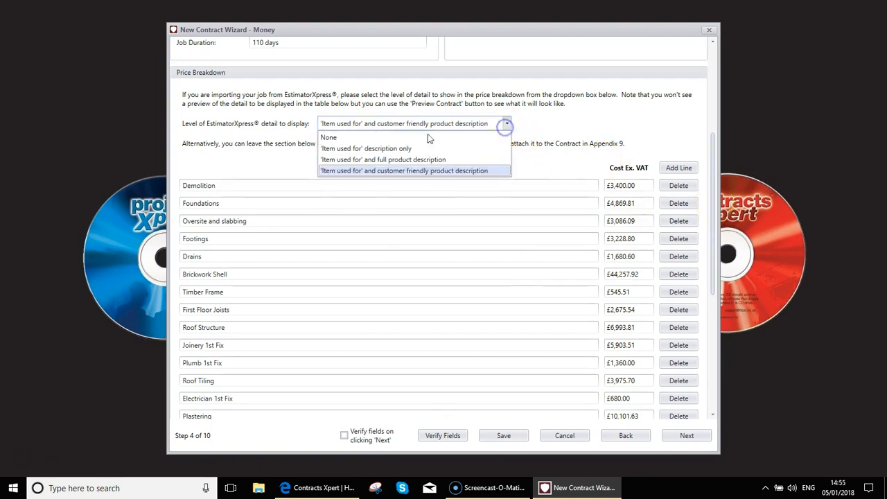
pyautogui.moveTo(401, 148)
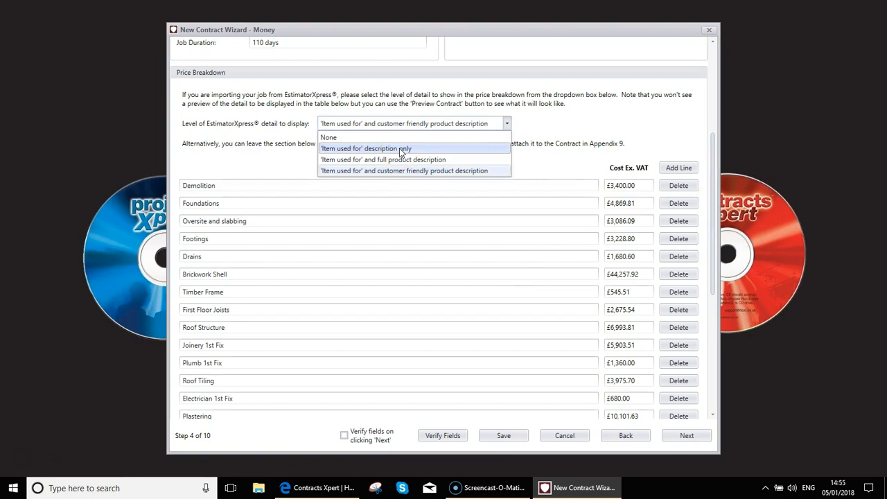
pyautogui.click(366, 148)
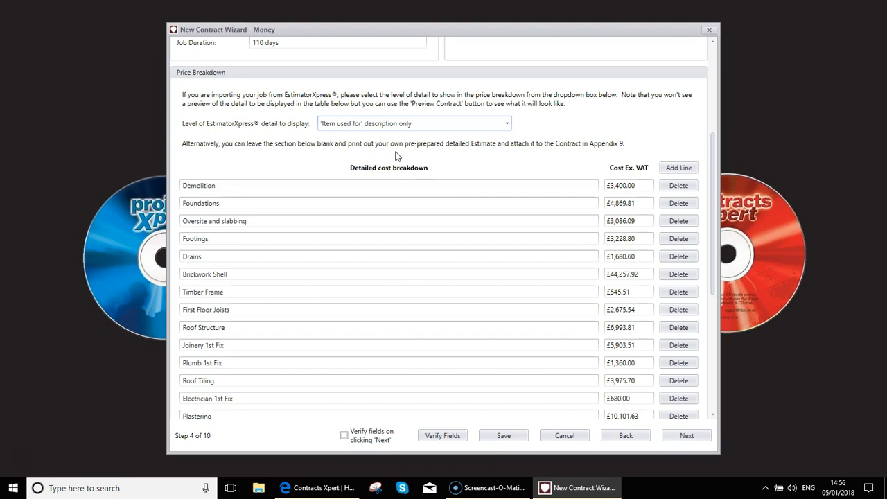
pyautogui.moveTo(718, 197)
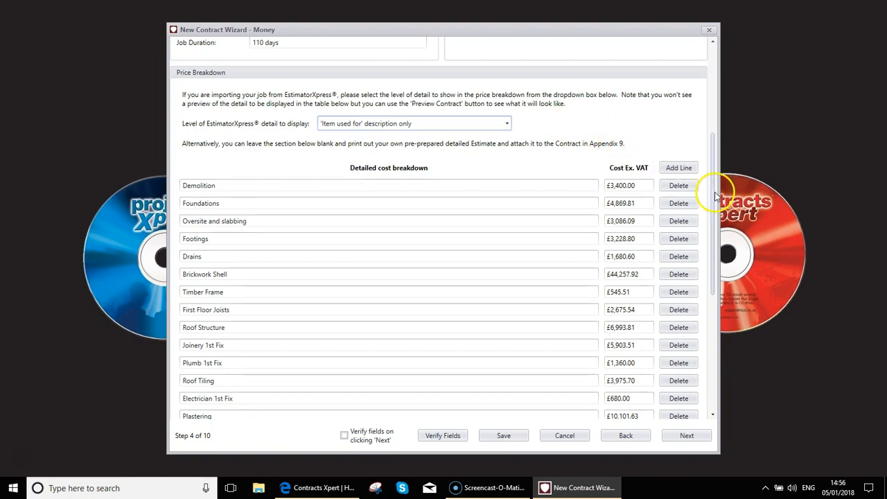
pyautogui.scroll(-3)
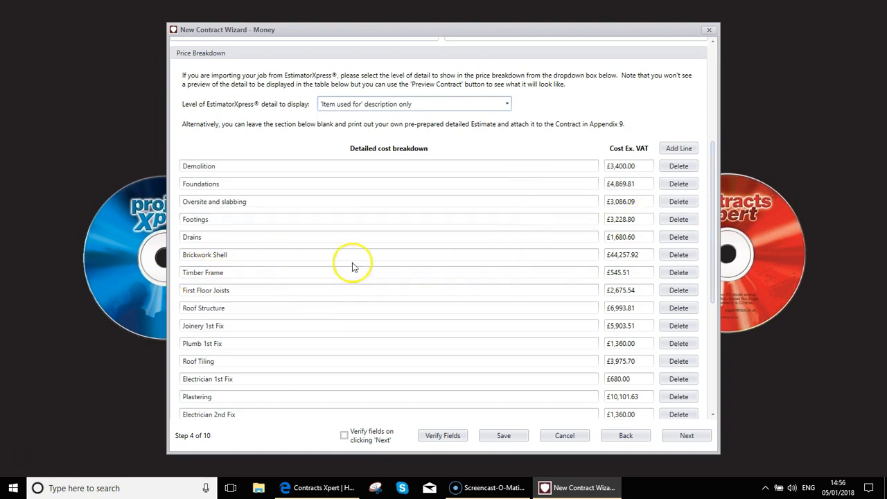
pyautogui.moveTo(627, 211)
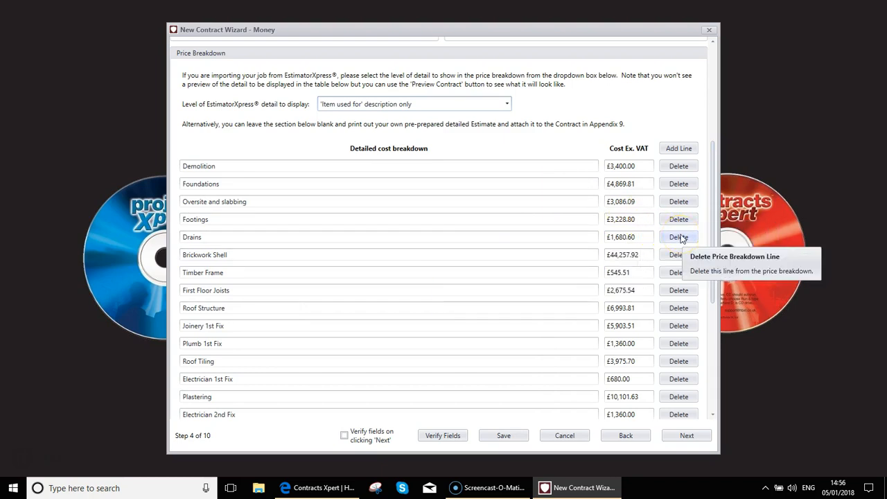
pyautogui.moveTo(714, 224)
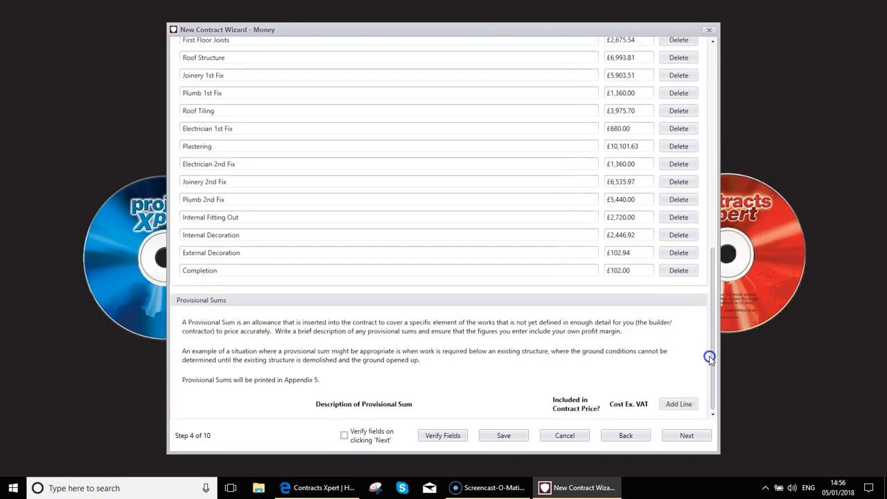
pyautogui.moveTo(703, 360)
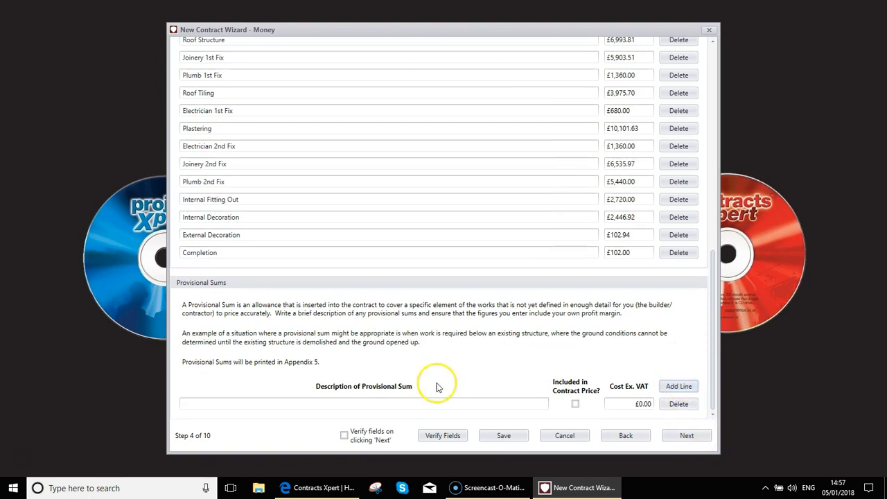
# - Name the provisional sum 'Drainage reconstruction' and enter its £4,000.00 cost
pyautogui.write('D')
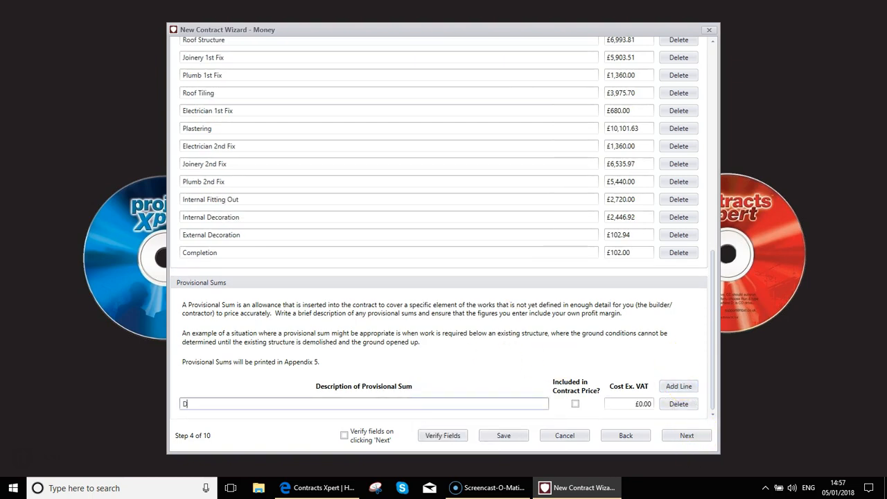
pyautogui.write('Drainage reconstruction')
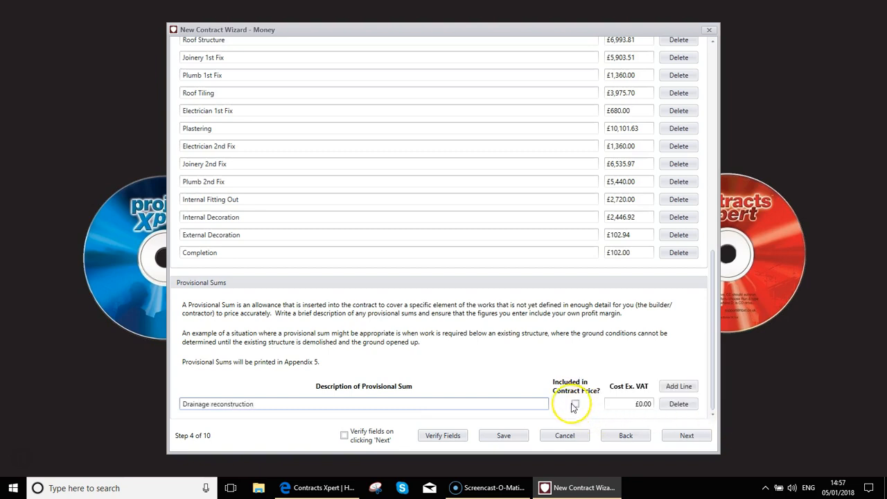
pyautogui.moveTo(573, 404)
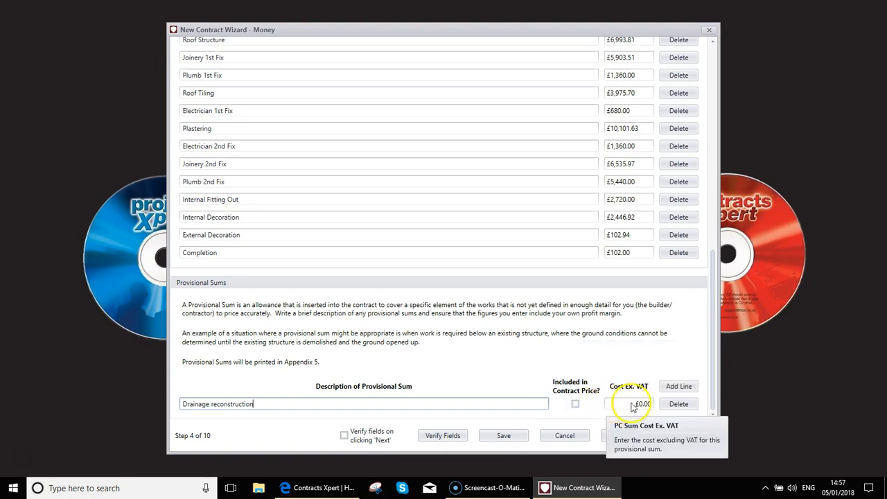
pyautogui.click(629, 404)
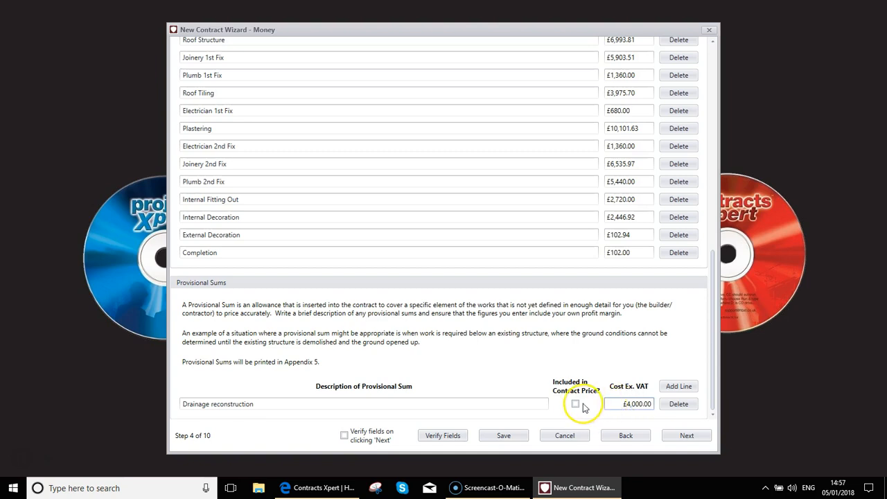
# - Mark the drainage sum as included in the contract price and continue to Payments
pyautogui.click(576, 405)
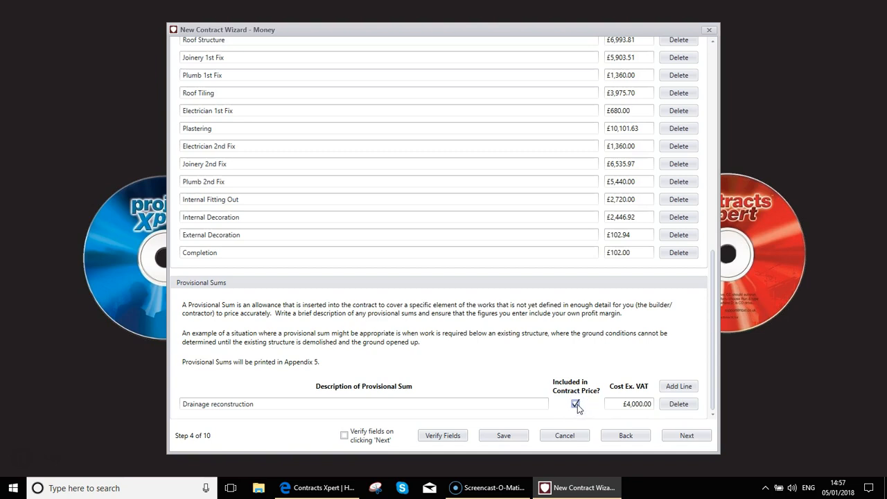
pyautogui.click(576, 405)
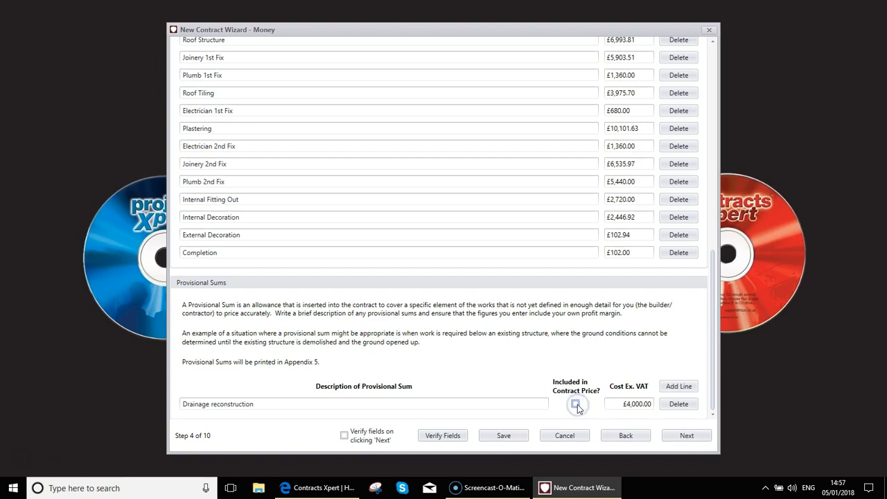
pyautogui.click(576, 404)
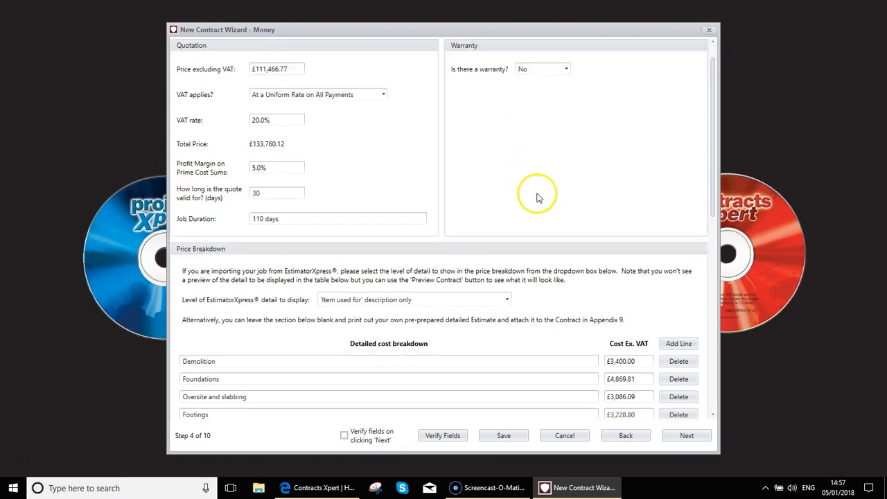
pyautogui.scroll(-3)
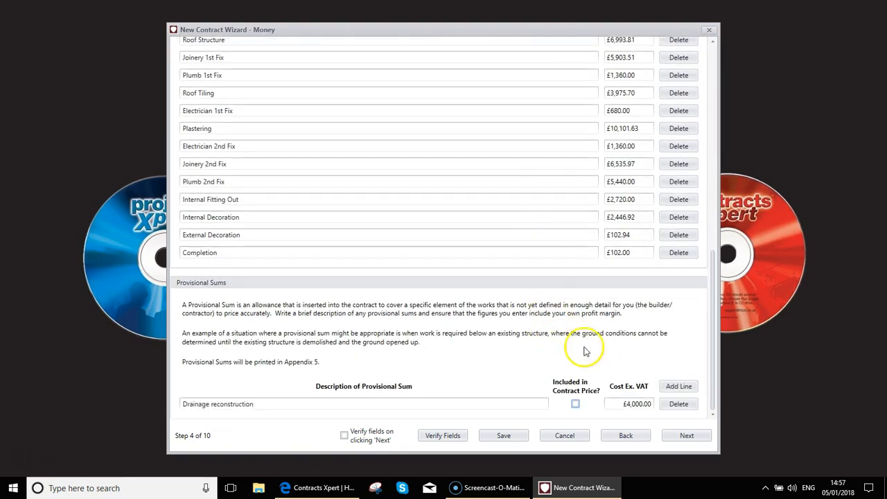
pyautogui.moveTo(630, 405)
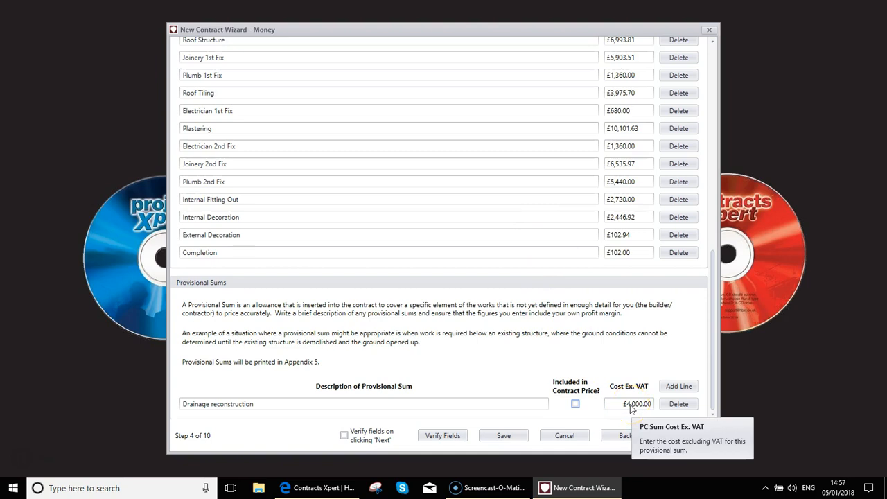
pyautogui.moveTo(332, 391)
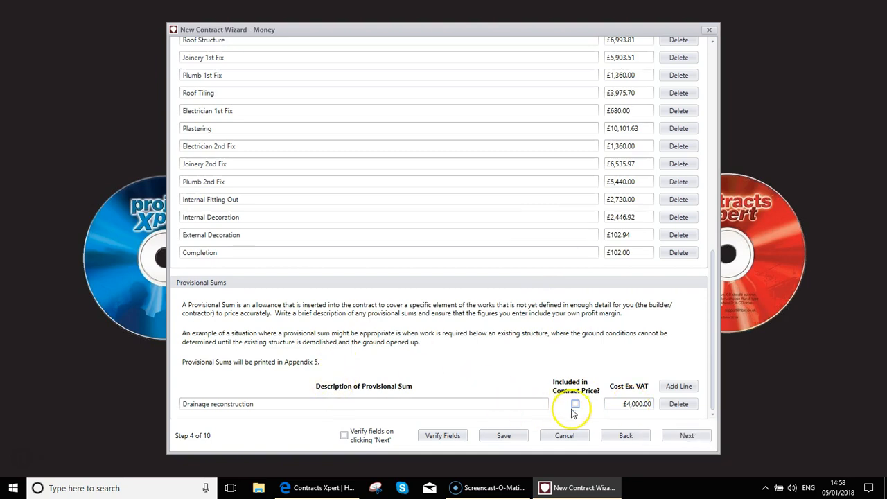
pyautogui.click(575, 403)
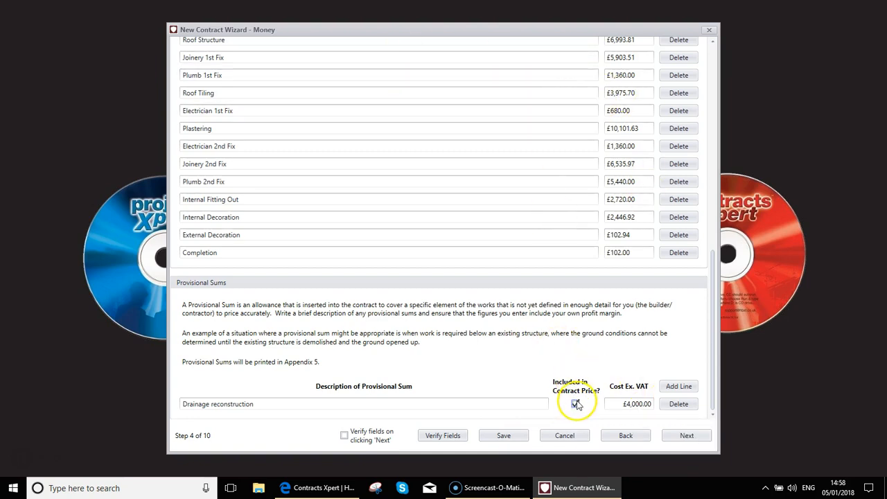
pyautogui.click(576, 405)
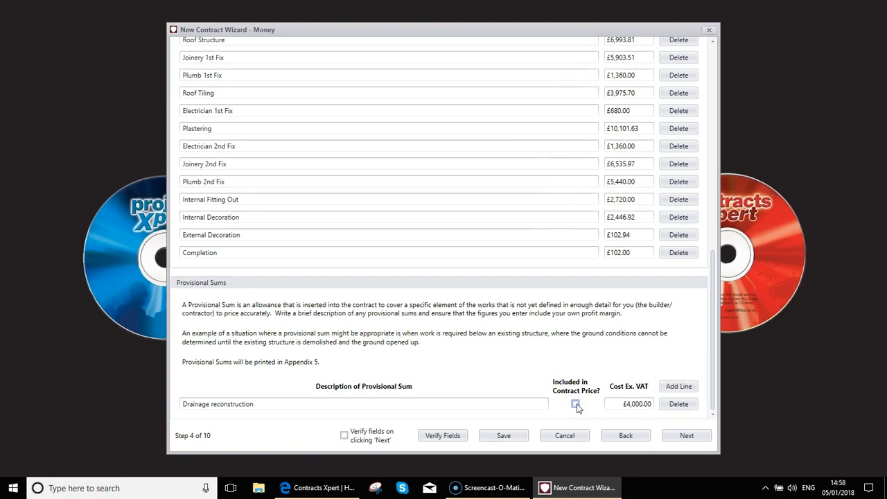
pyautogui.click(686, 435)
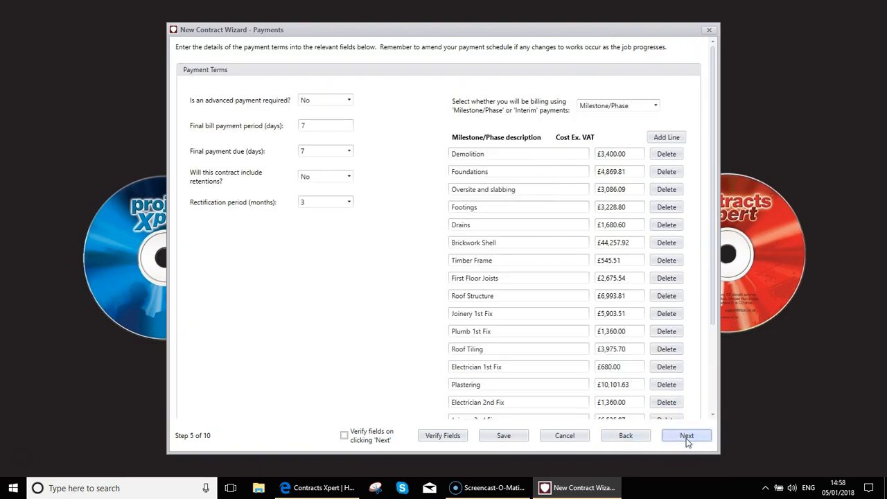
pyautogui.moveTo(349, 100)
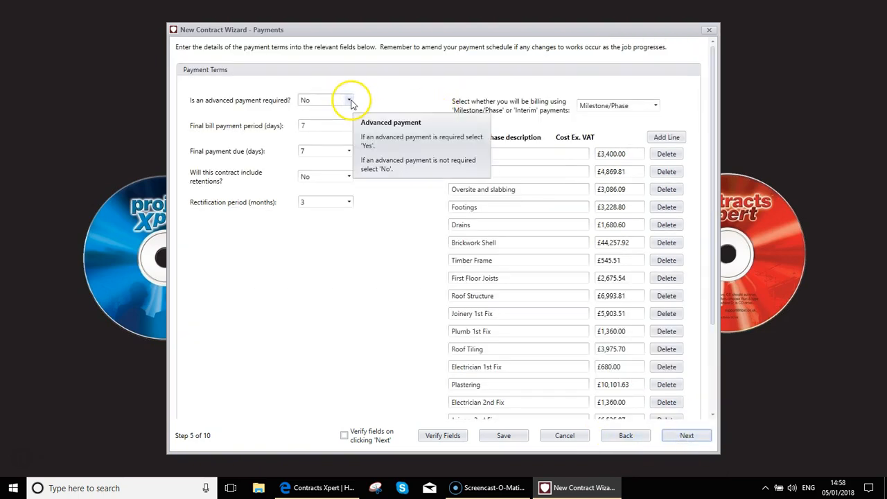
# - Require a £5,000.00 advance payment and set retention to 2.5%
pyautogui.click(349, 100)
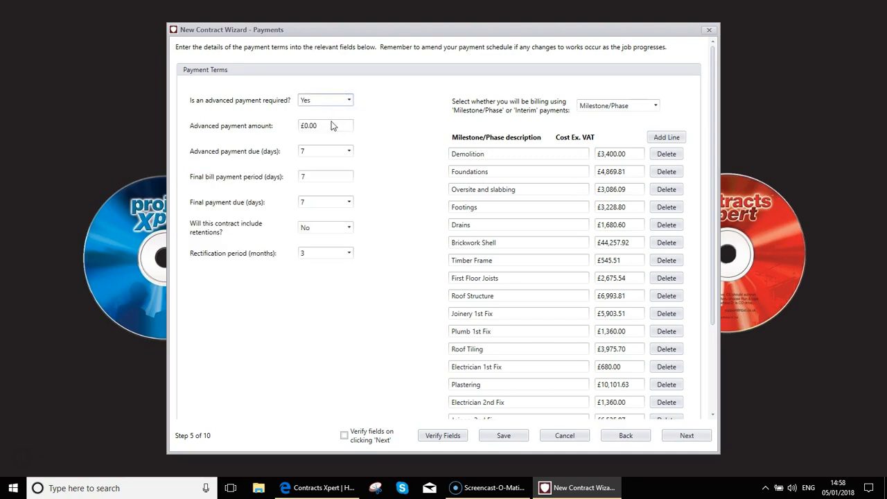
pyautogui.moveTo(326, 124)
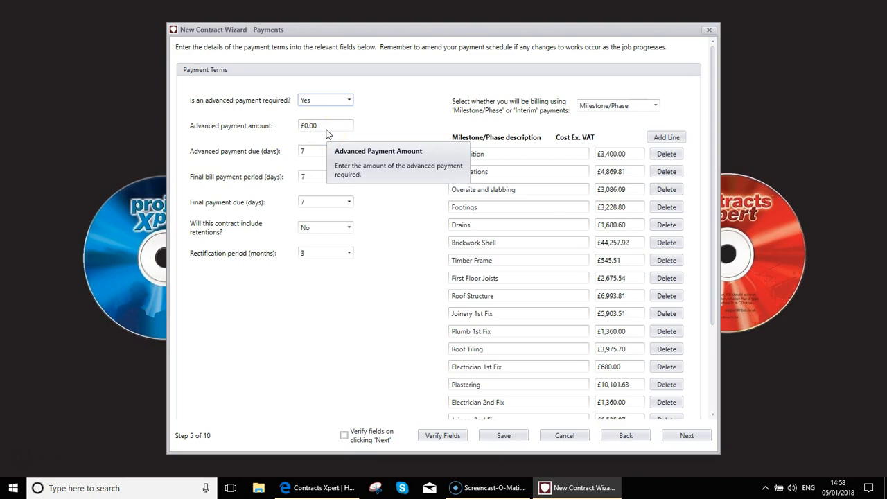
pyautogui.click(324, 125)
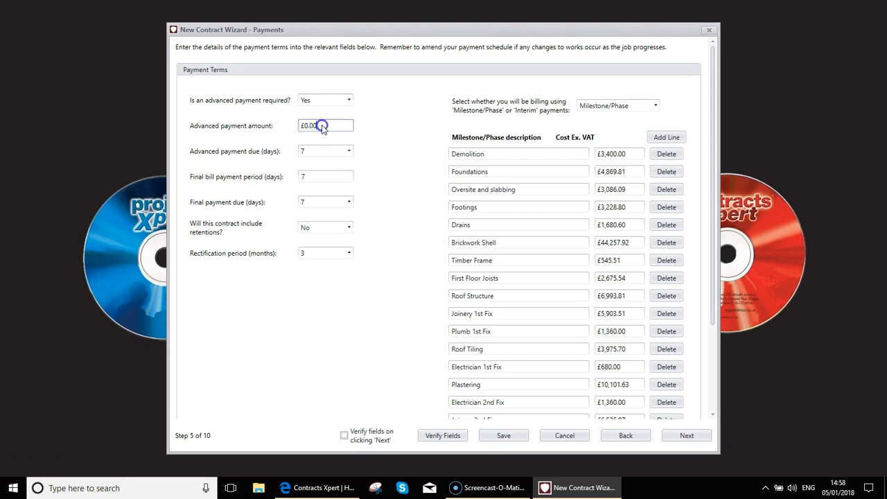
pyautogui.write('50.00')
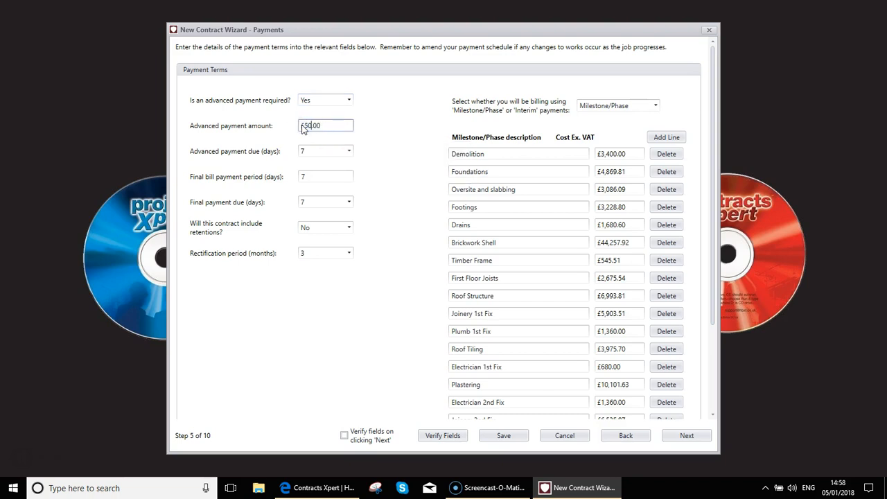
pyautogui.write('5,000.00')
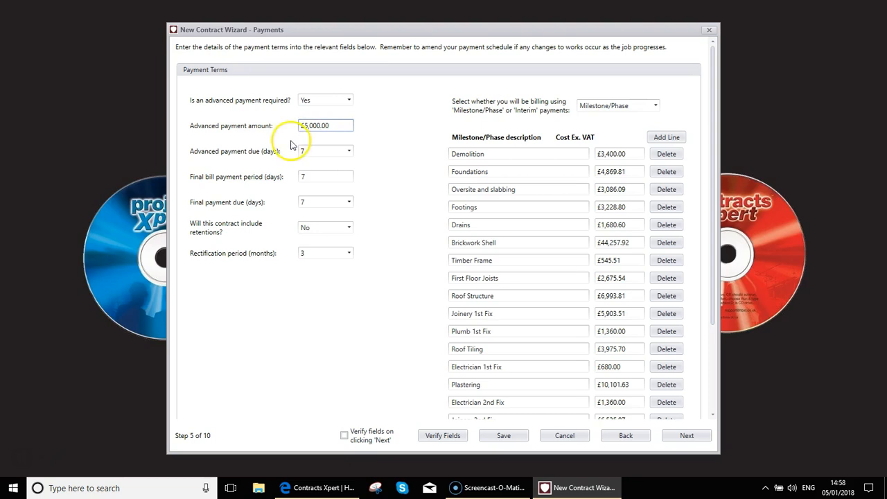
pyautogui.moveTo(350, 151)
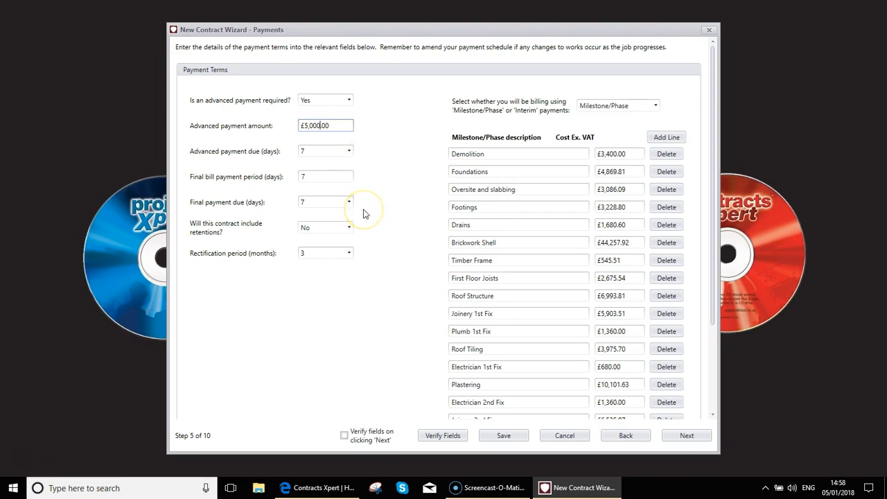
pyautogui.click(350, 227)
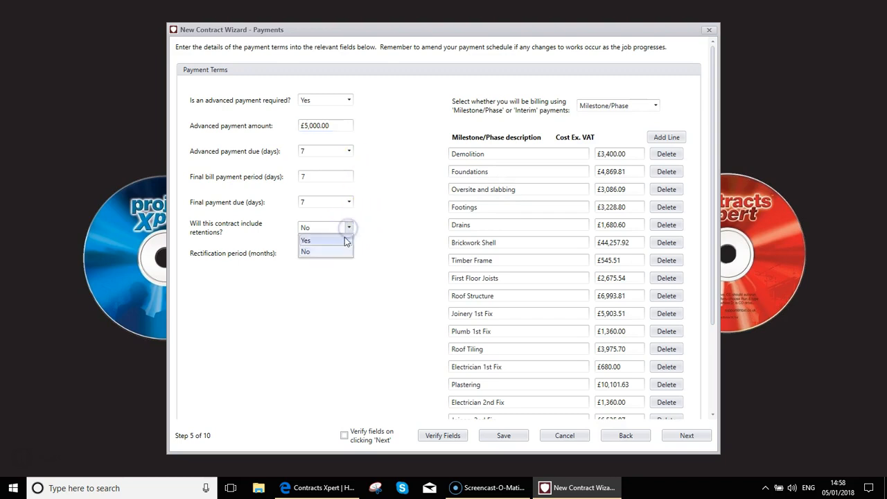
pyautogui.click(305, 241)
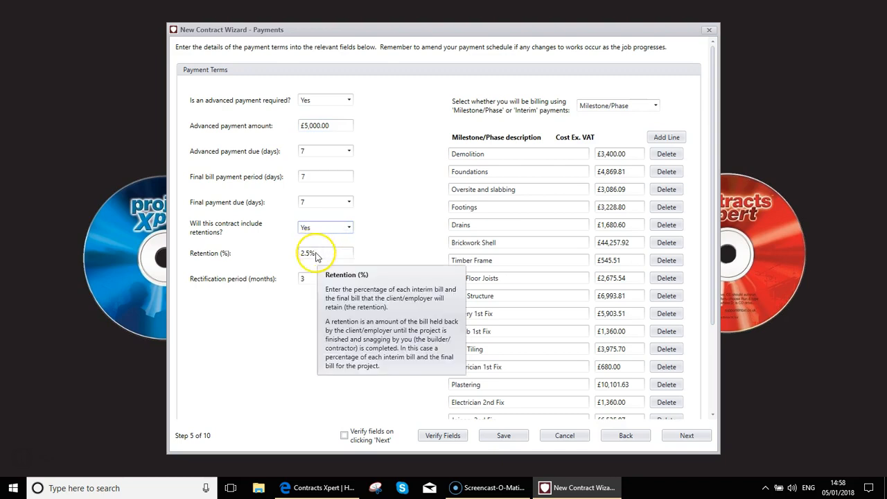
pyautogui.moveTo(307, 280)
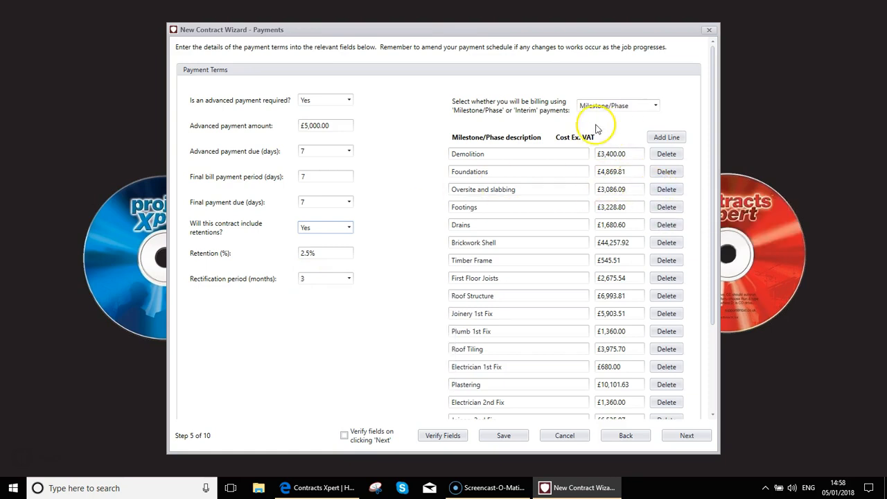
pyautogui.moveTo(515, 154)
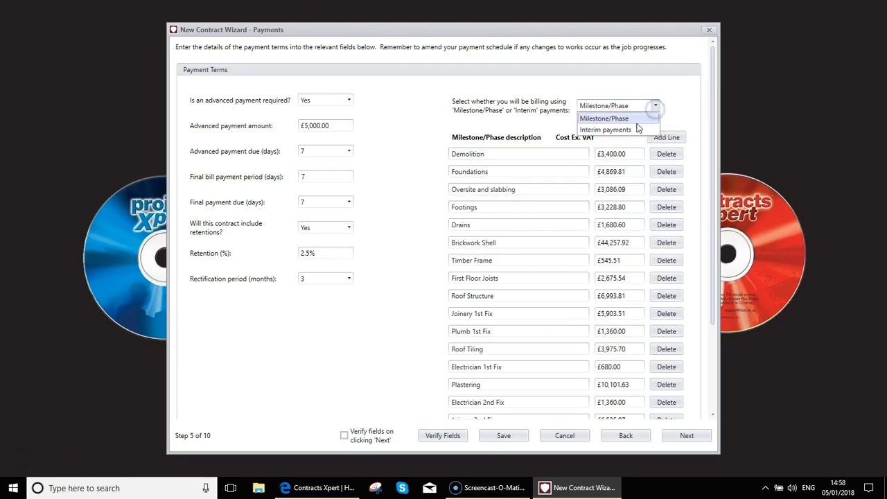
# - Try interim payments billing, then switch back to milestone/phase billing
pyautogui.click(604, 131)
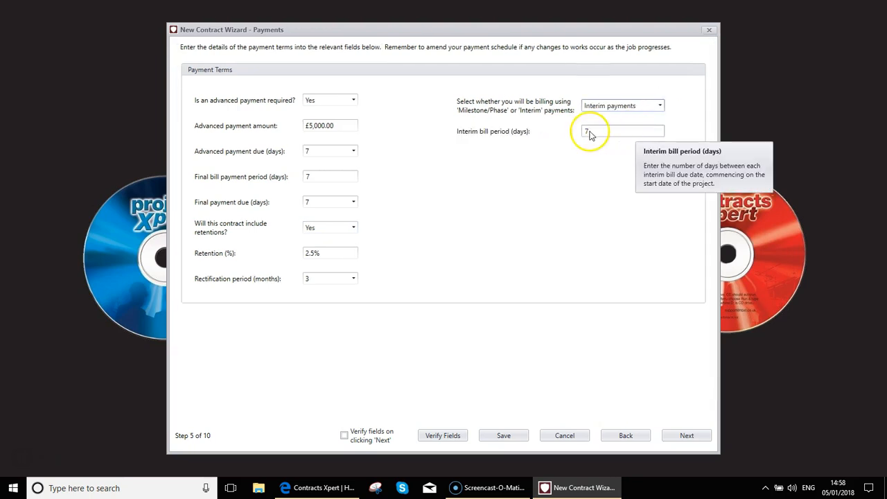
pyautogui.click(620, 130)
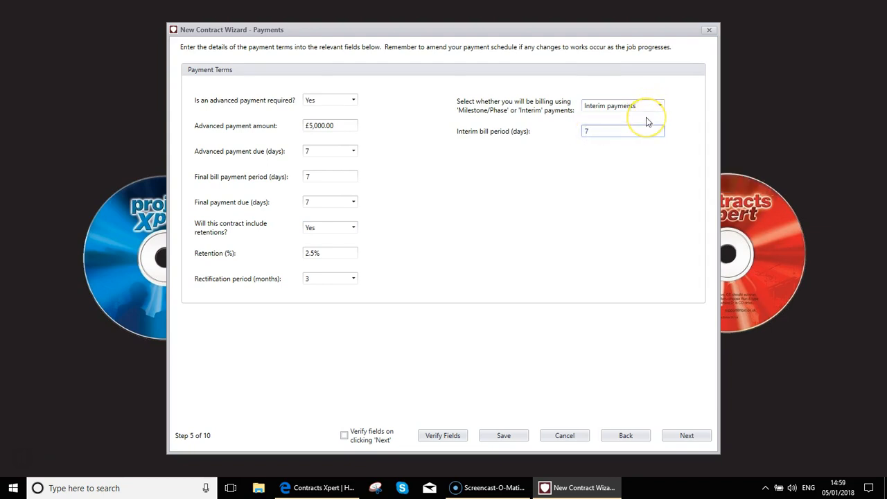
pyautogui.click(660, 105)
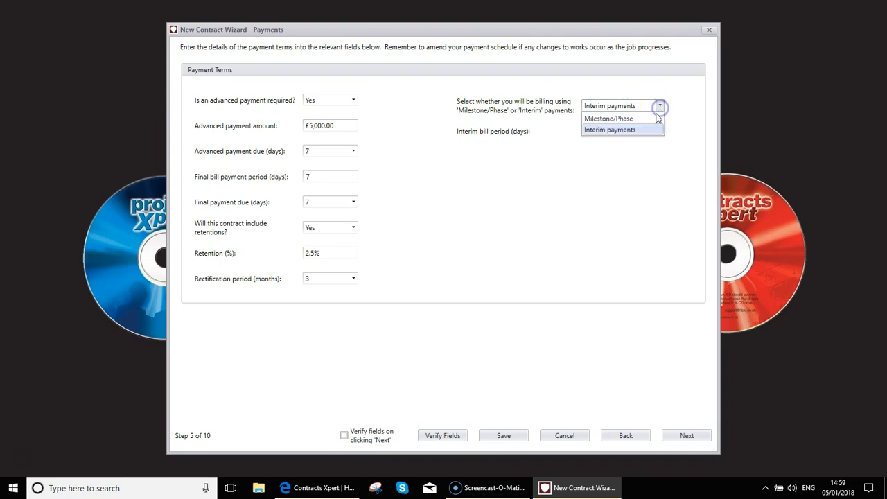
pyautogui.click(608, 117)
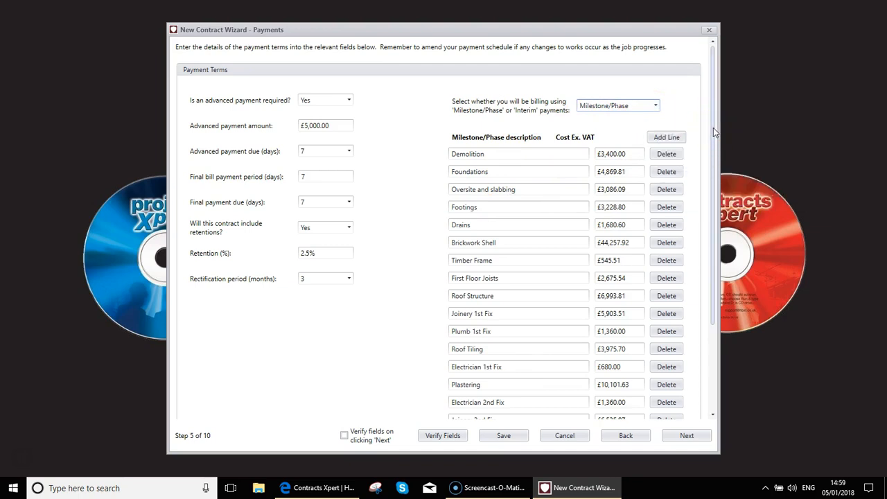
pyautogui.scroll(-3)
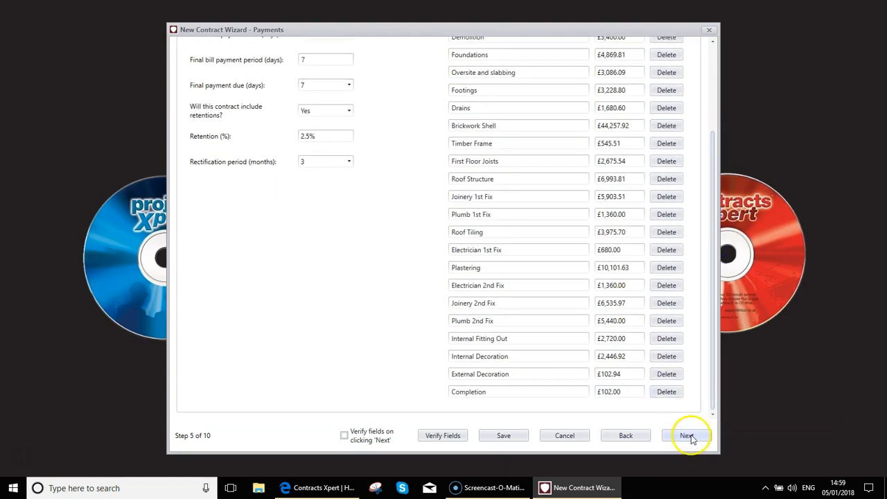
# - Advance past Assumptions and Documents without entries to reach Suppliers, step 8
pyautogui.click(687, 435)
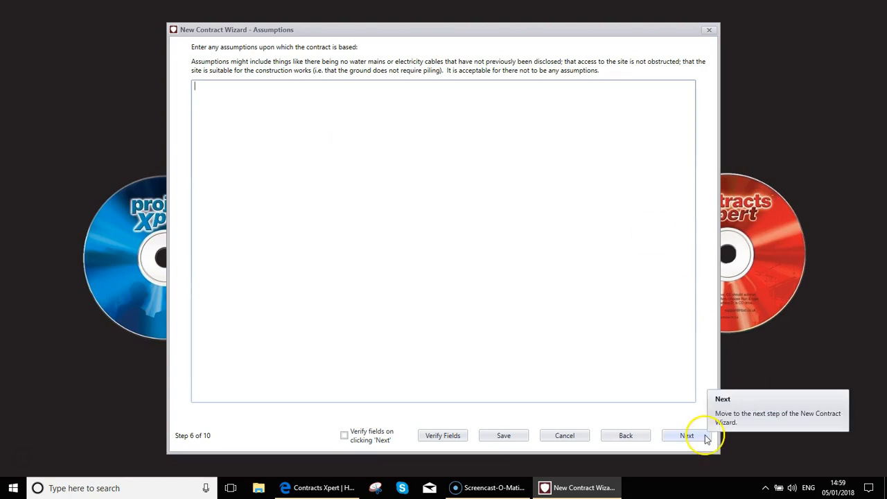
pyautogui.click(686, 435)
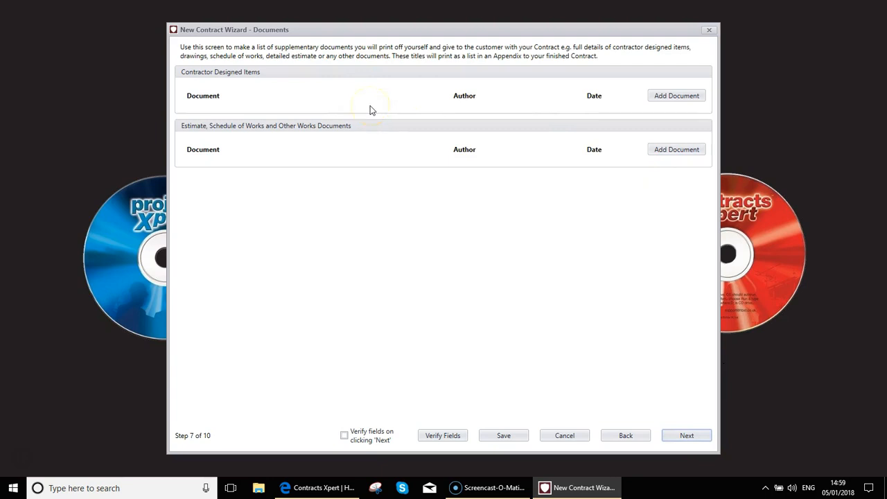
pyautogui.moveTo(405, 118)
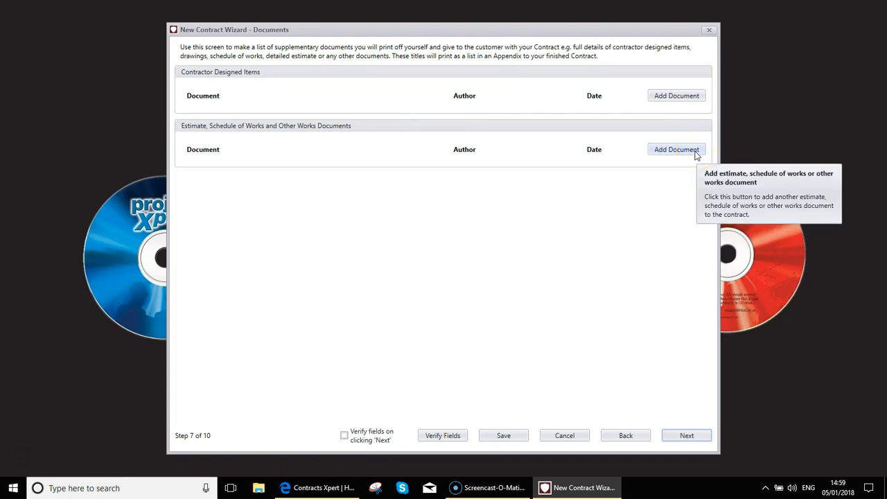
pyautogui.click(686, 435)
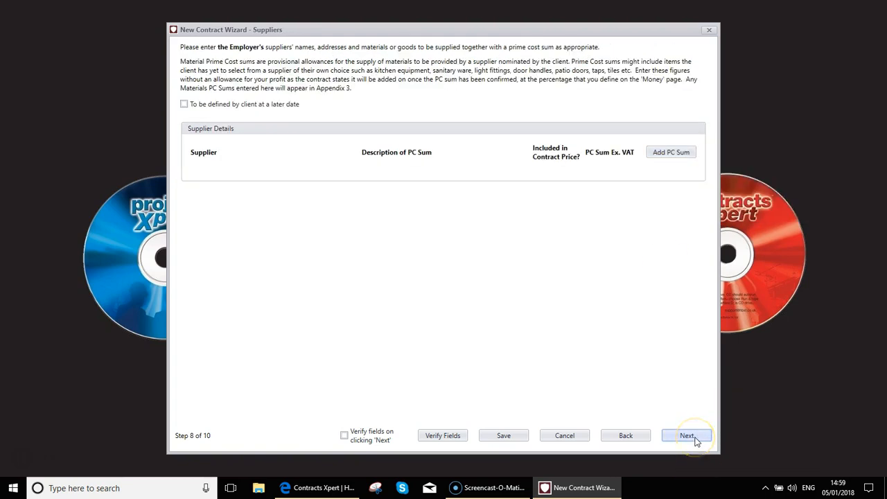
pyautogui.moveTo(575, 180)
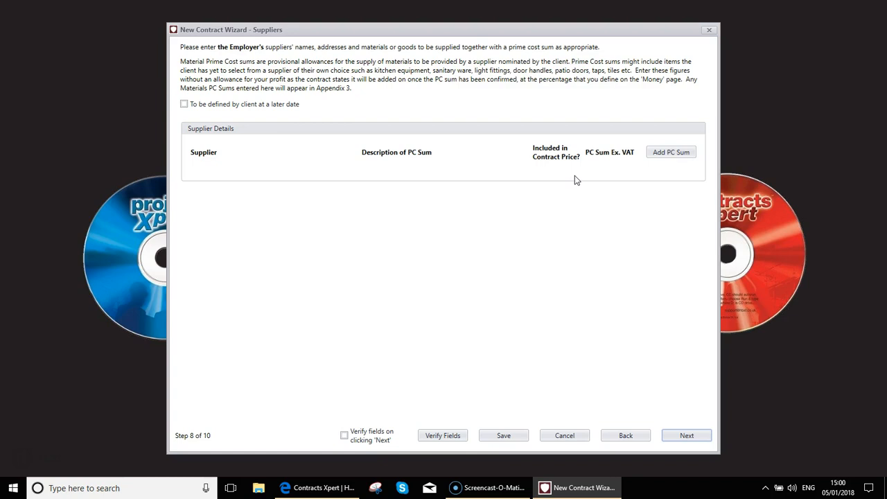
# - Add a PC sum line of £3,000.00 ex VAT and continue to Subcontractors, step 9
pyautogui.click(671, 151)
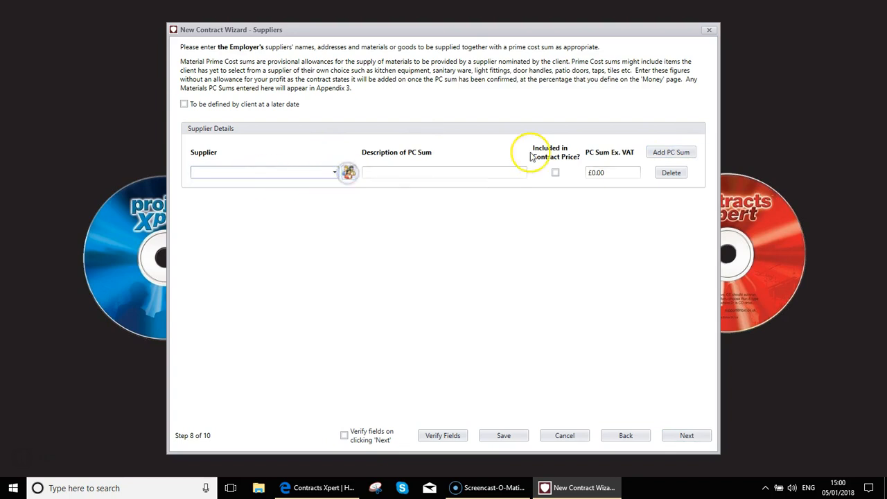
pyautogui.moveTo(424, 179)
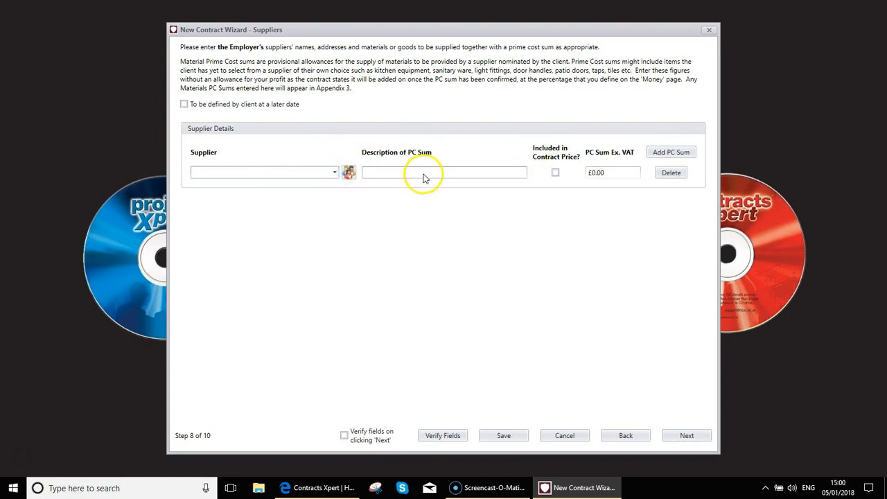
pyautogui.moveTo(425, 173)
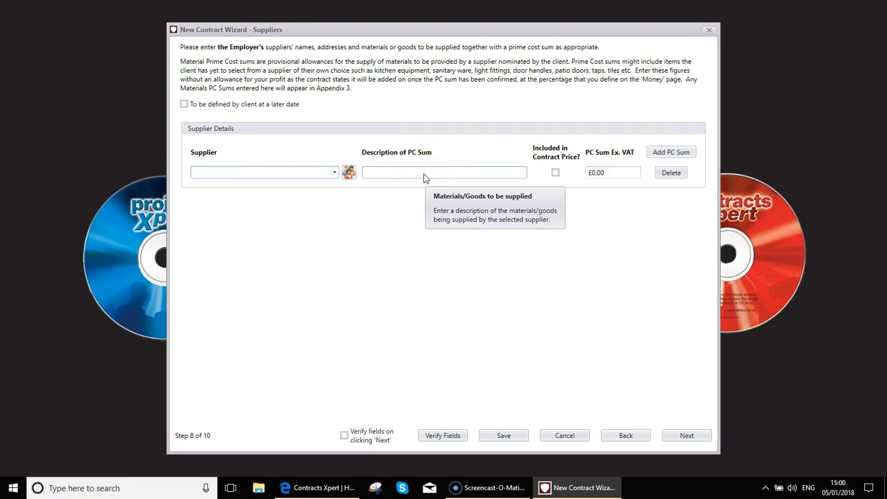
pyautogui.moveTo(557, 169)
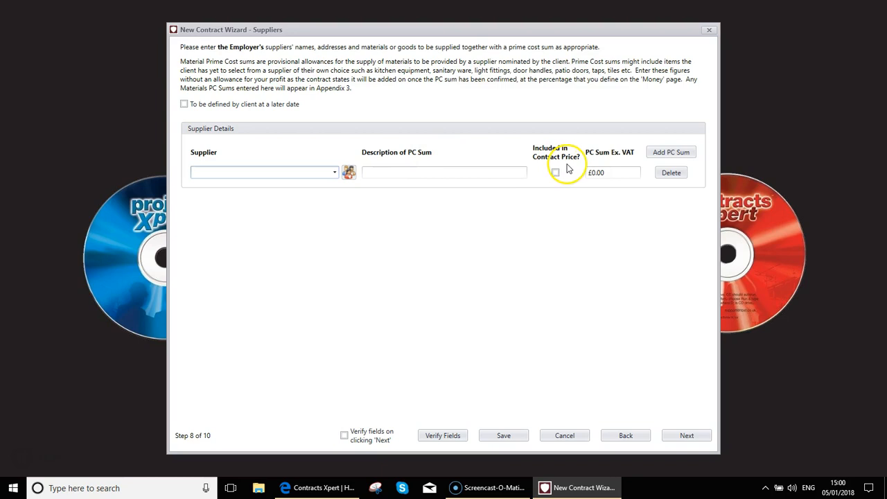
pyautogui.moveTo(602, 174)
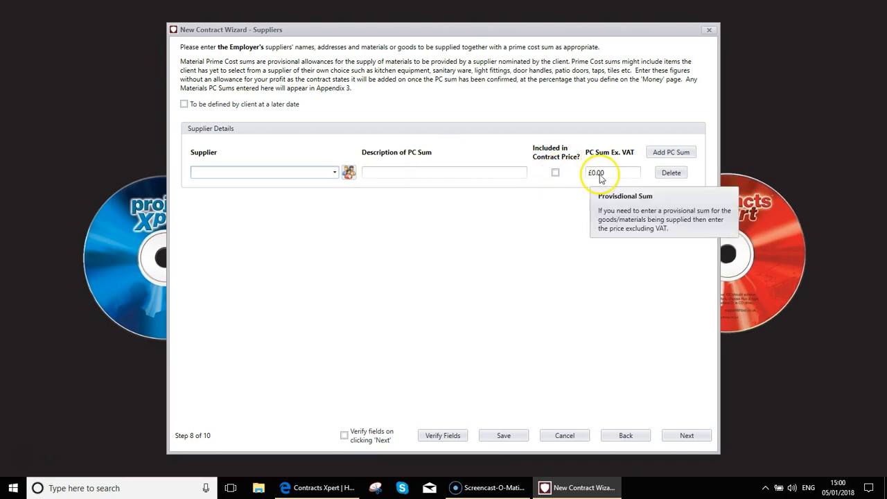
pyautogui.click(613, 172)
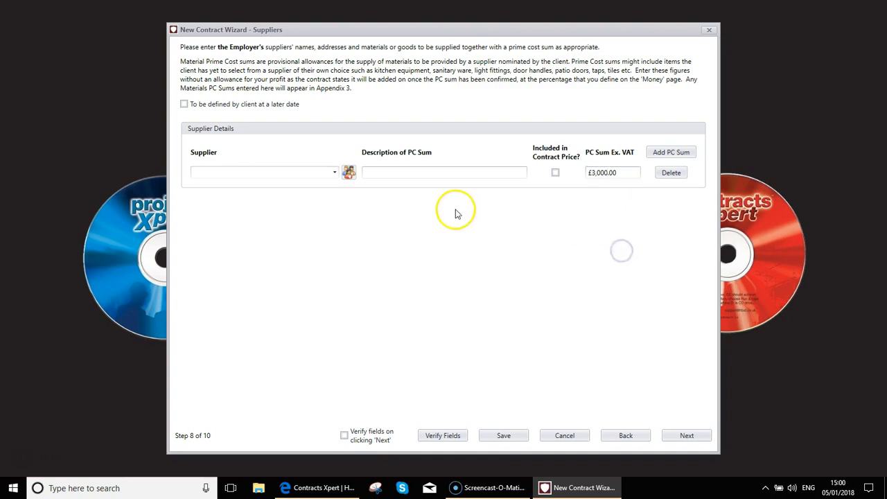
pyautogui.moveTo(367, 172)
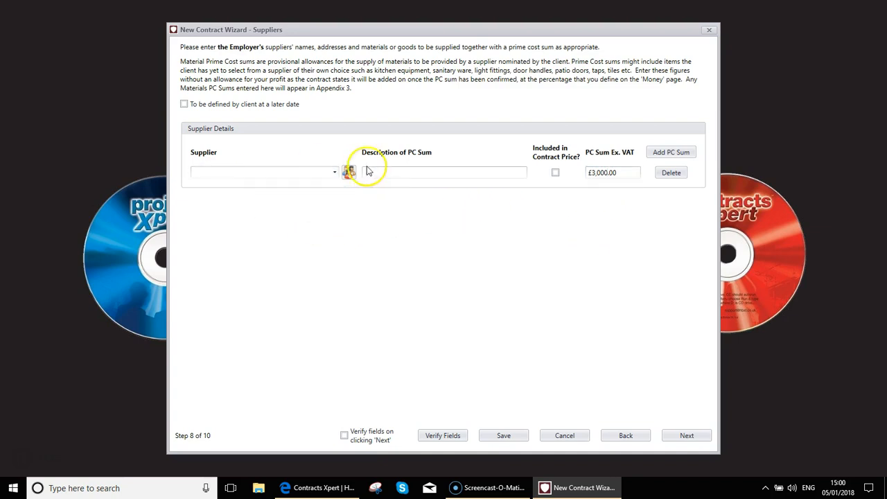
pyautogui.click(613, 172)
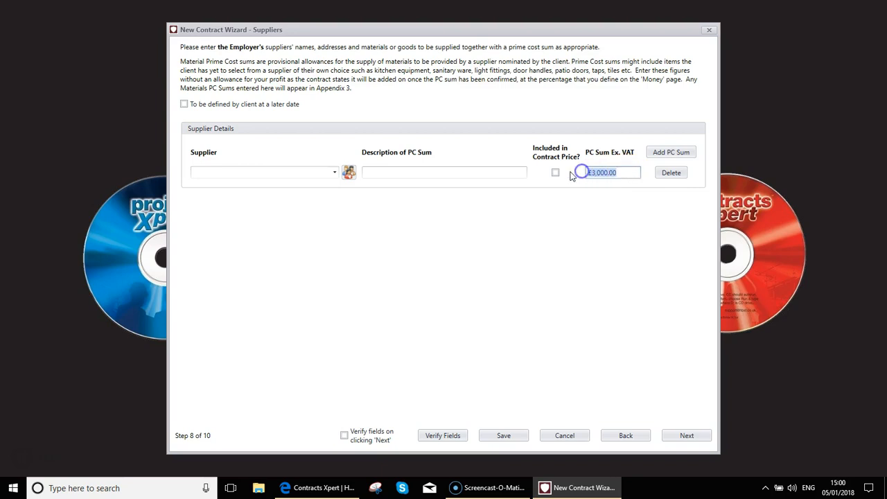
pyautogui.click(686, 435)
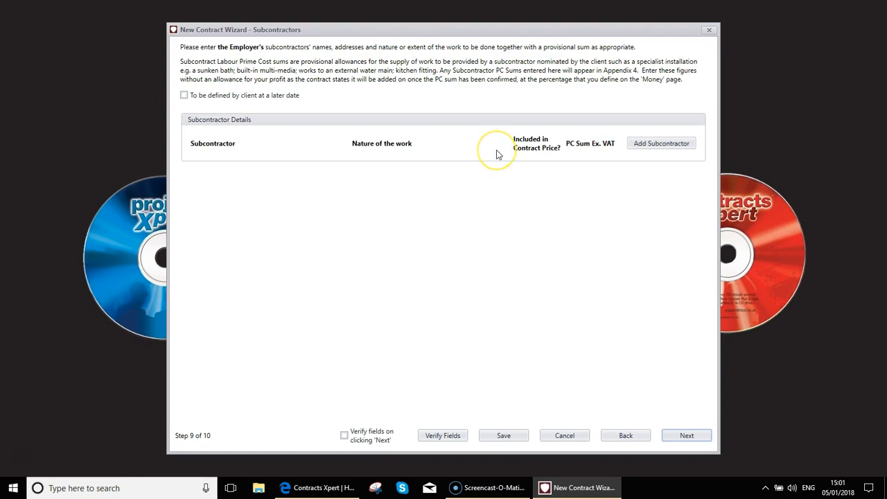
# - Reach the Contract Preview and finish the wizard, opening the Job 65 contract
pyautogui.click(686, 435)
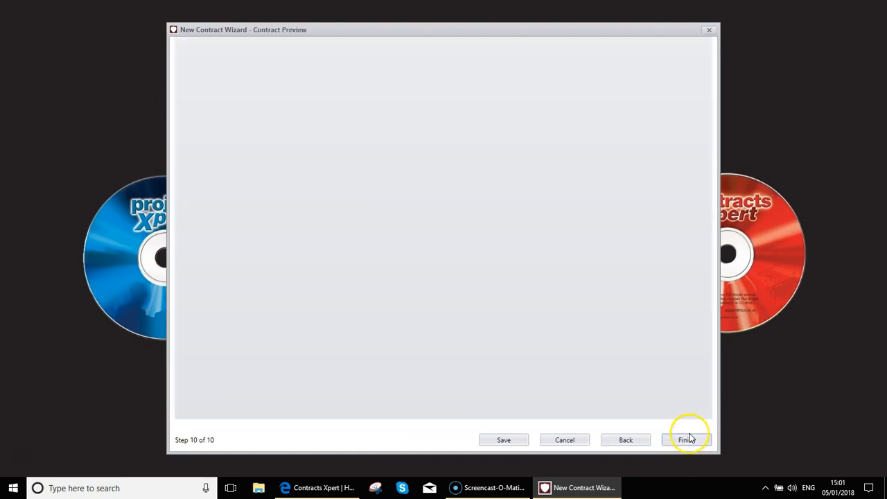
pyautogui.click(686, 439)
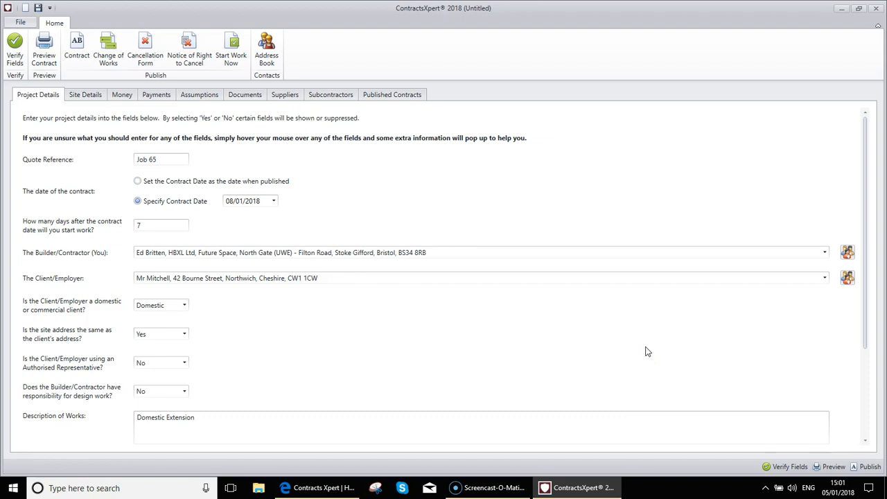
pyautogui.click(85, 94)
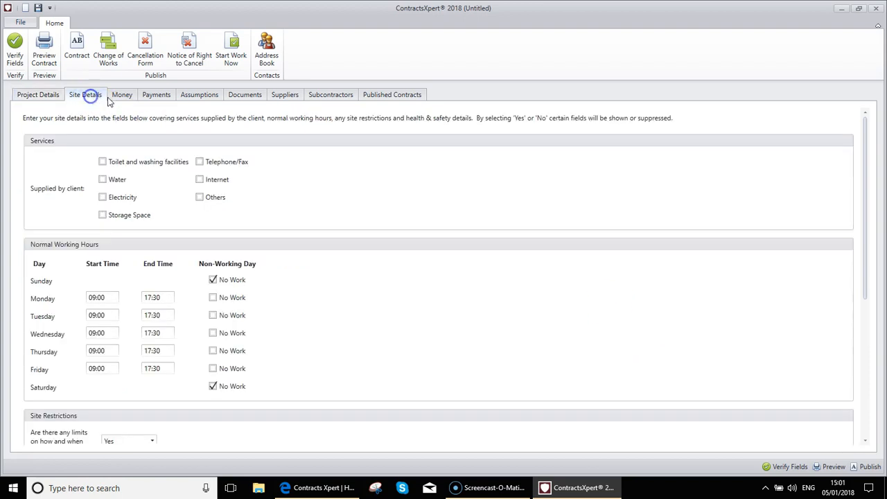
pyautogui.click(200, 94)
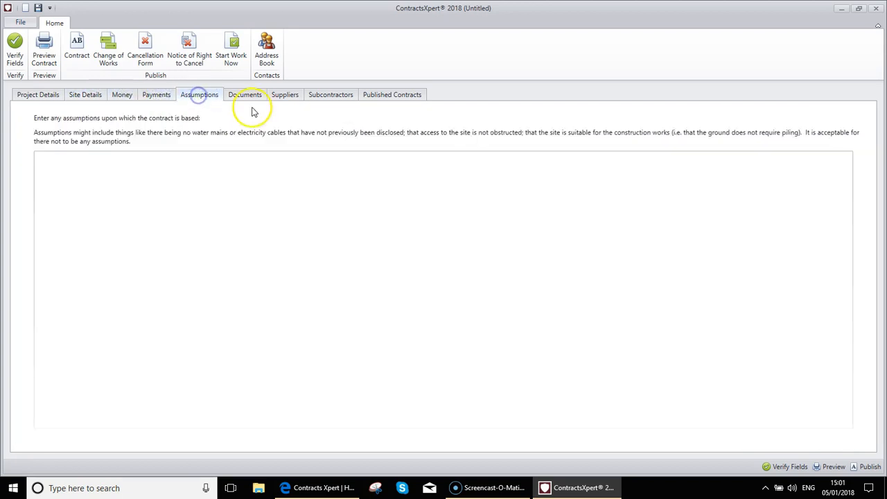
pyautogui.click(330, 95)
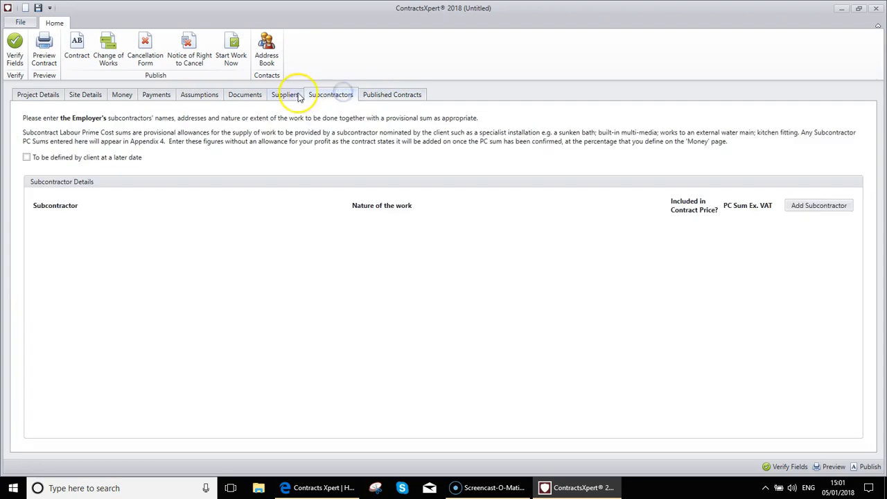
pyautogui.click(122, 94)
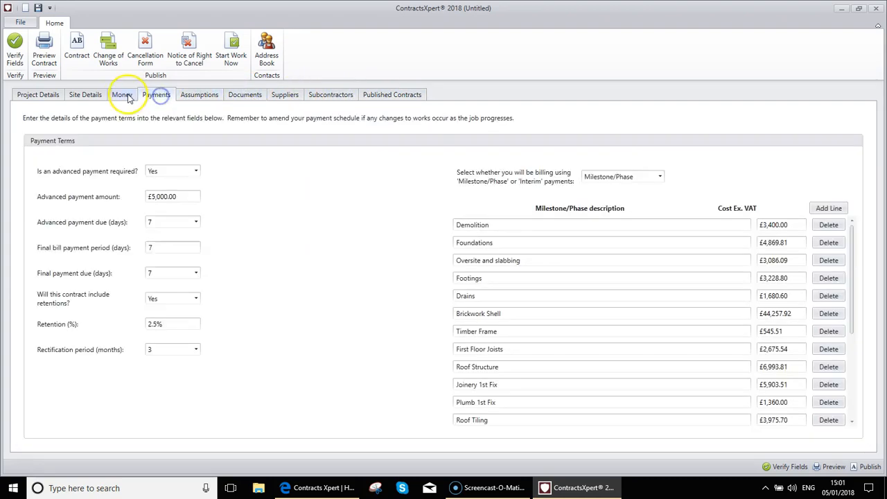
pyautogui.click(38, 94)
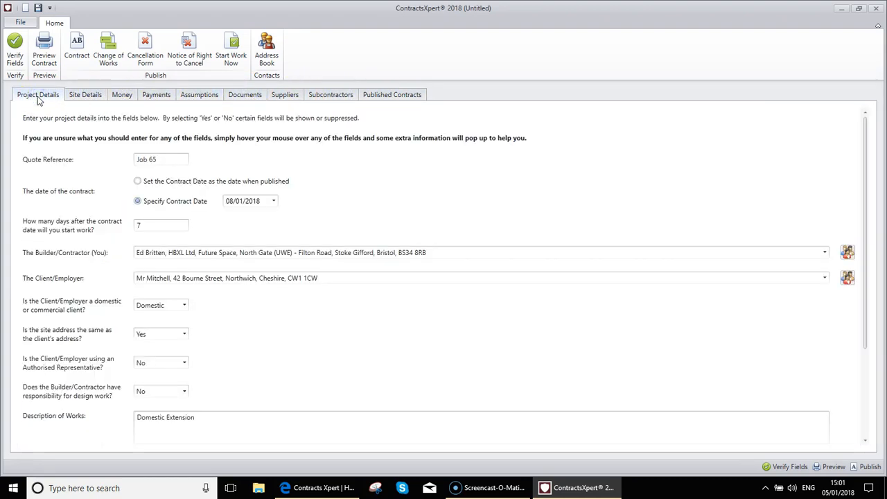